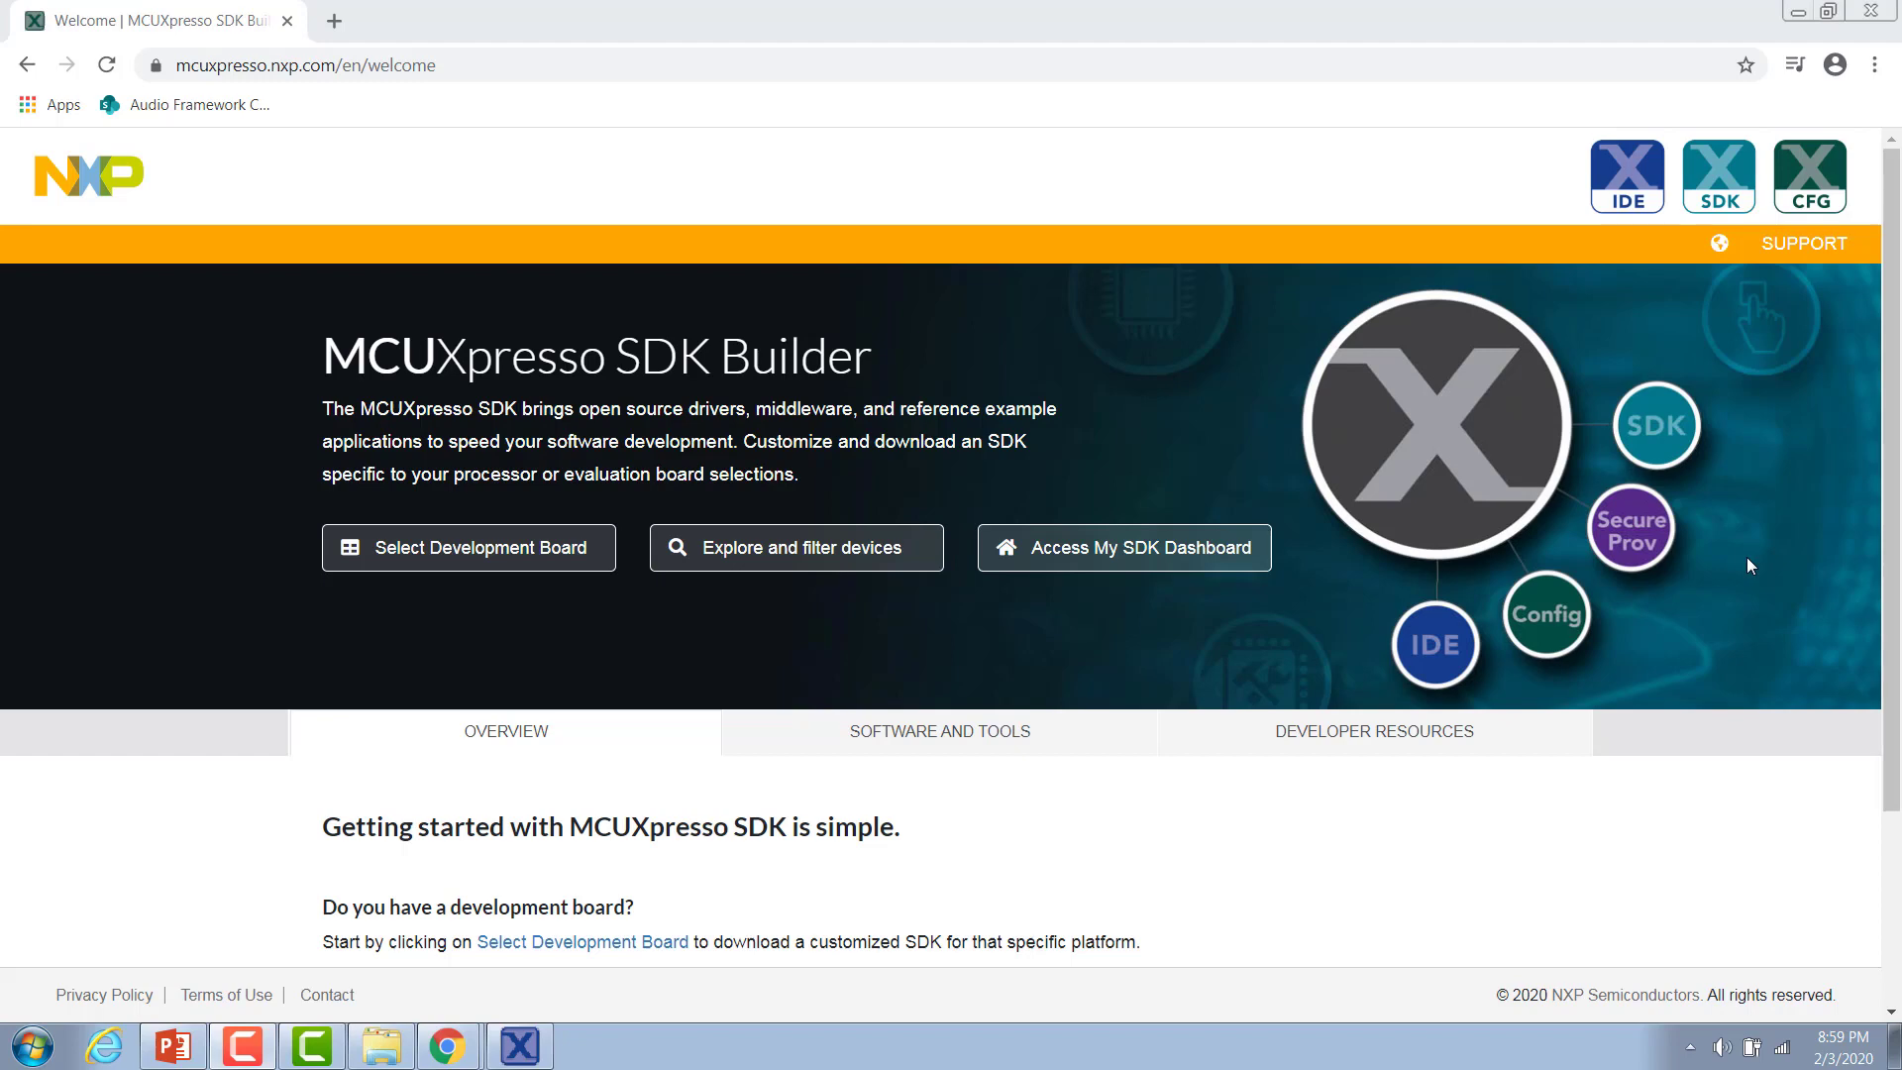
mouse_move(1581, 593)
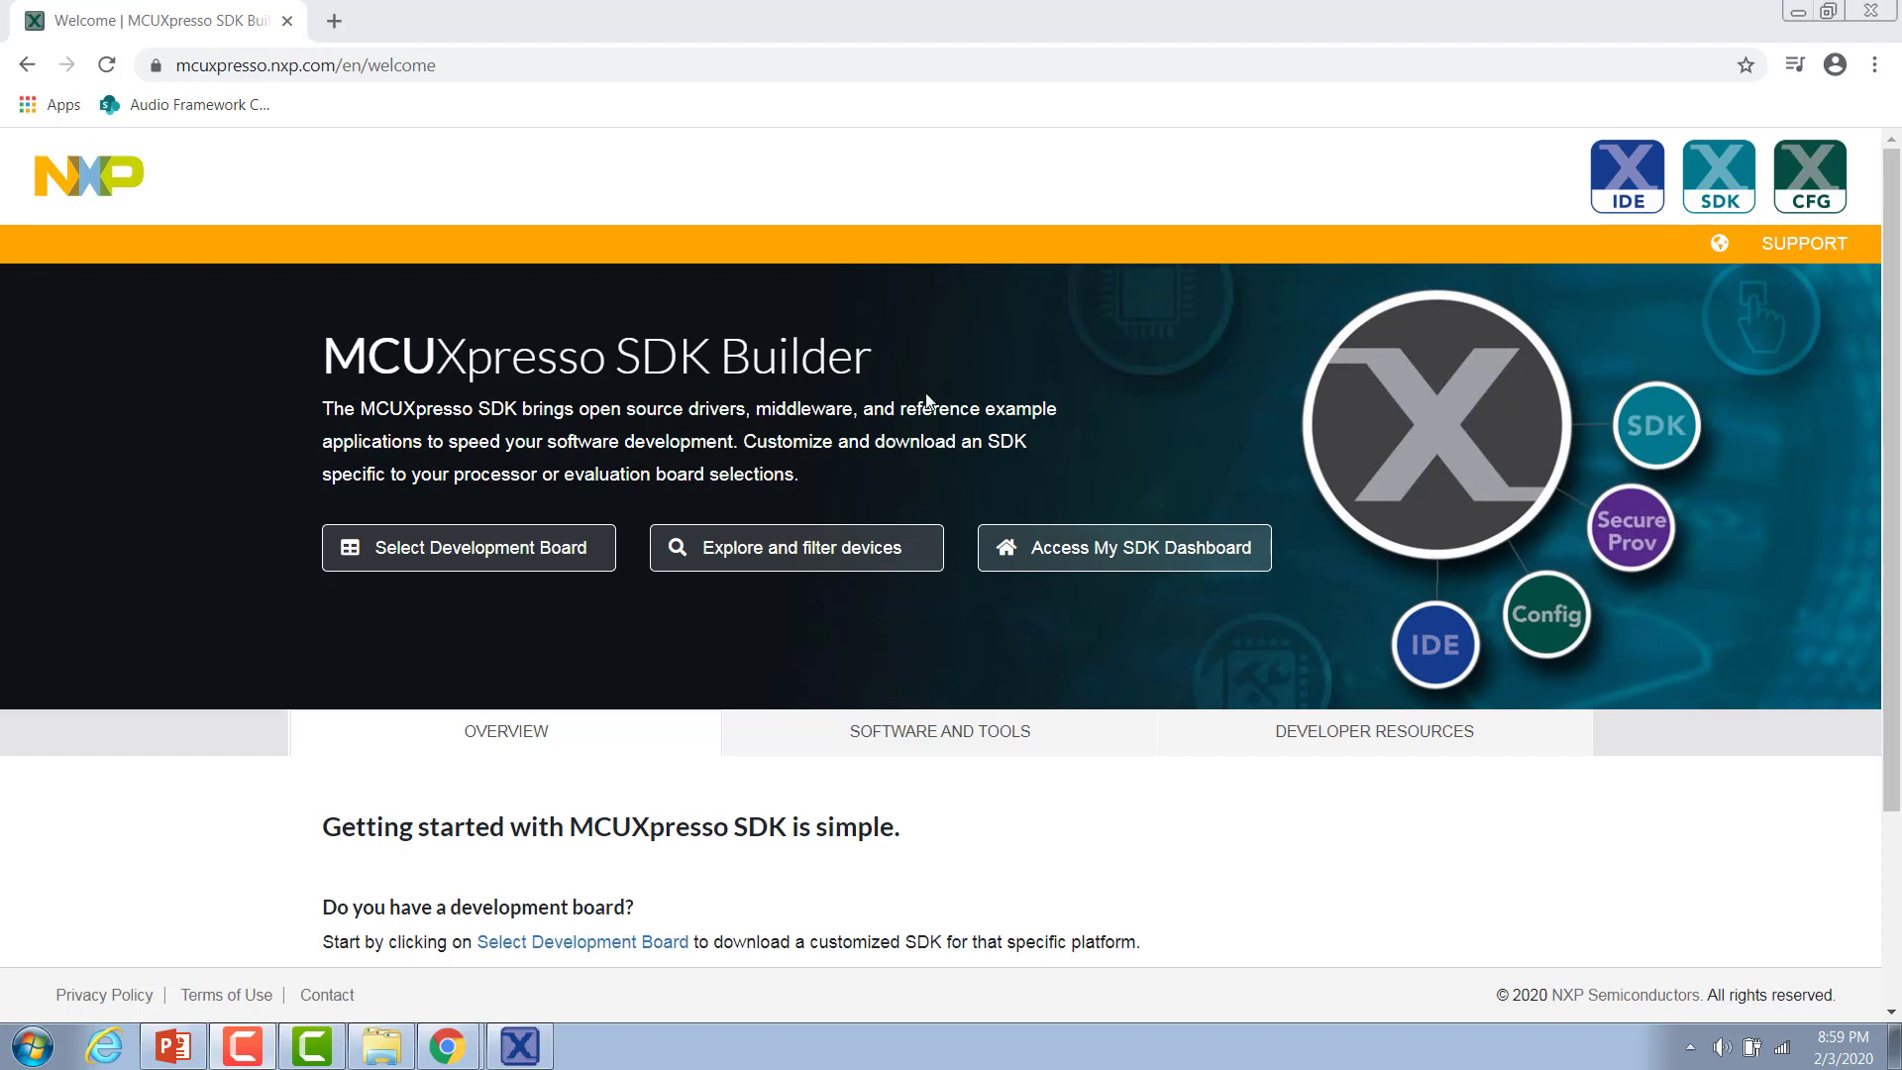
mouse_move(925, 401)
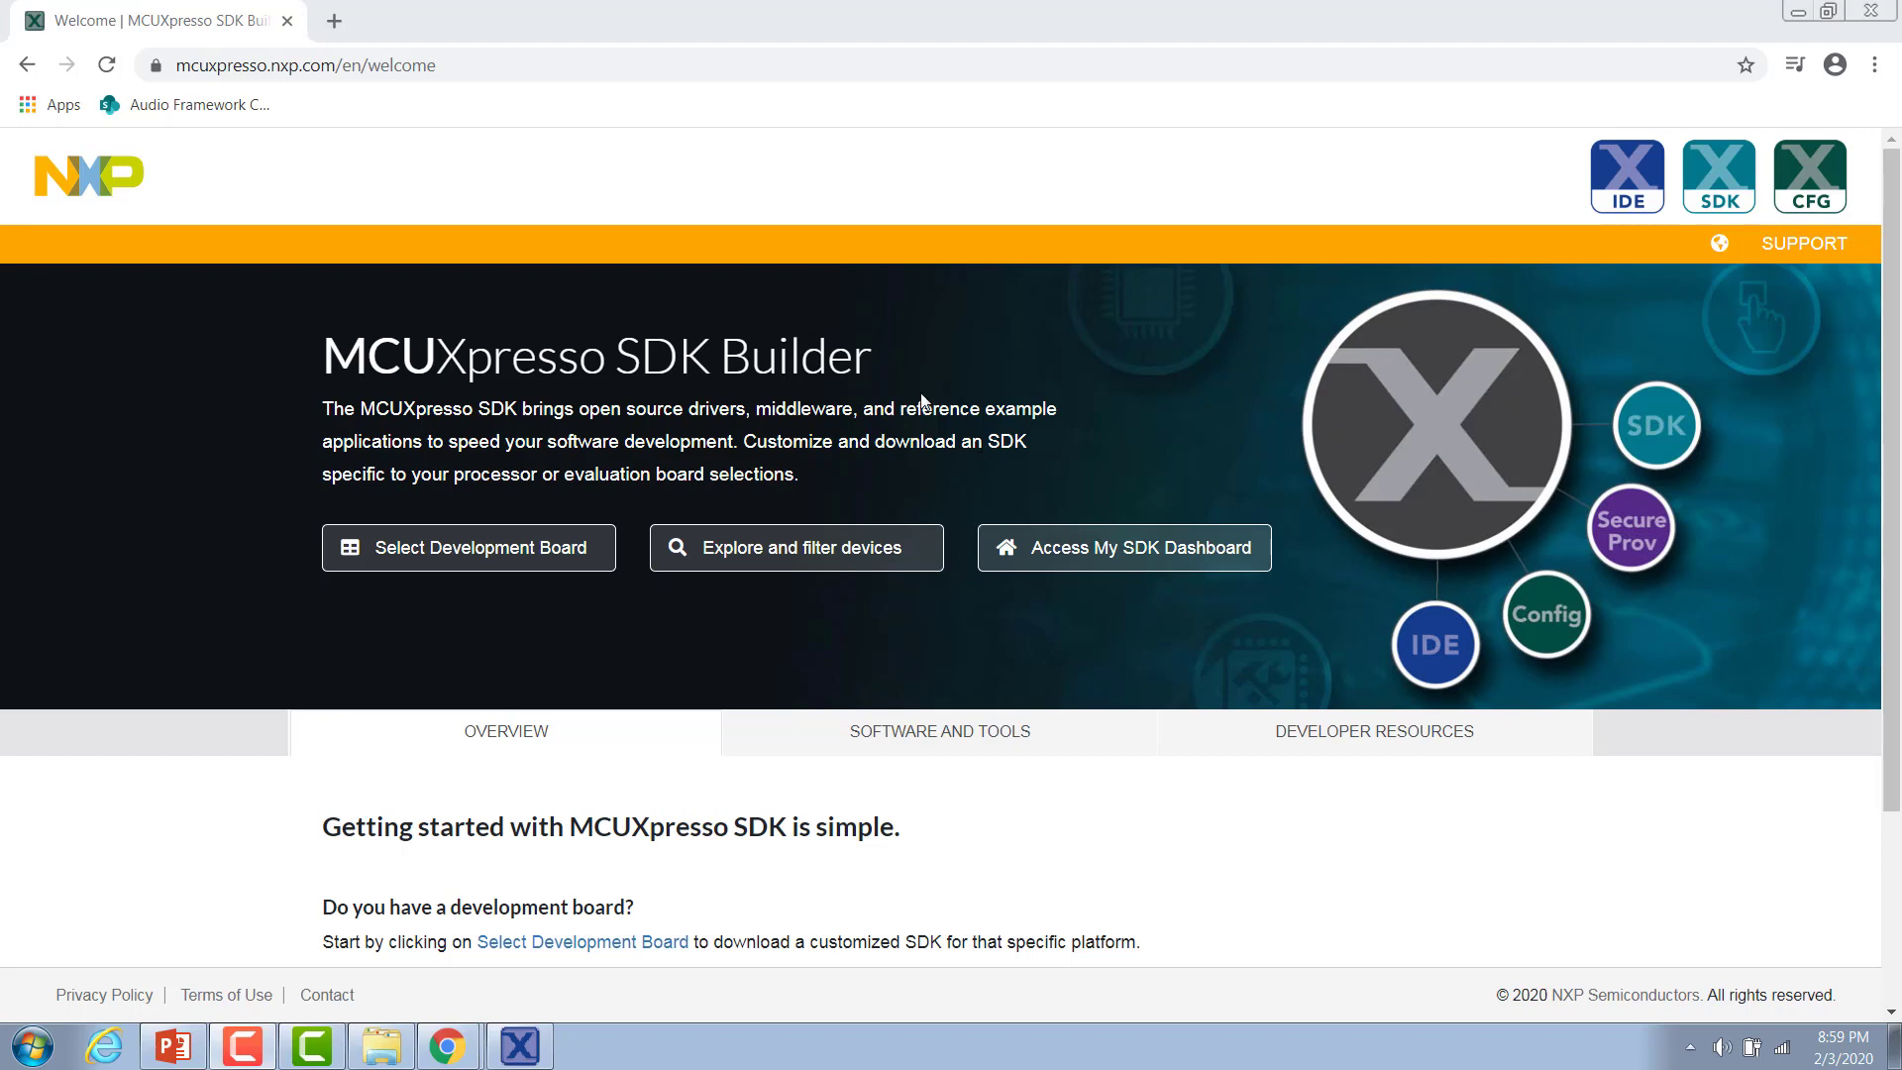
mouse_move(922, 404)
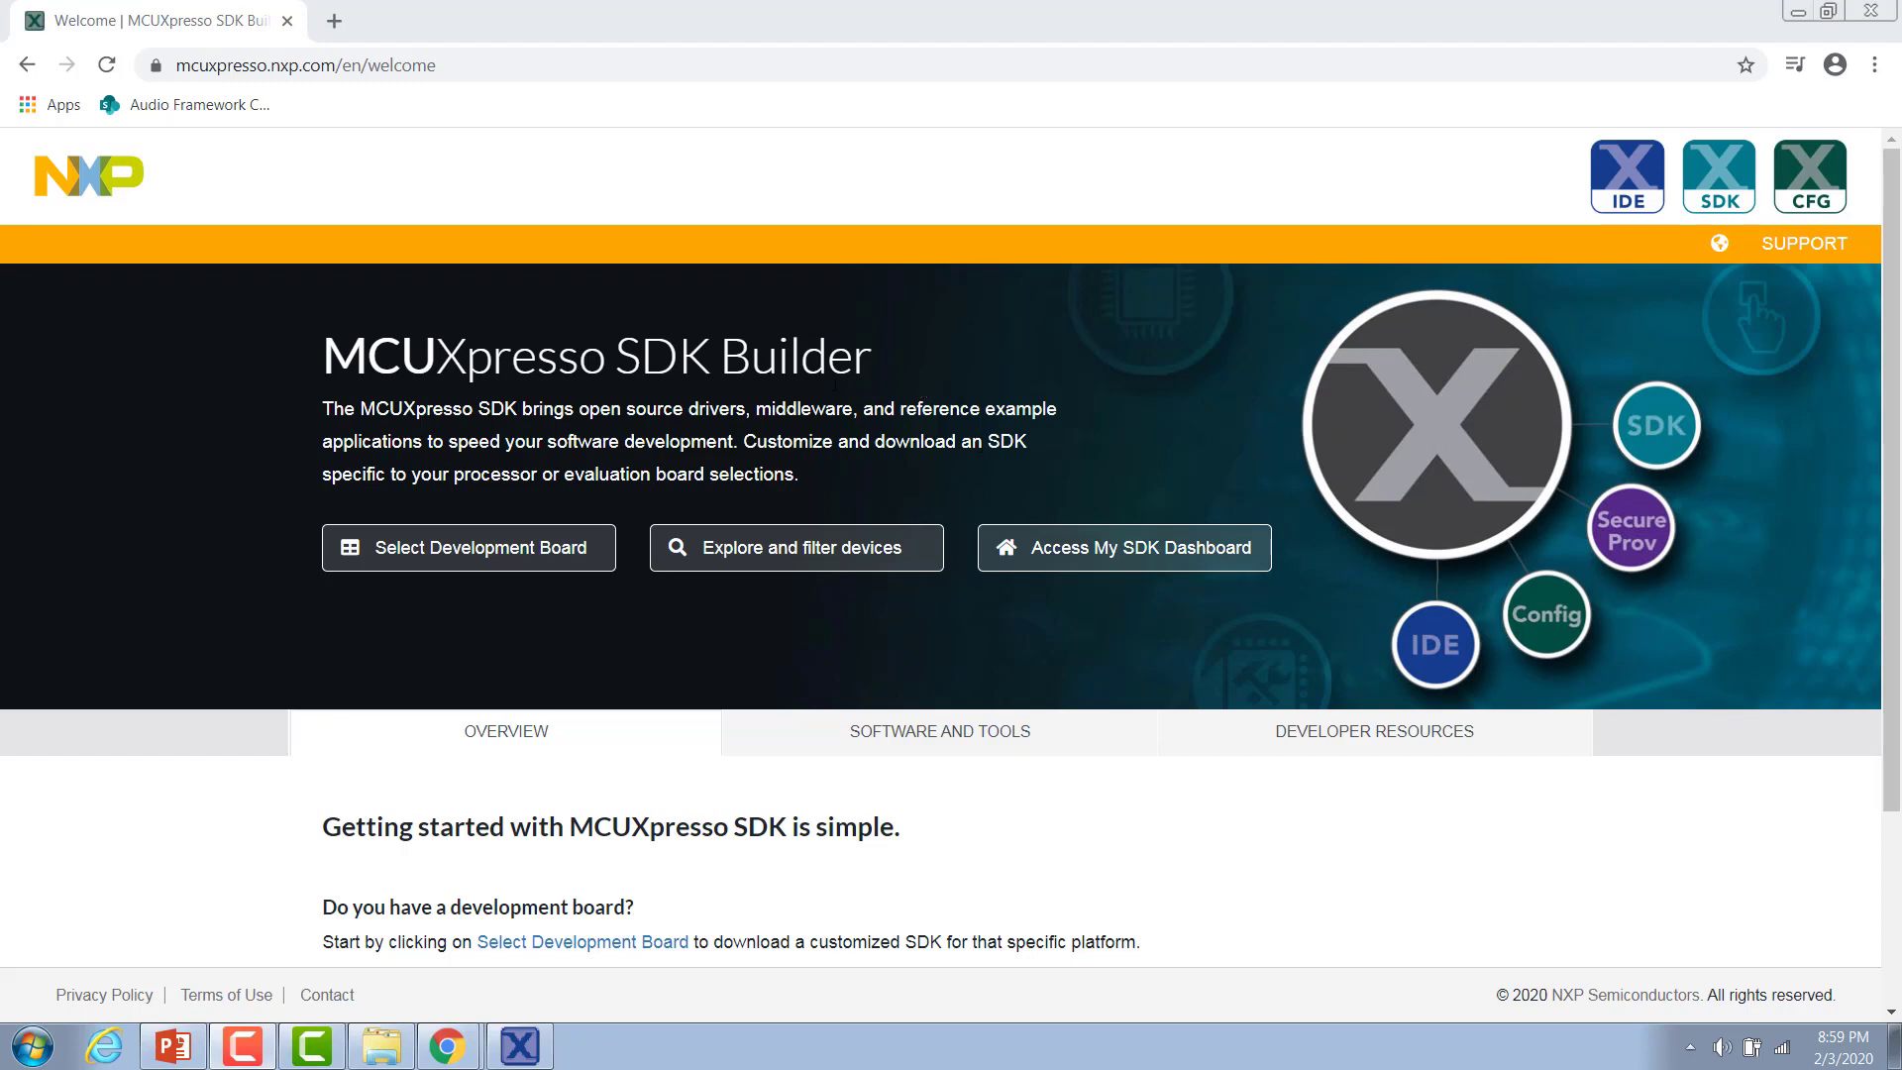
Go from the SDK Builder welcome page to development board selection
left_click(469, 547)
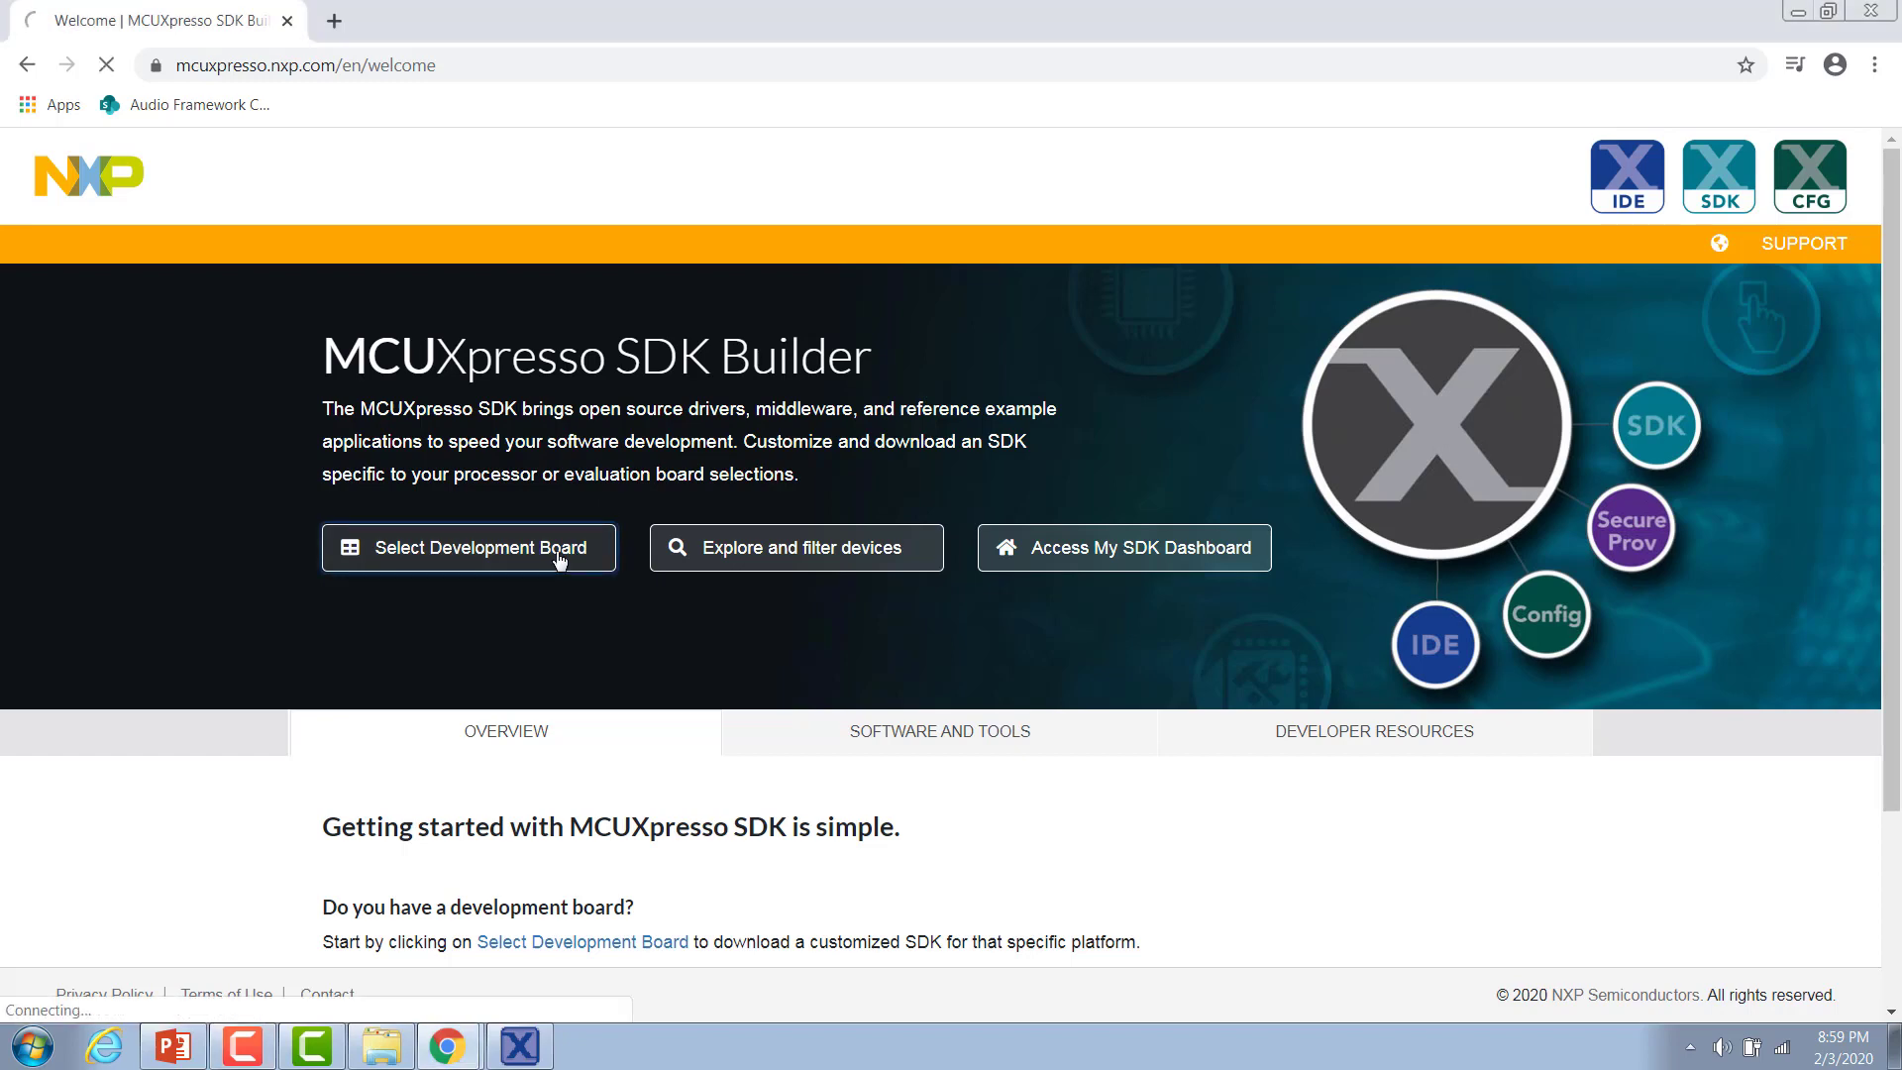
Search boards for '1060', pick EVK-MIMXRT1060, and open its SDK build configuration
left_click(470, 547)
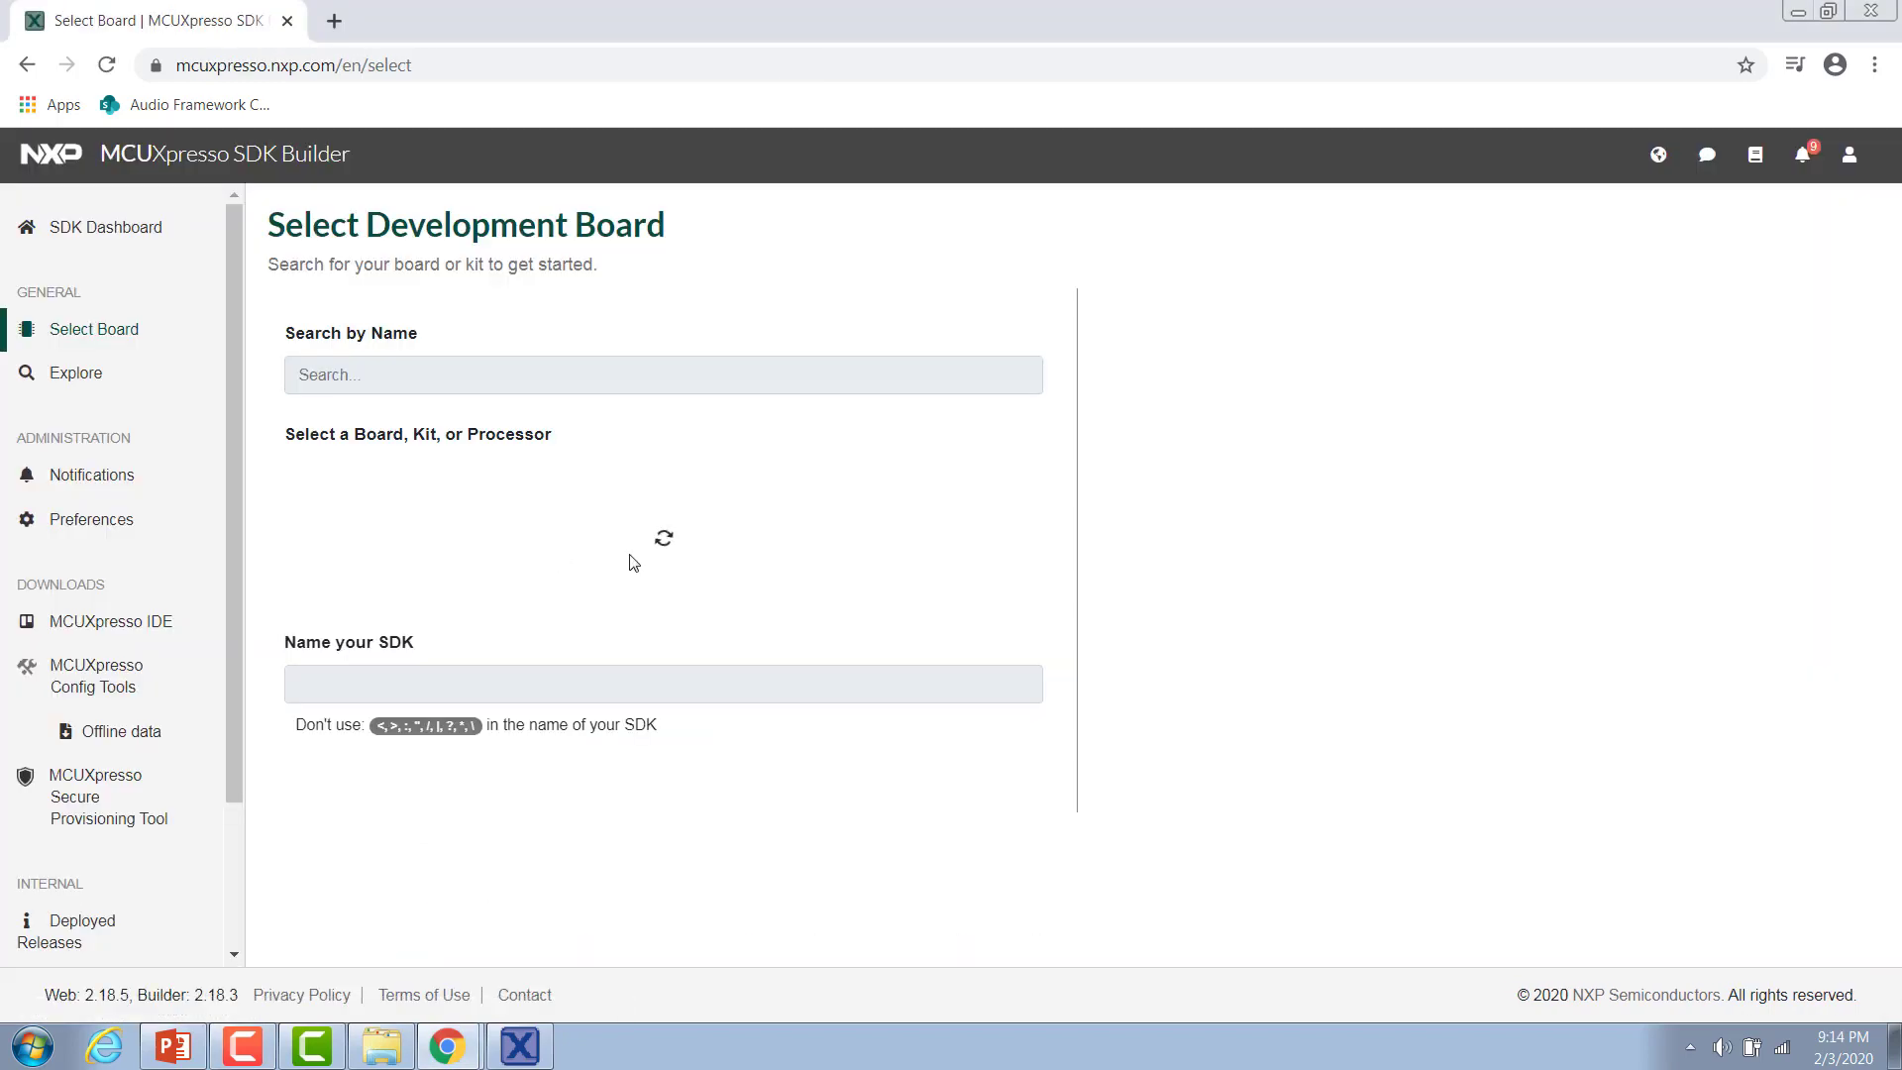
left_click(663, 374)
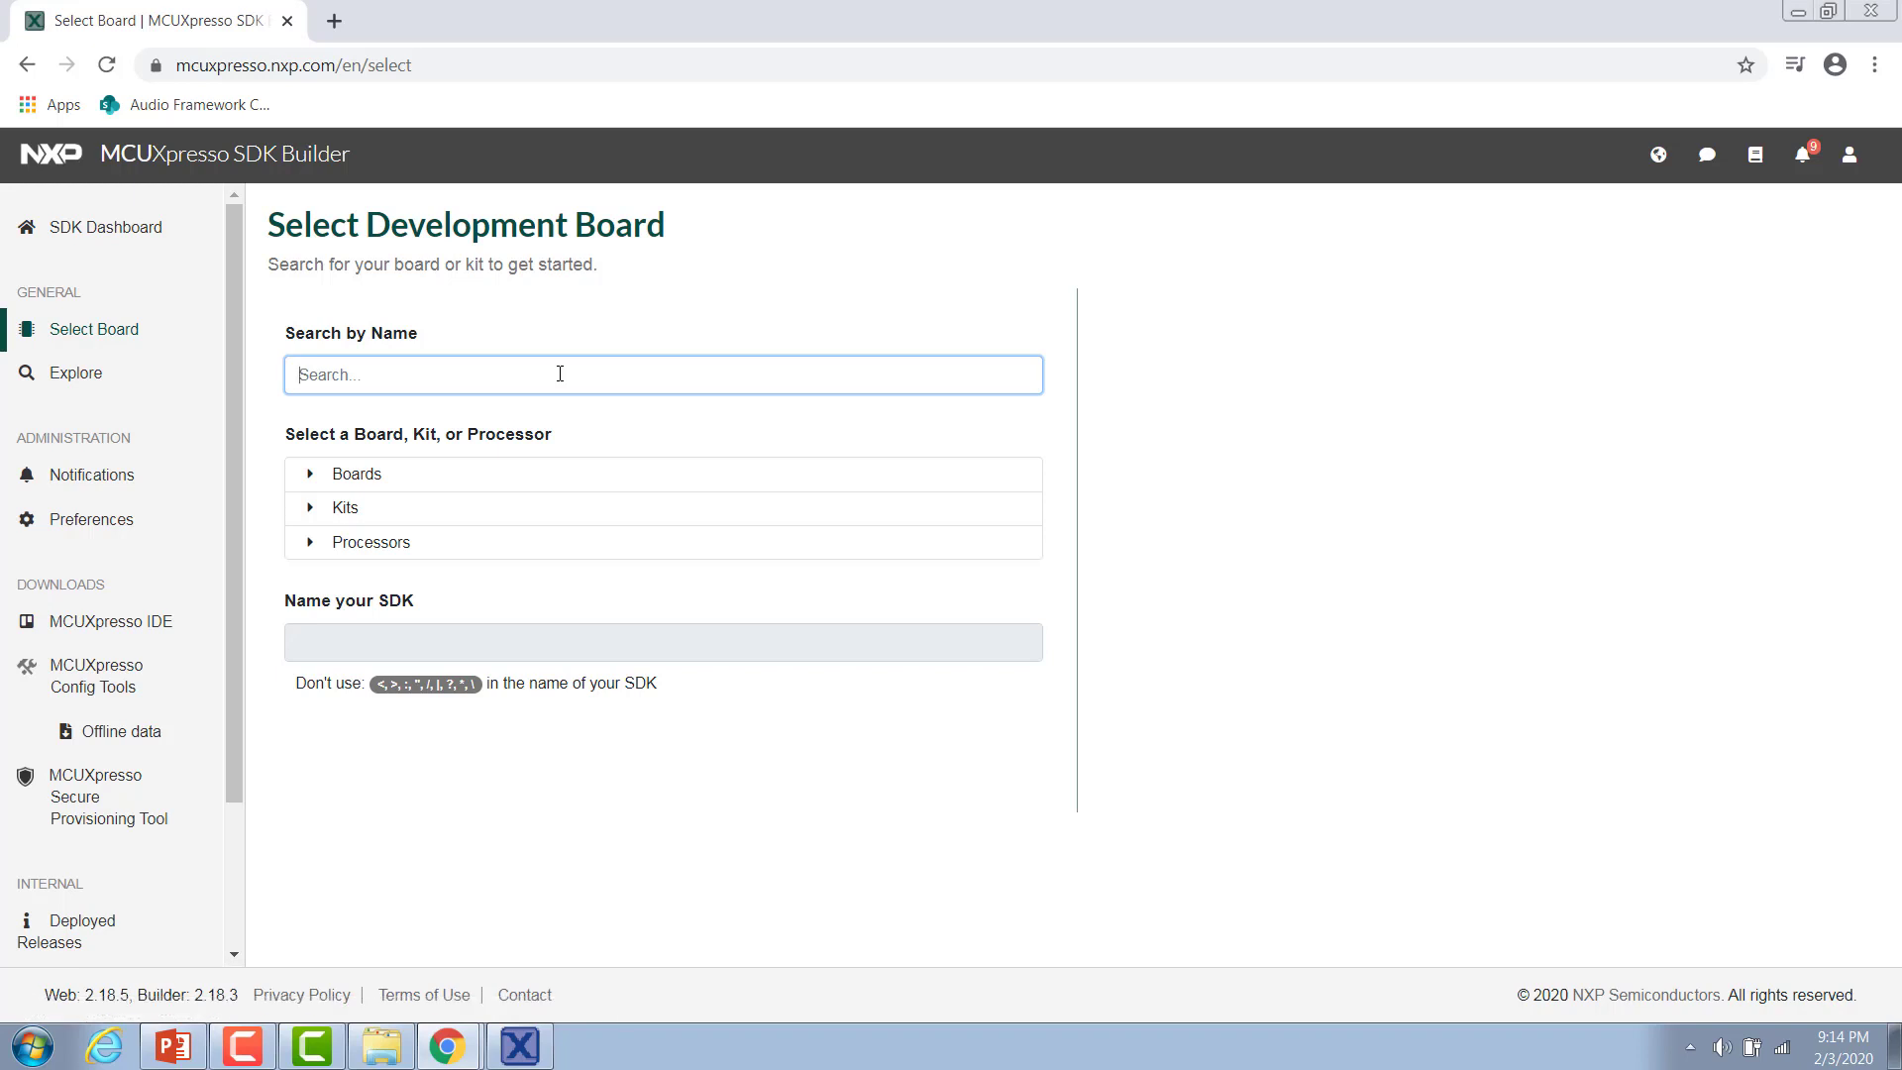
type("1")
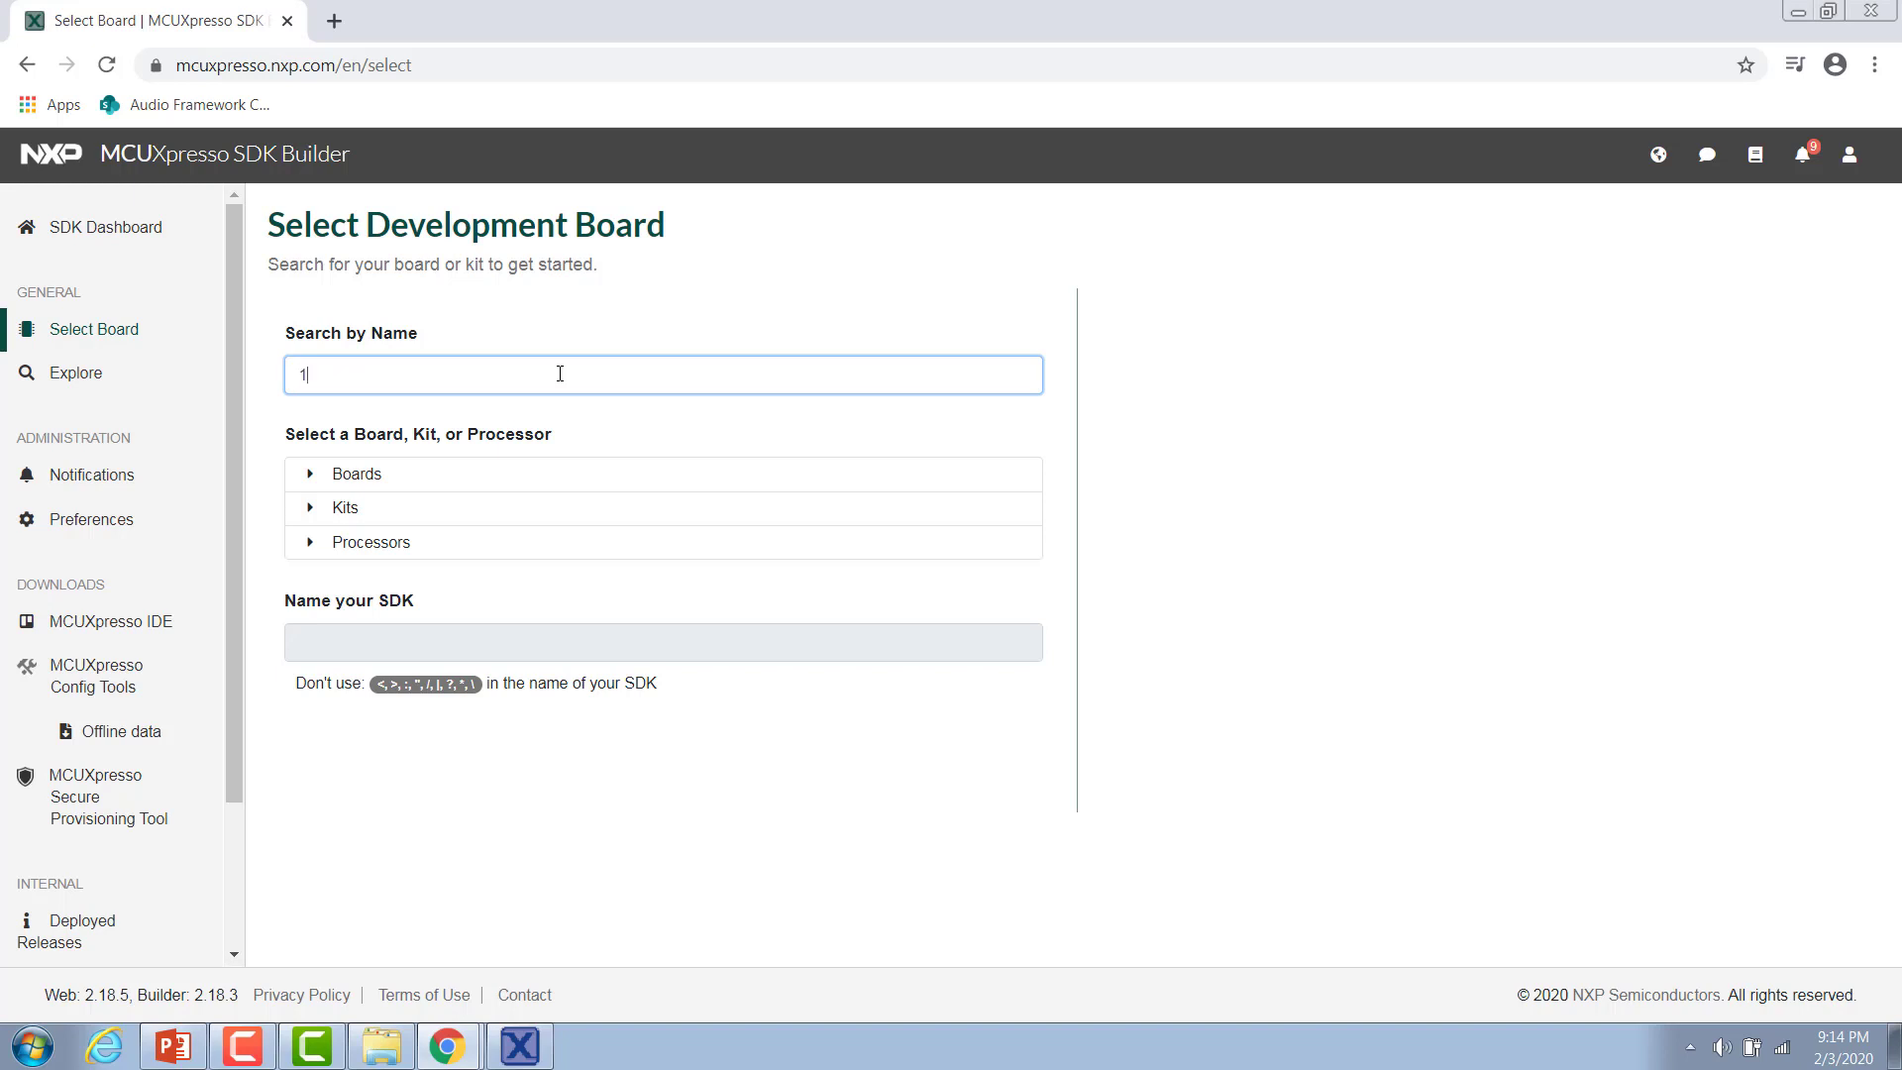
type("060")
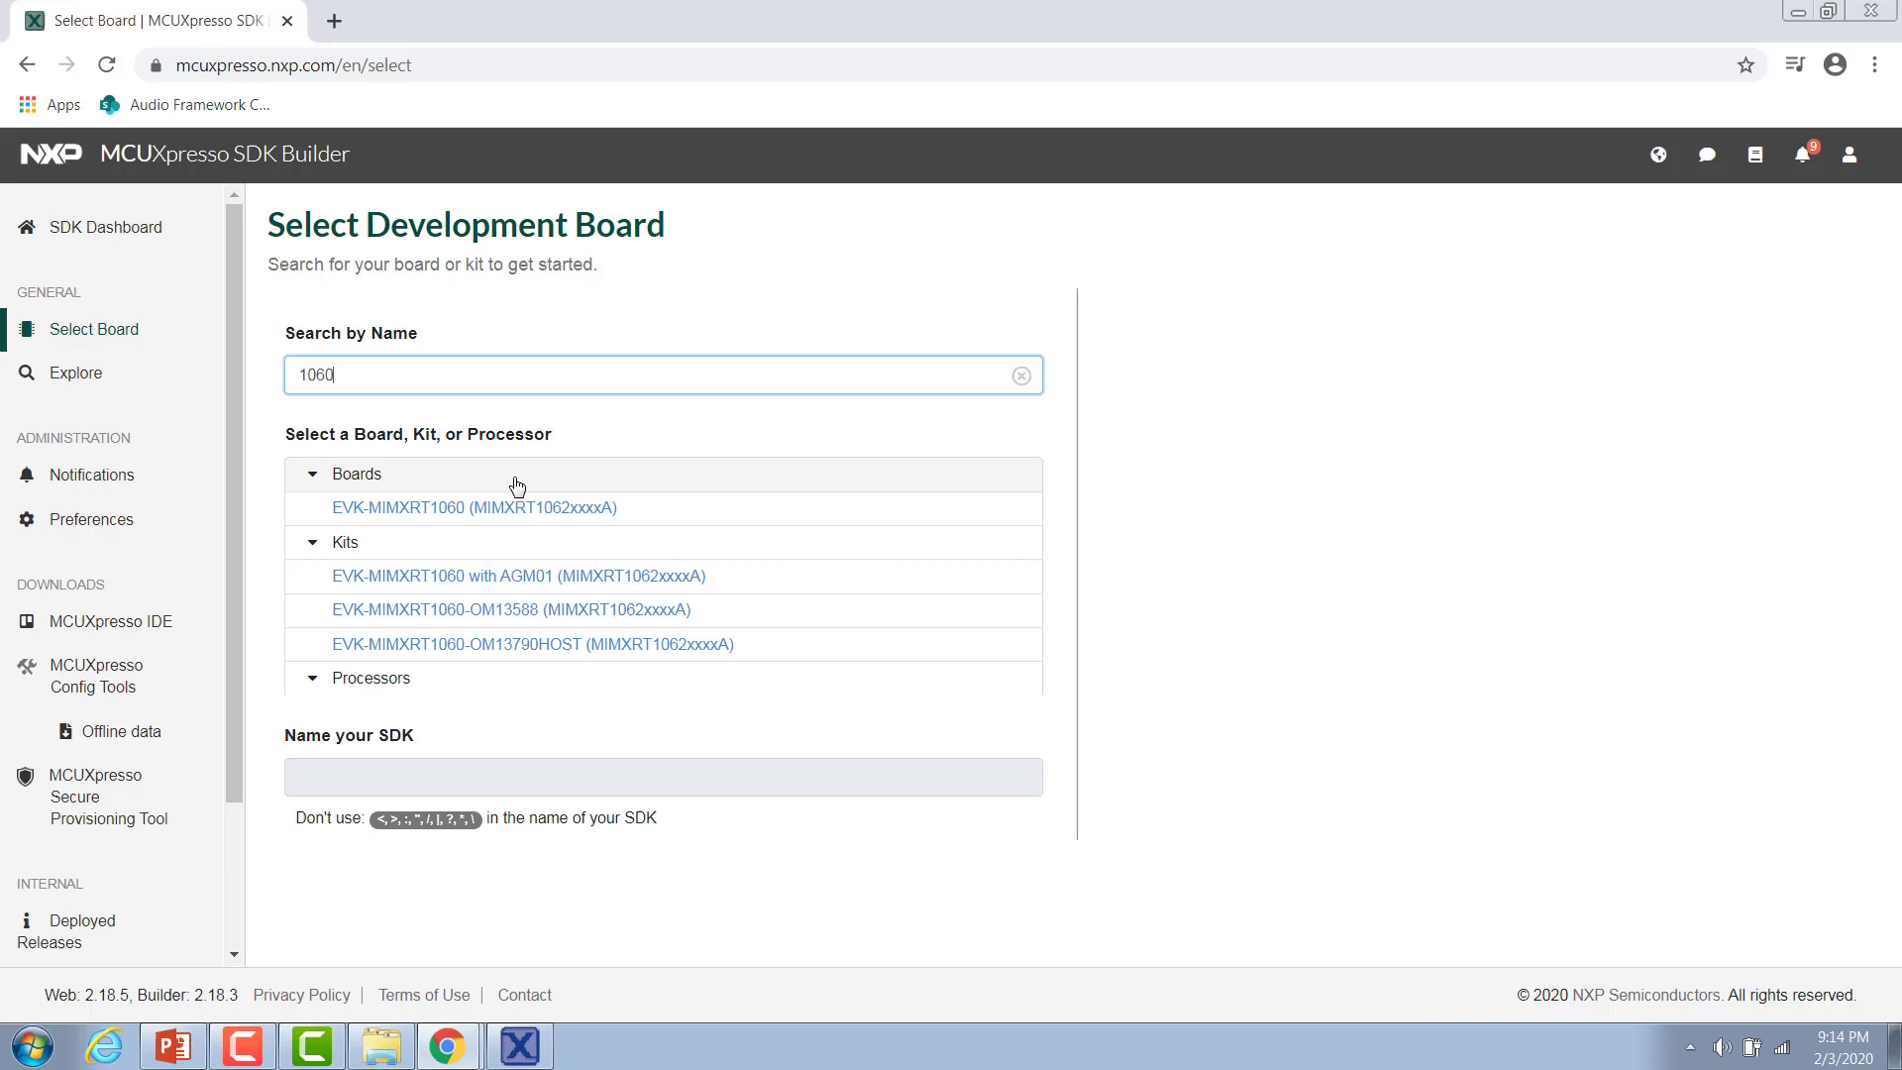
left_click(474, 508)
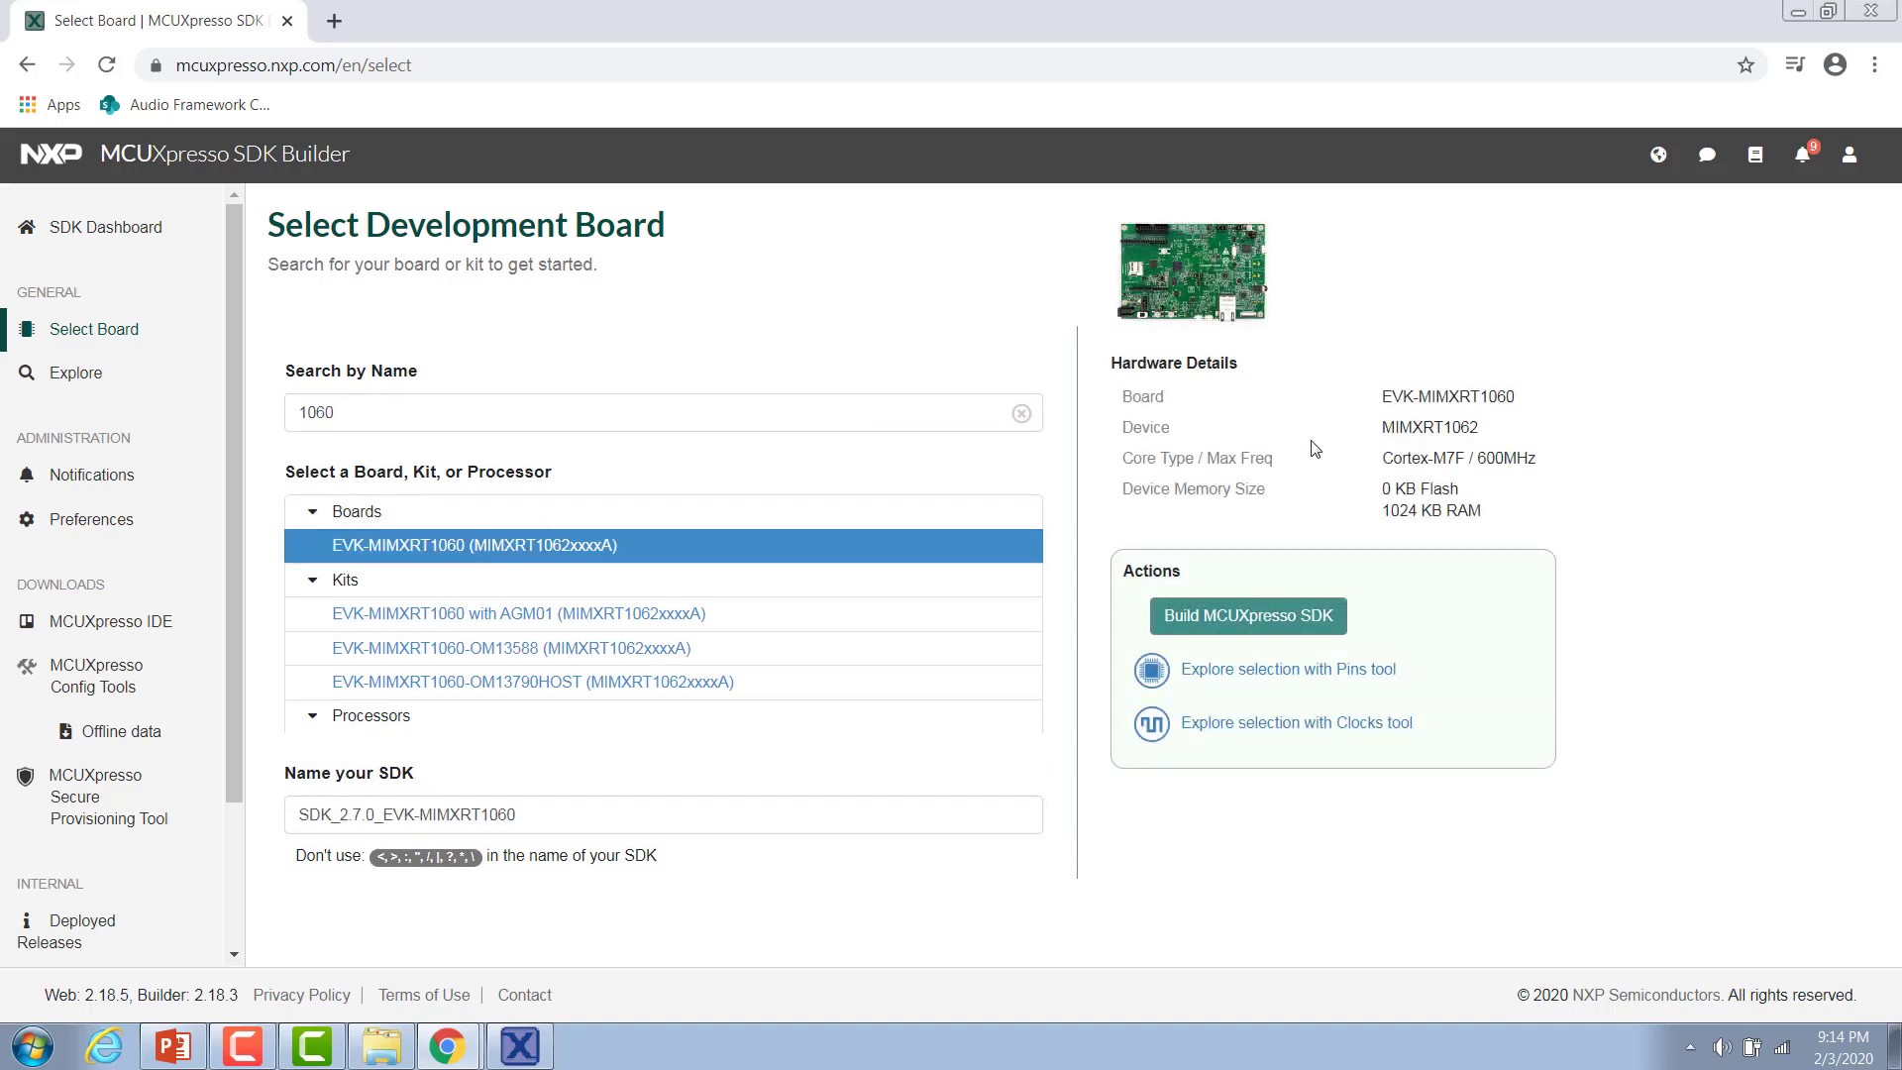
left_click(1246, 615)
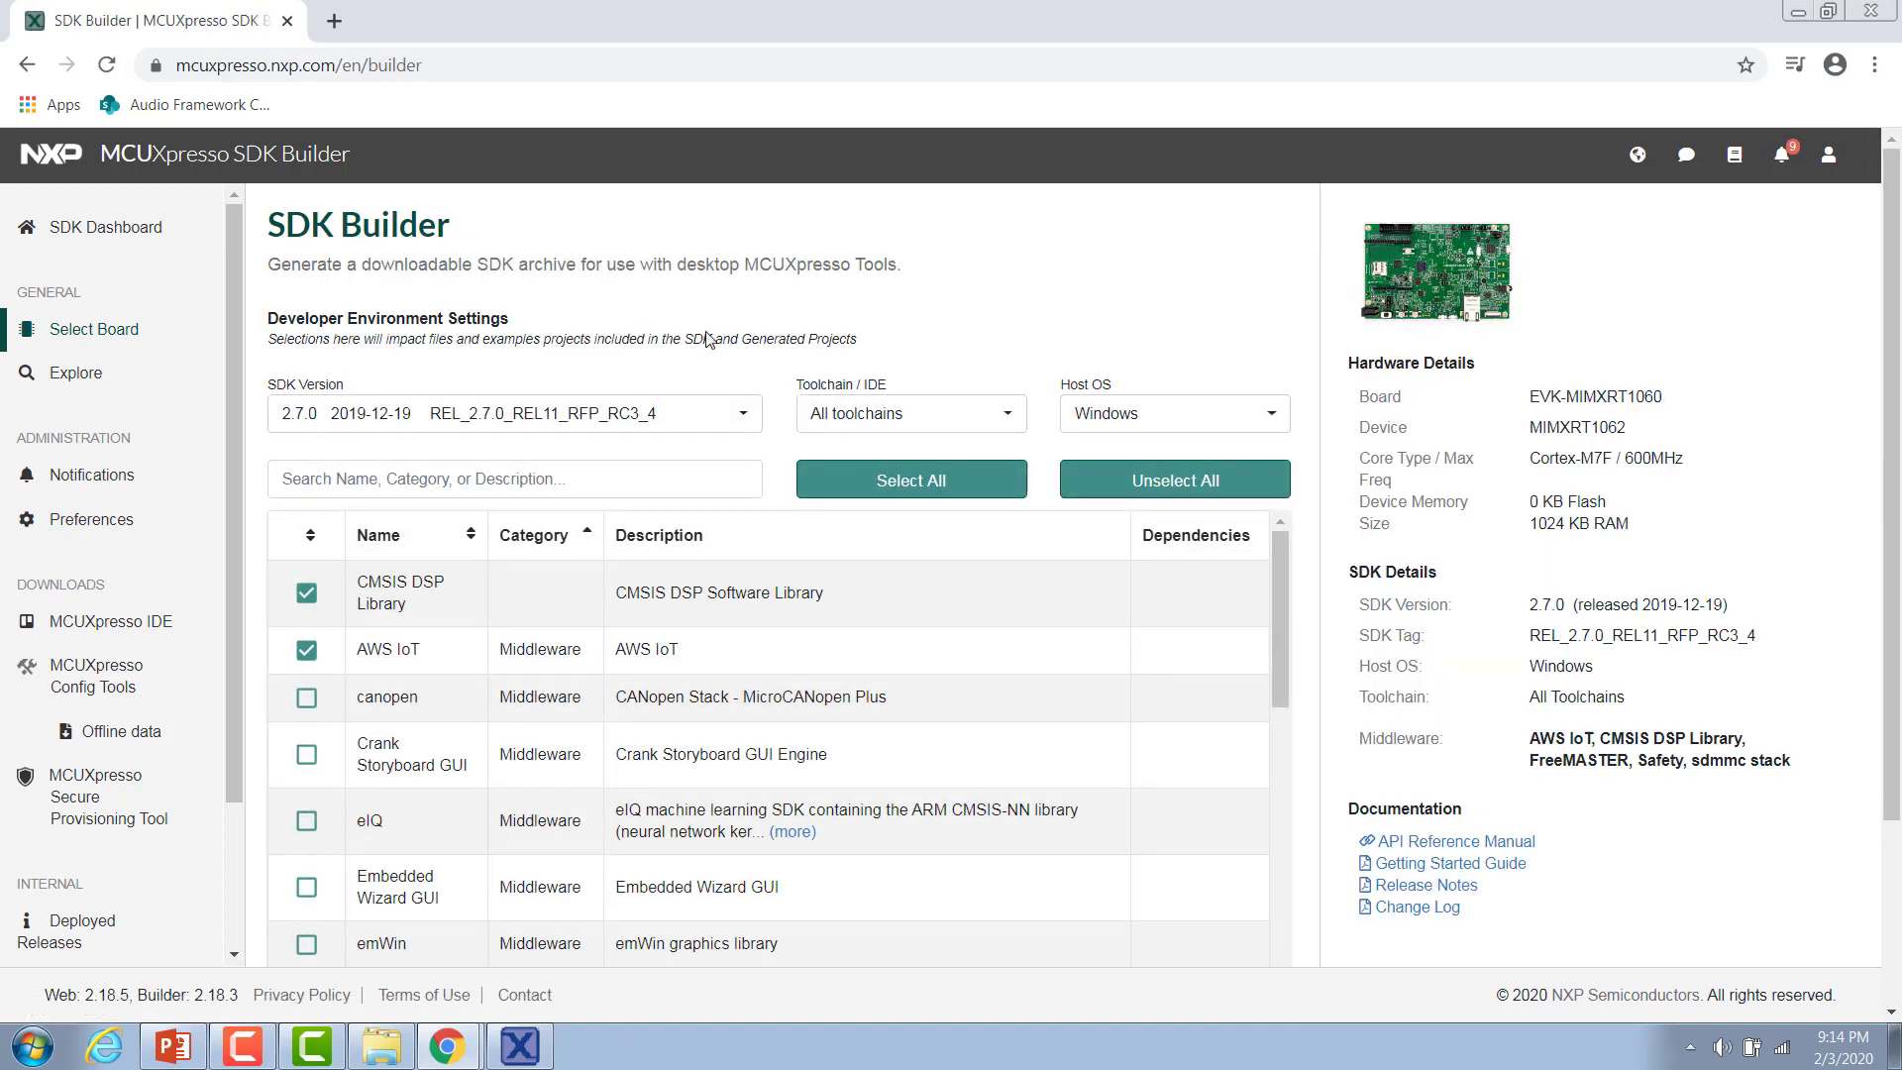
mouse_move(579, 304)
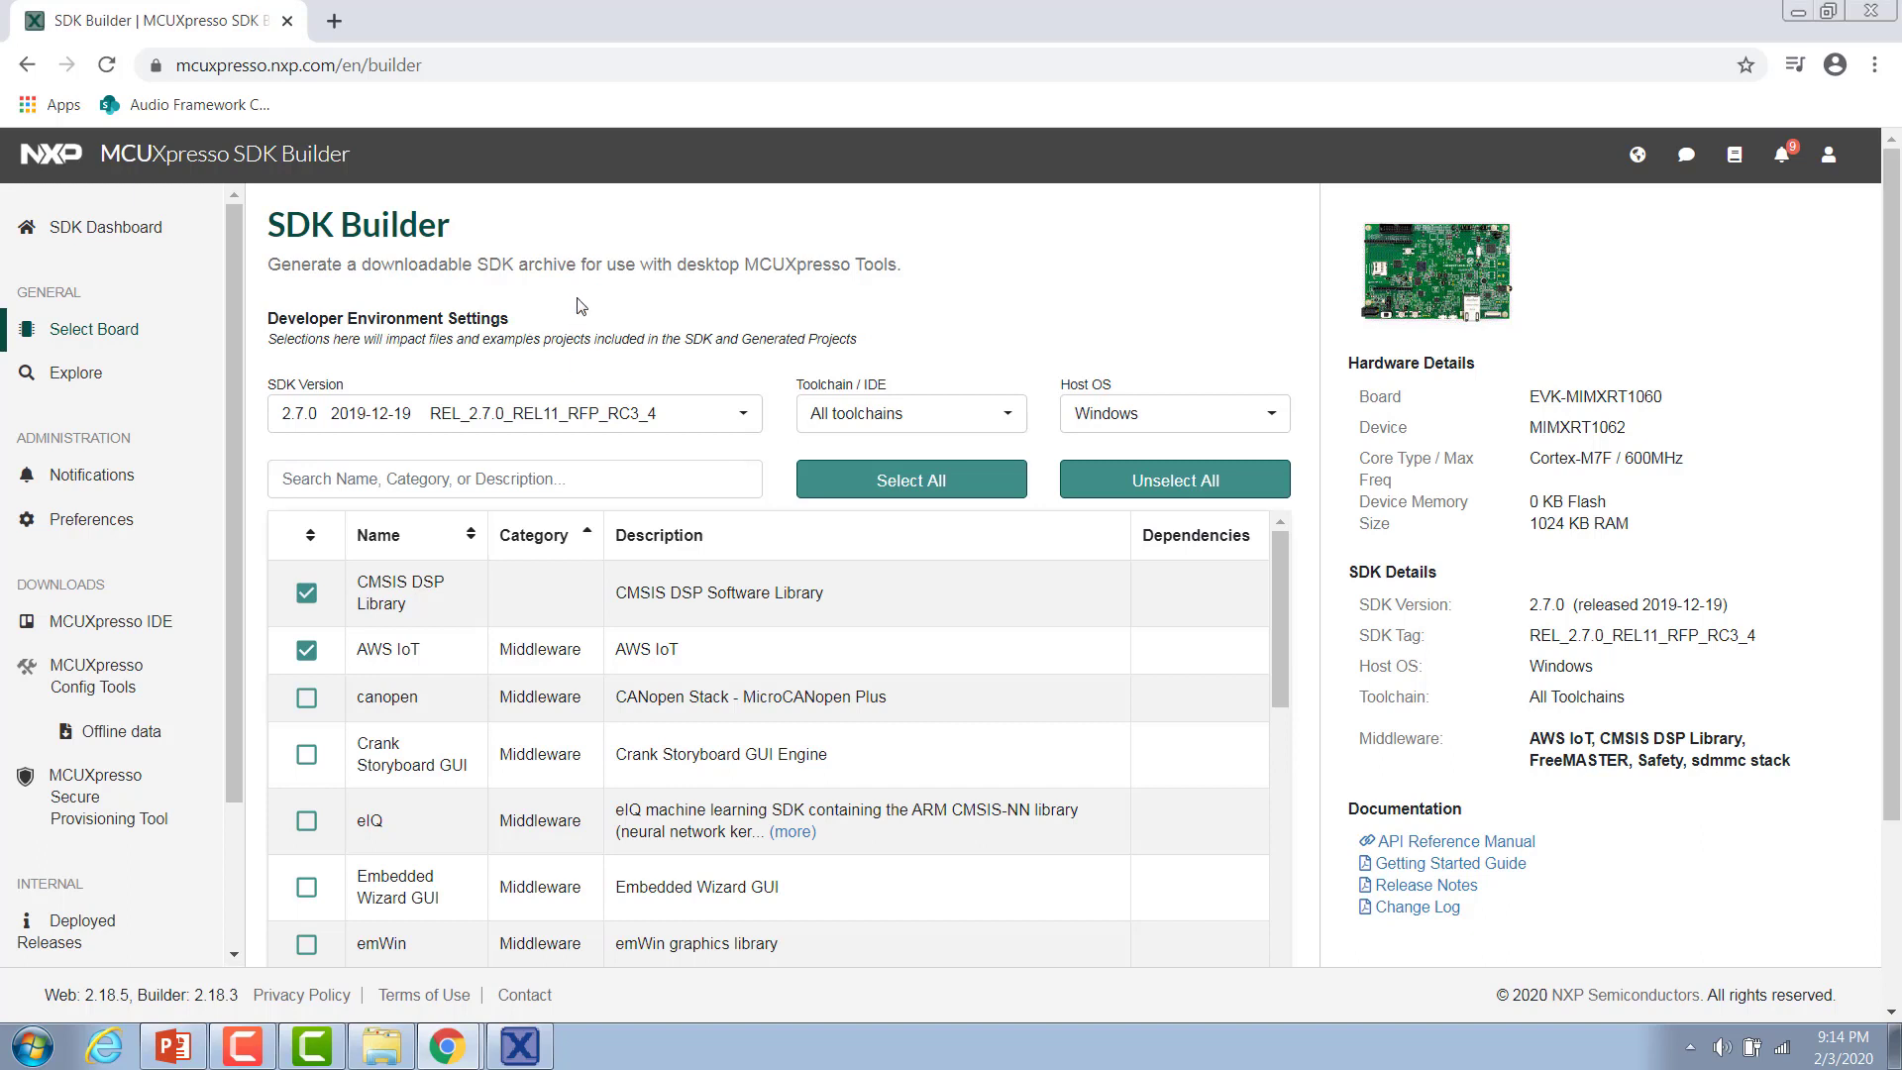
mouse_move(610, 271)
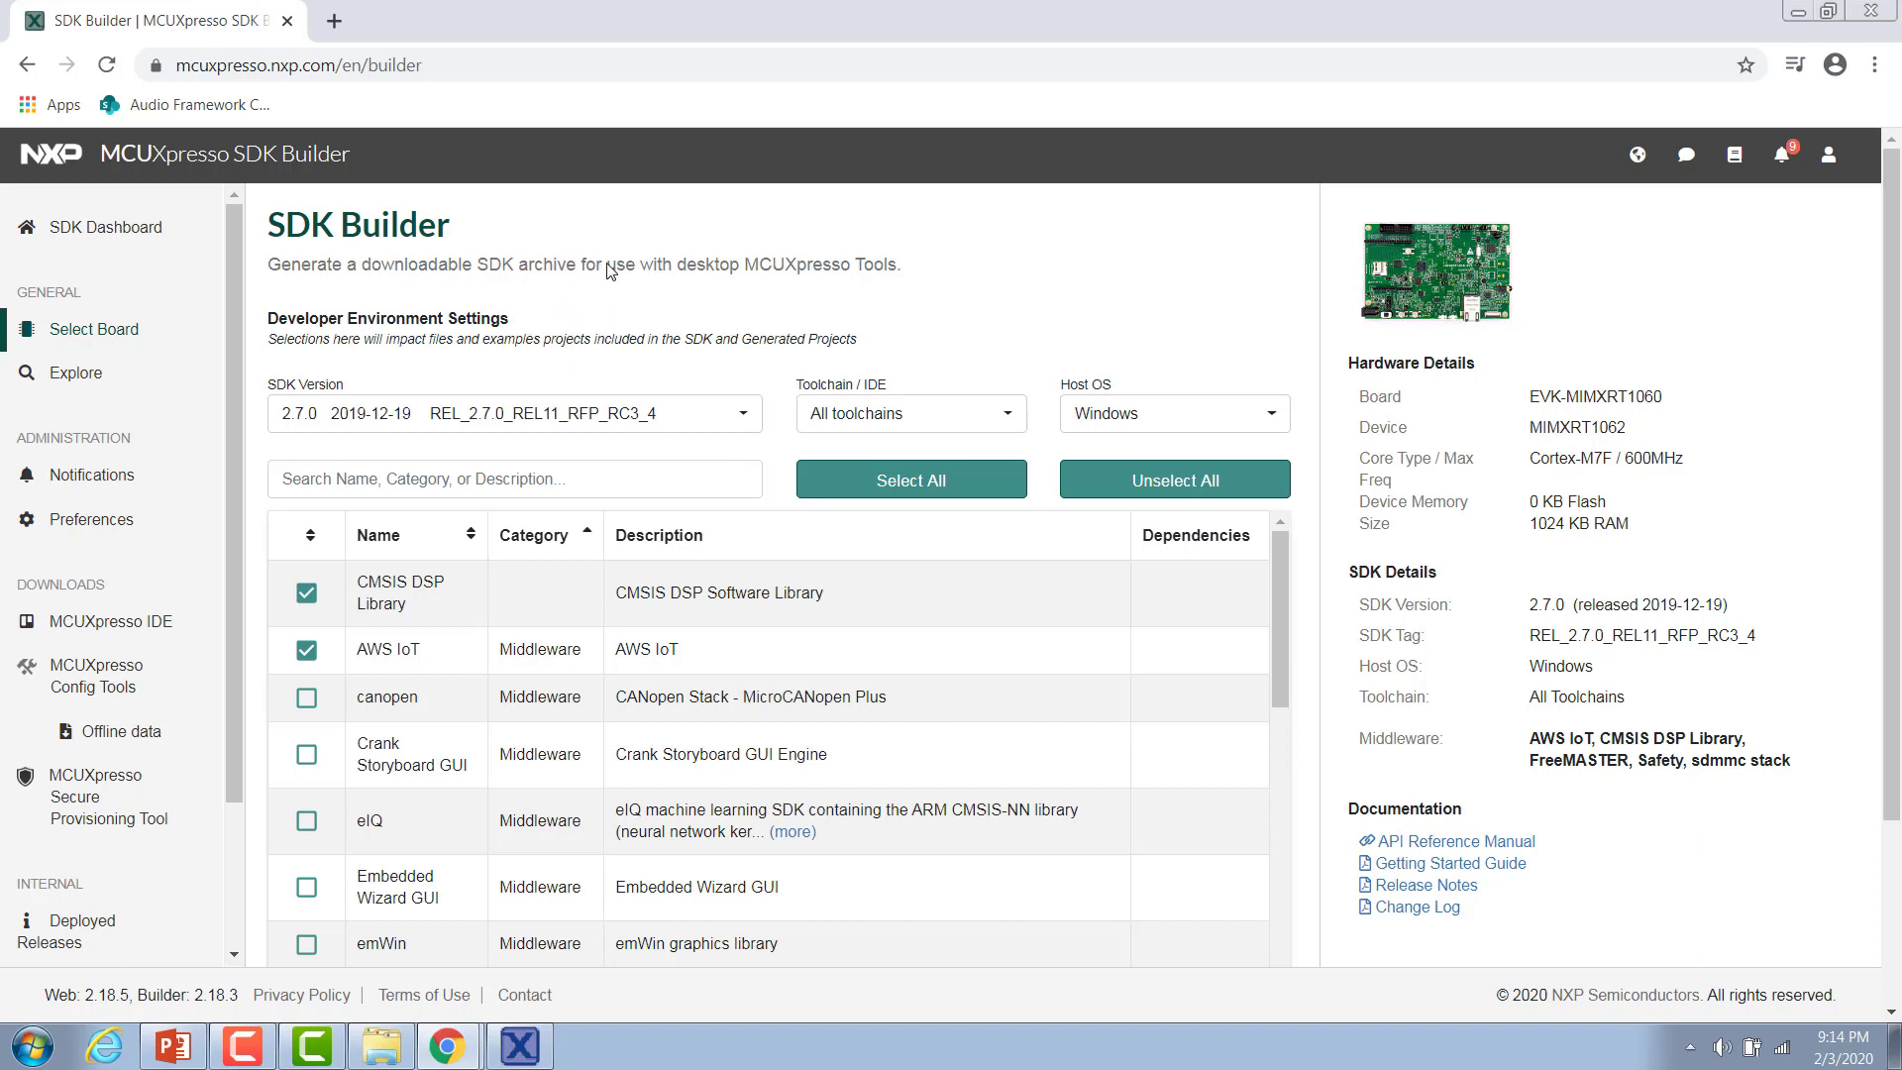
mouse_move(251, 389)
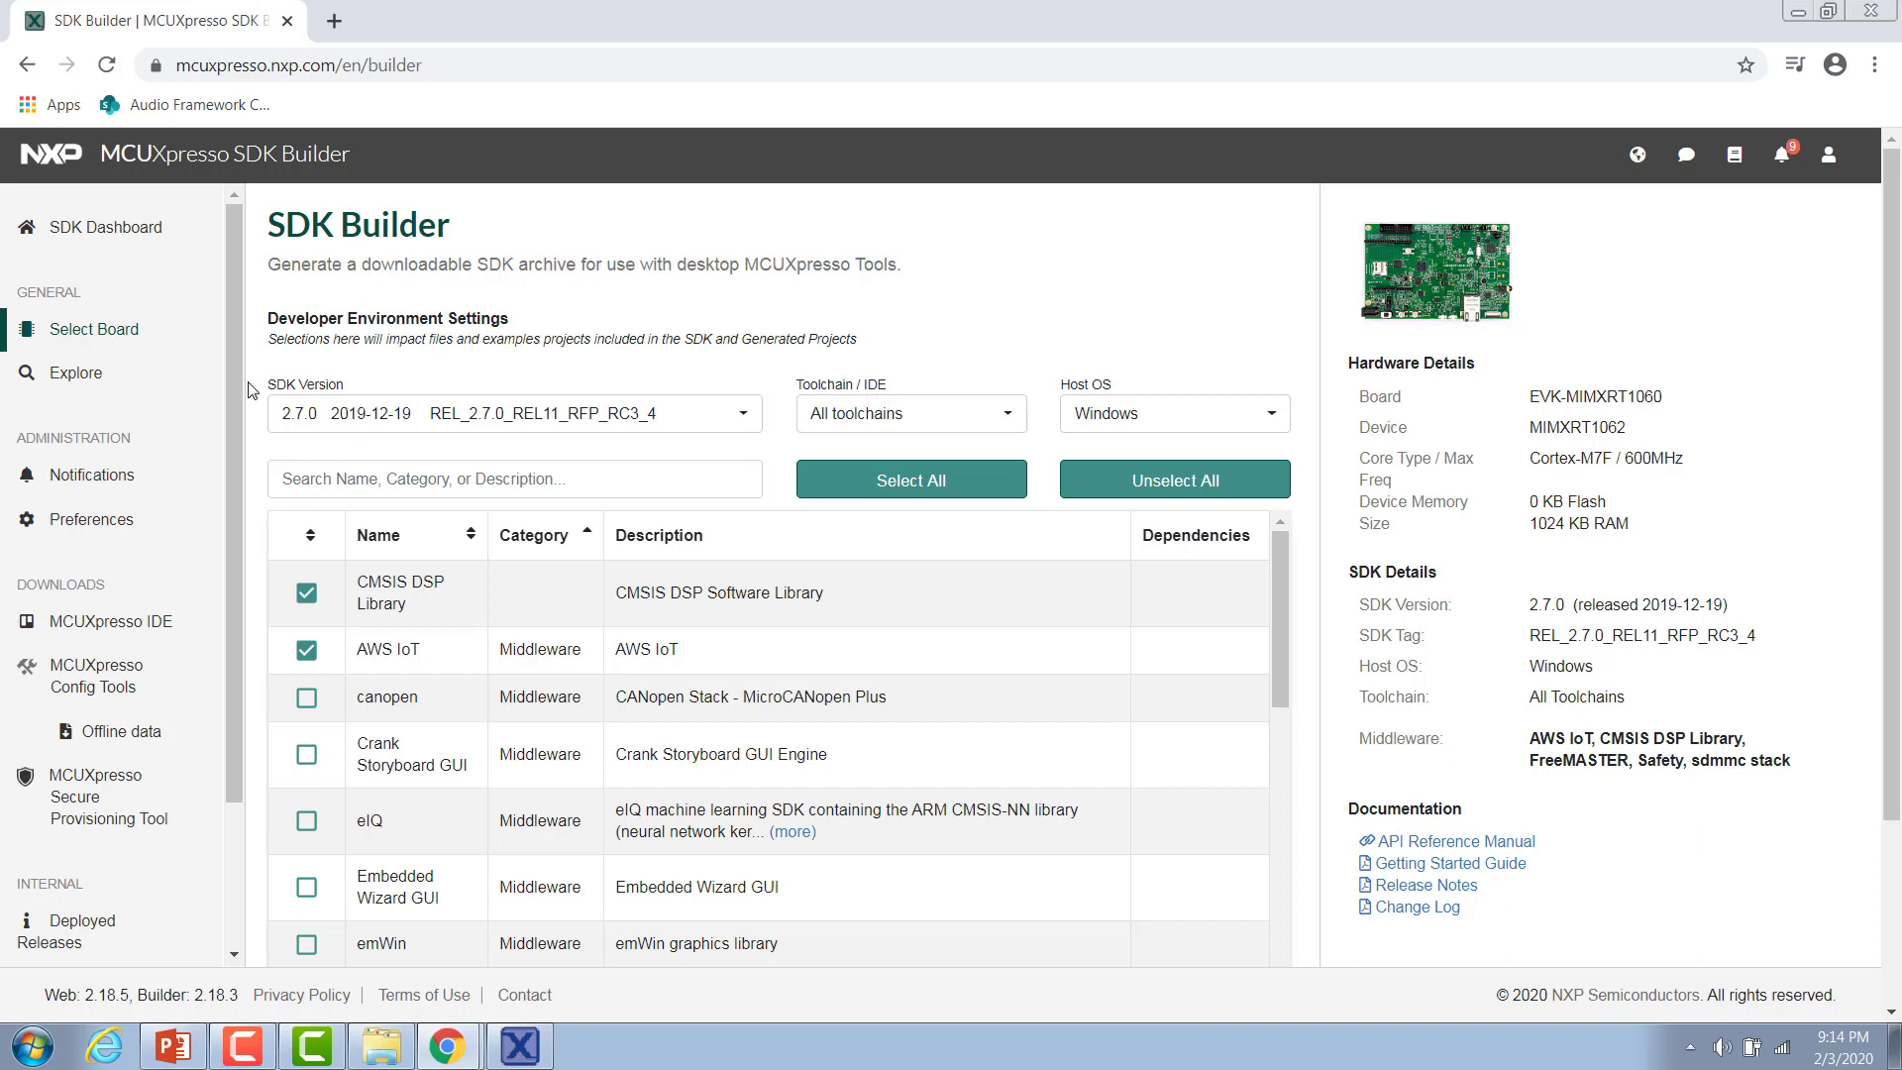
mouse_move(561, 359)
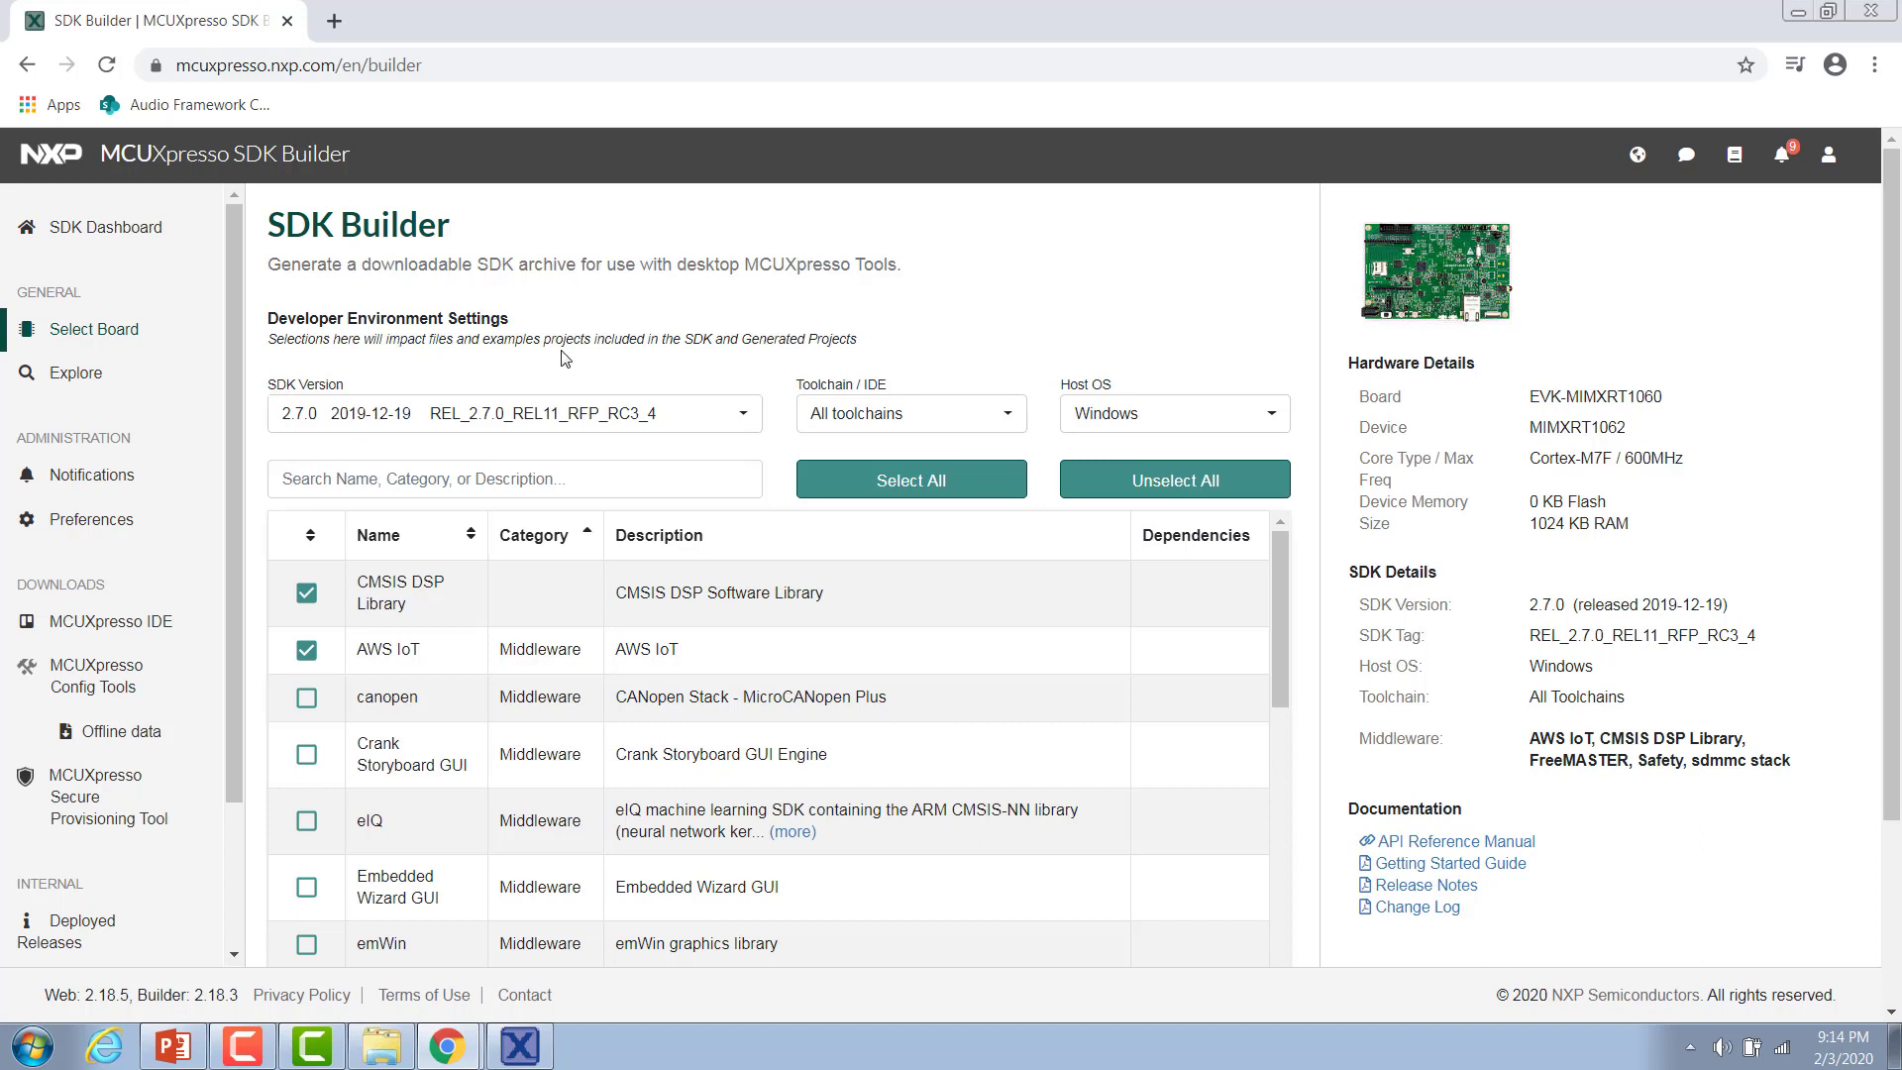
left_click(910, 412)
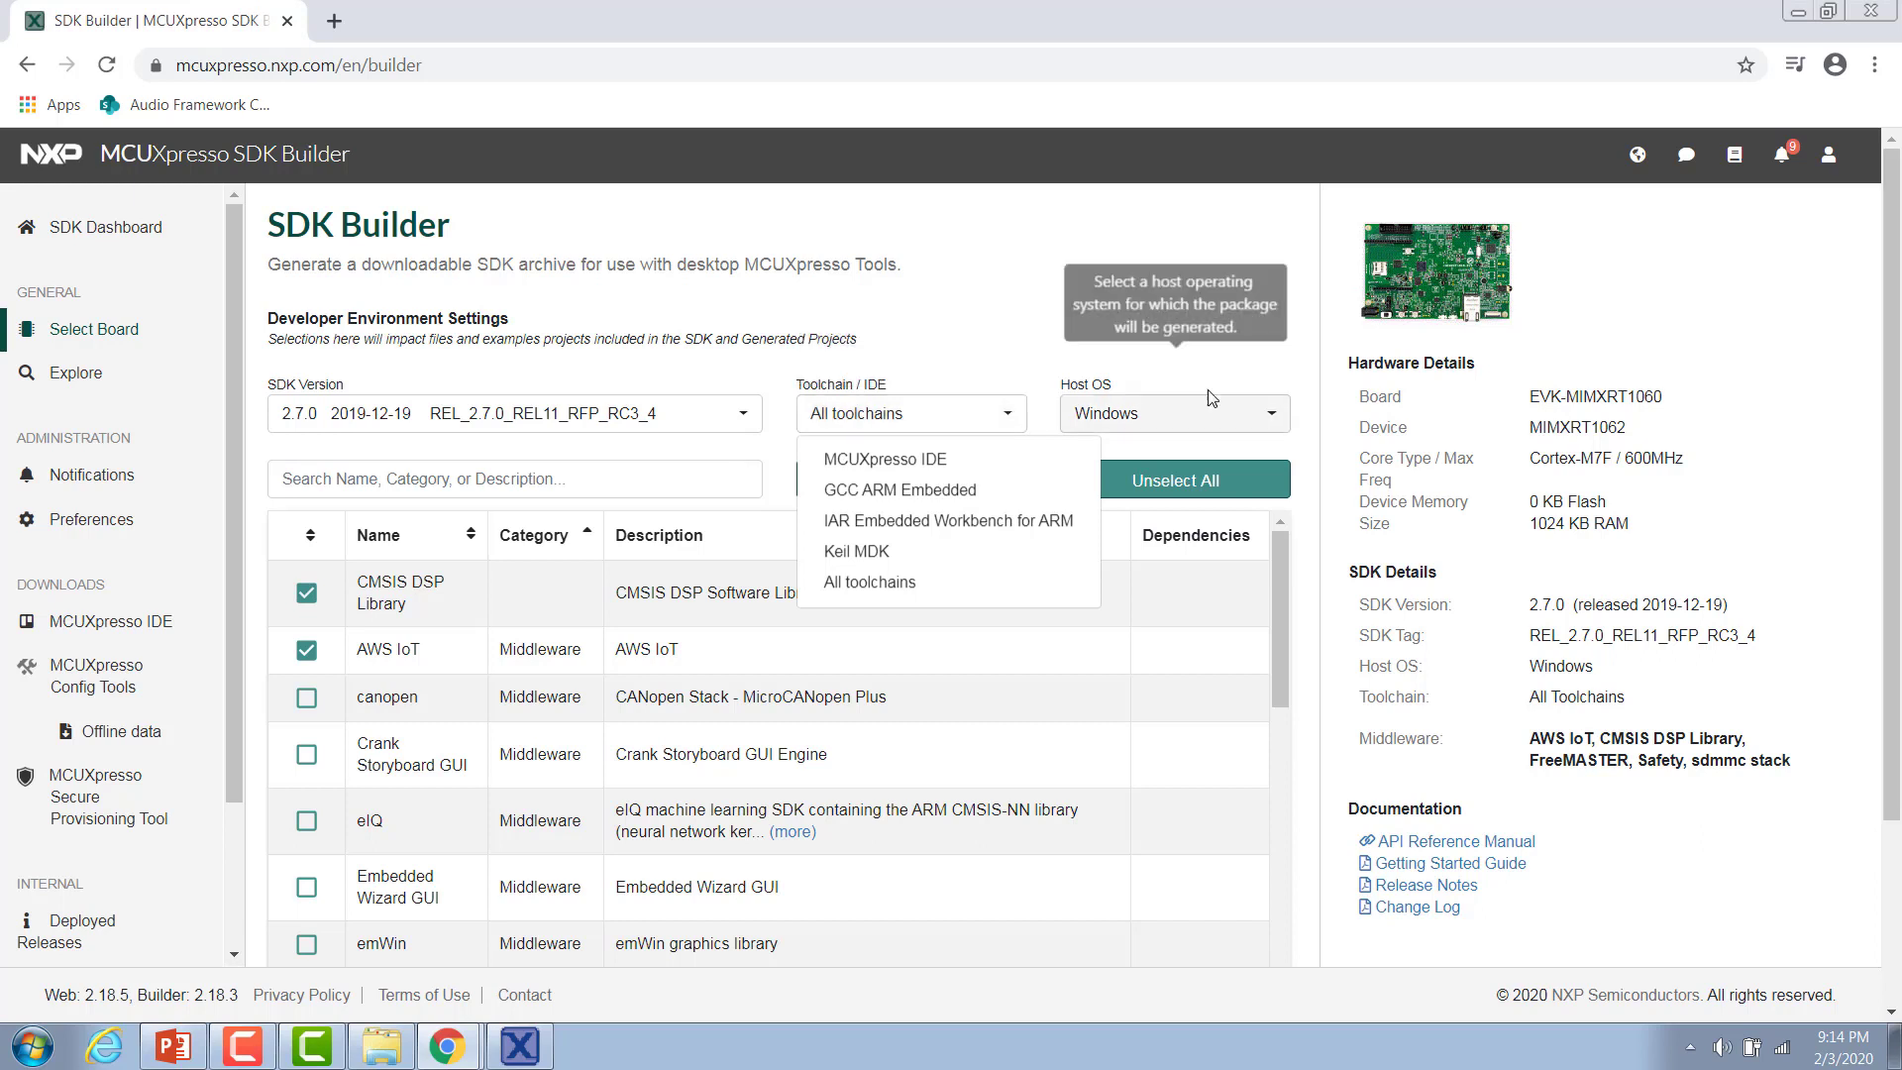
left_click(1171, 412)
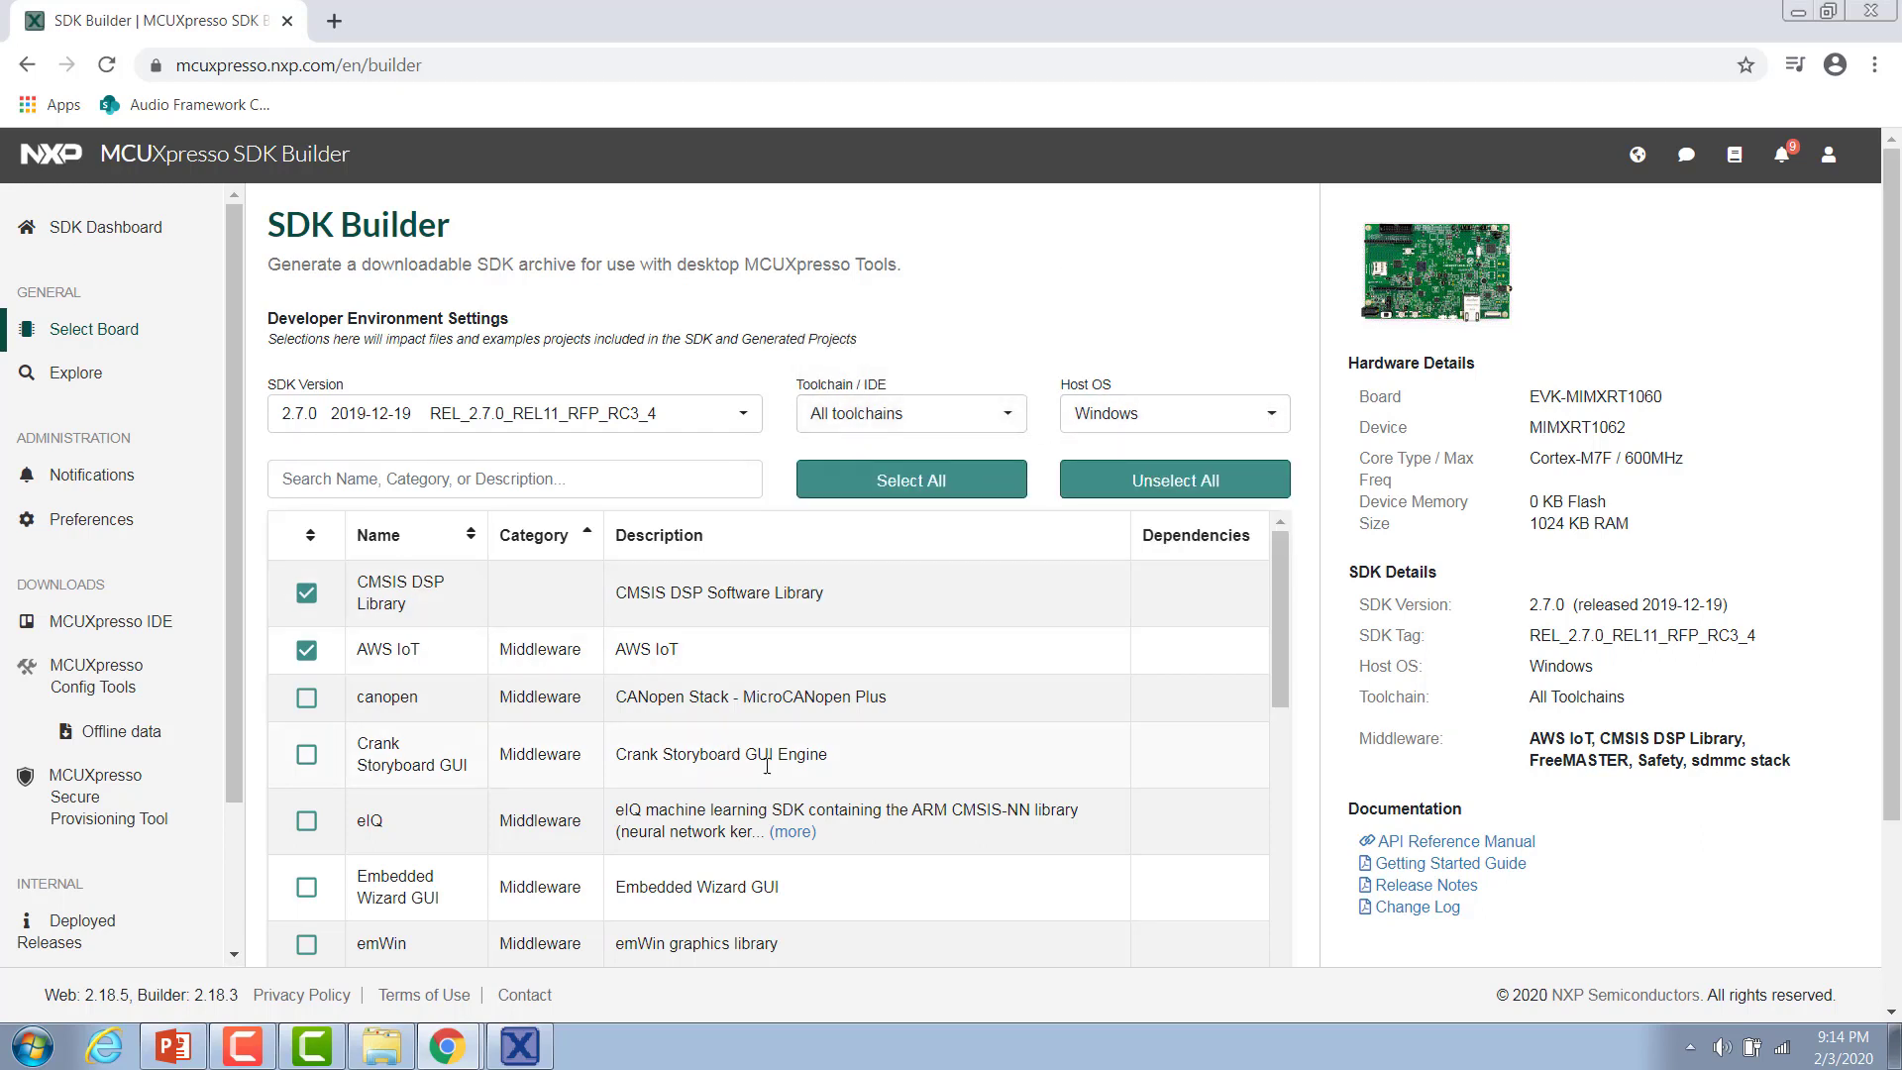
Add Crank Storyboard GUI and Amazon FreeRTOS middleware to the SDK and check the archive name
scroll("down", 3)
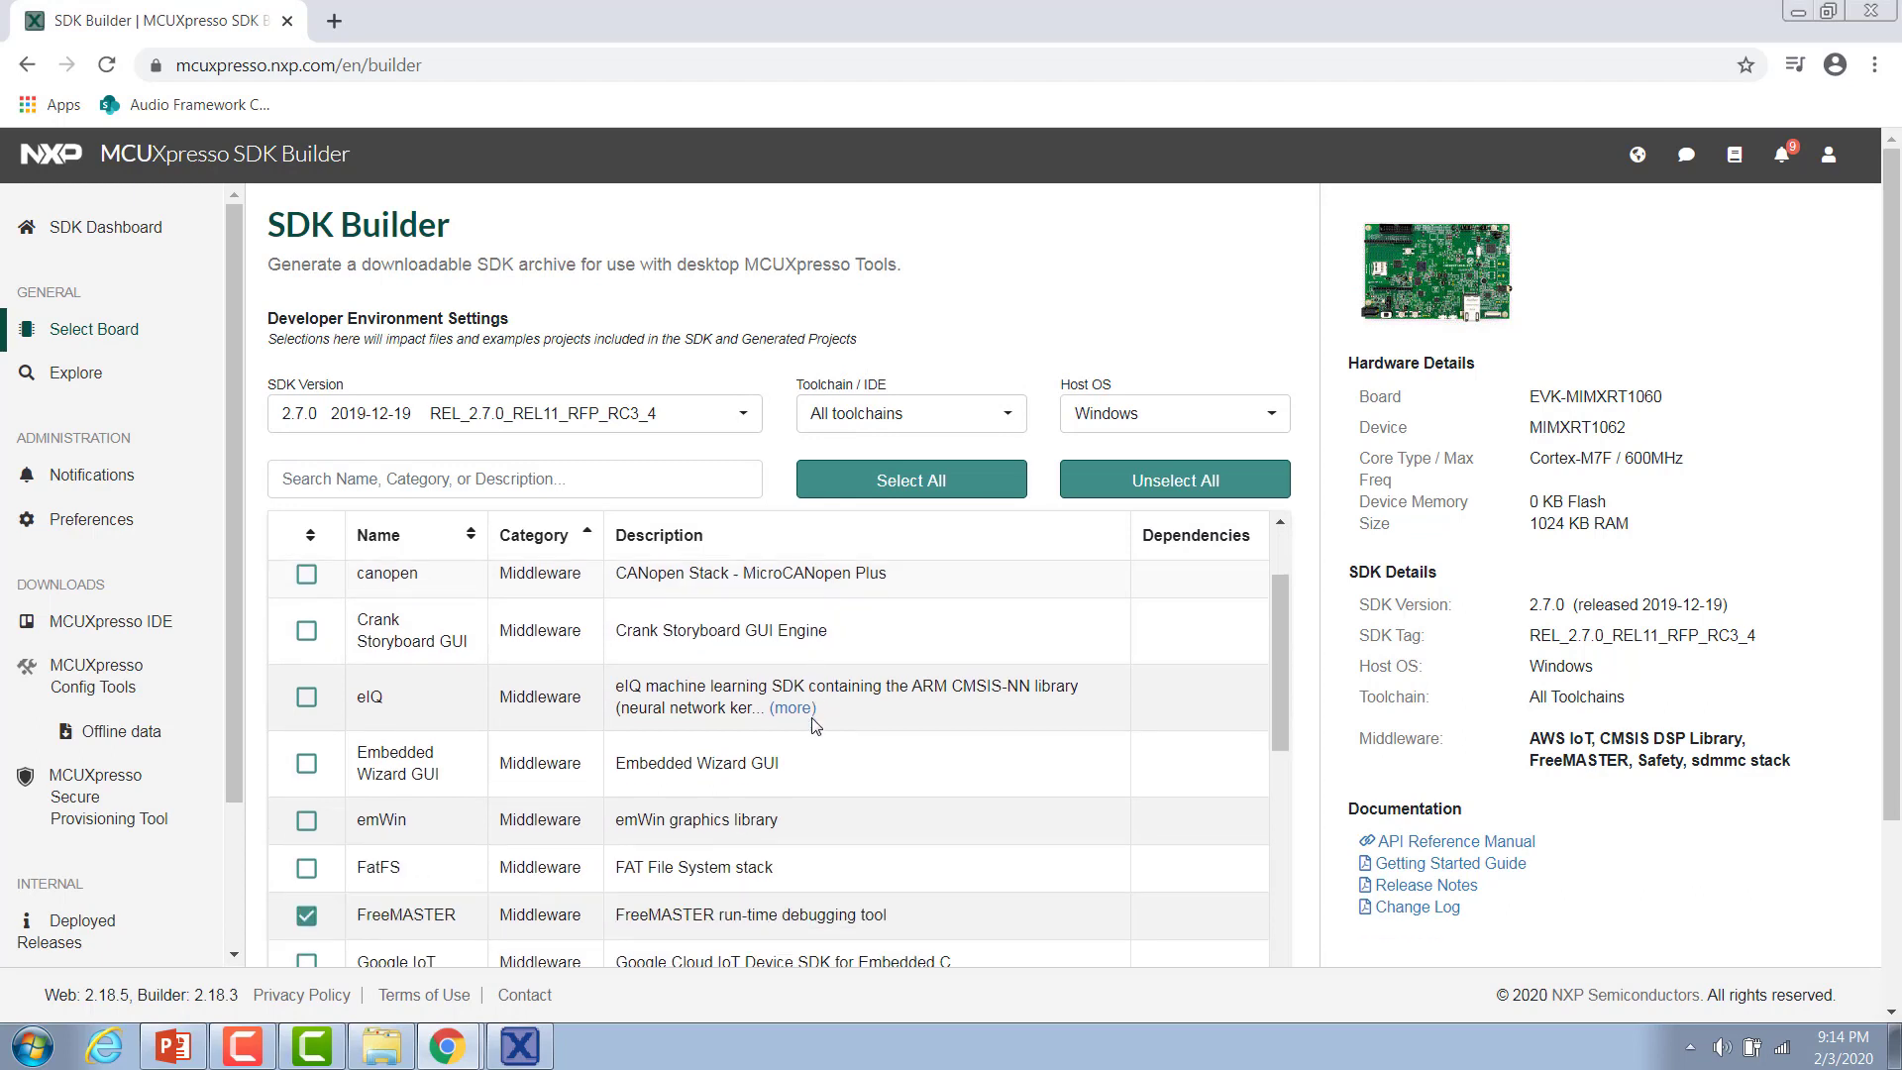
mouse_move(977, 710)
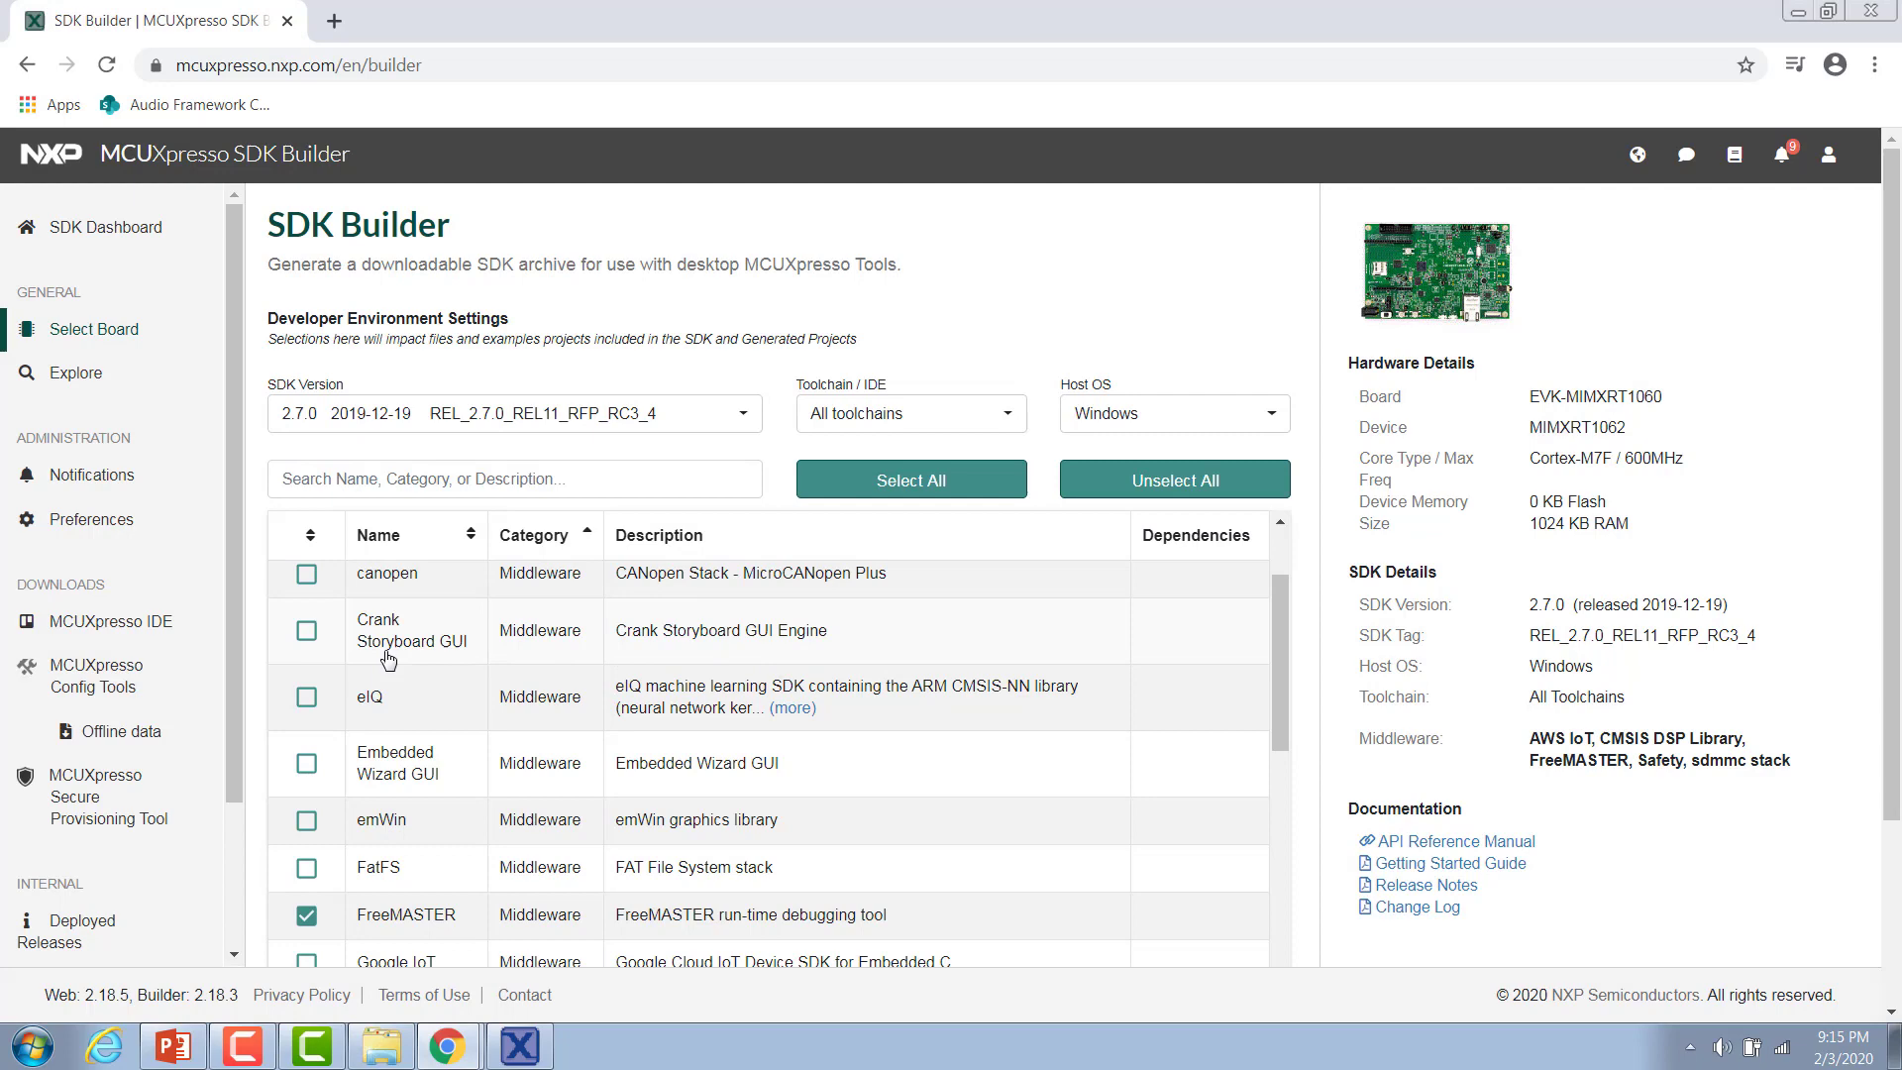
left_click(306, 631)
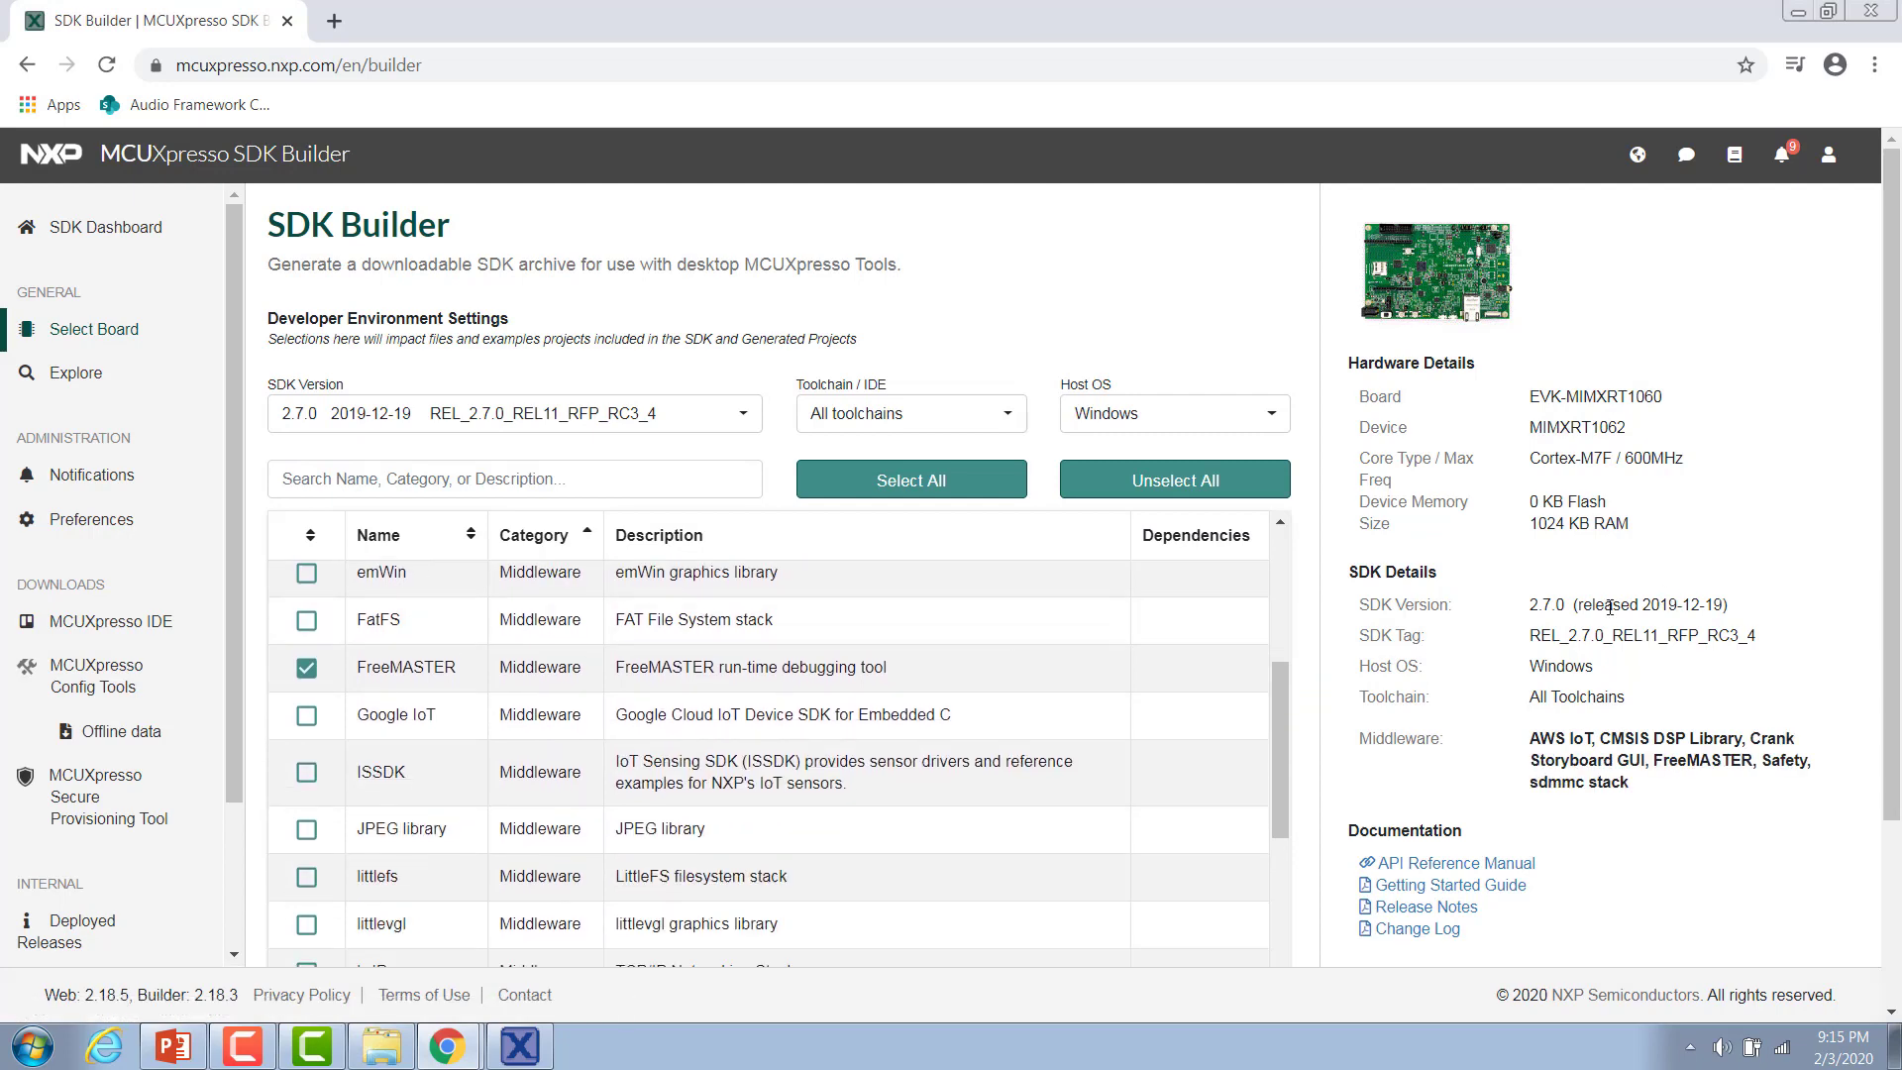
scroll("down", 3)
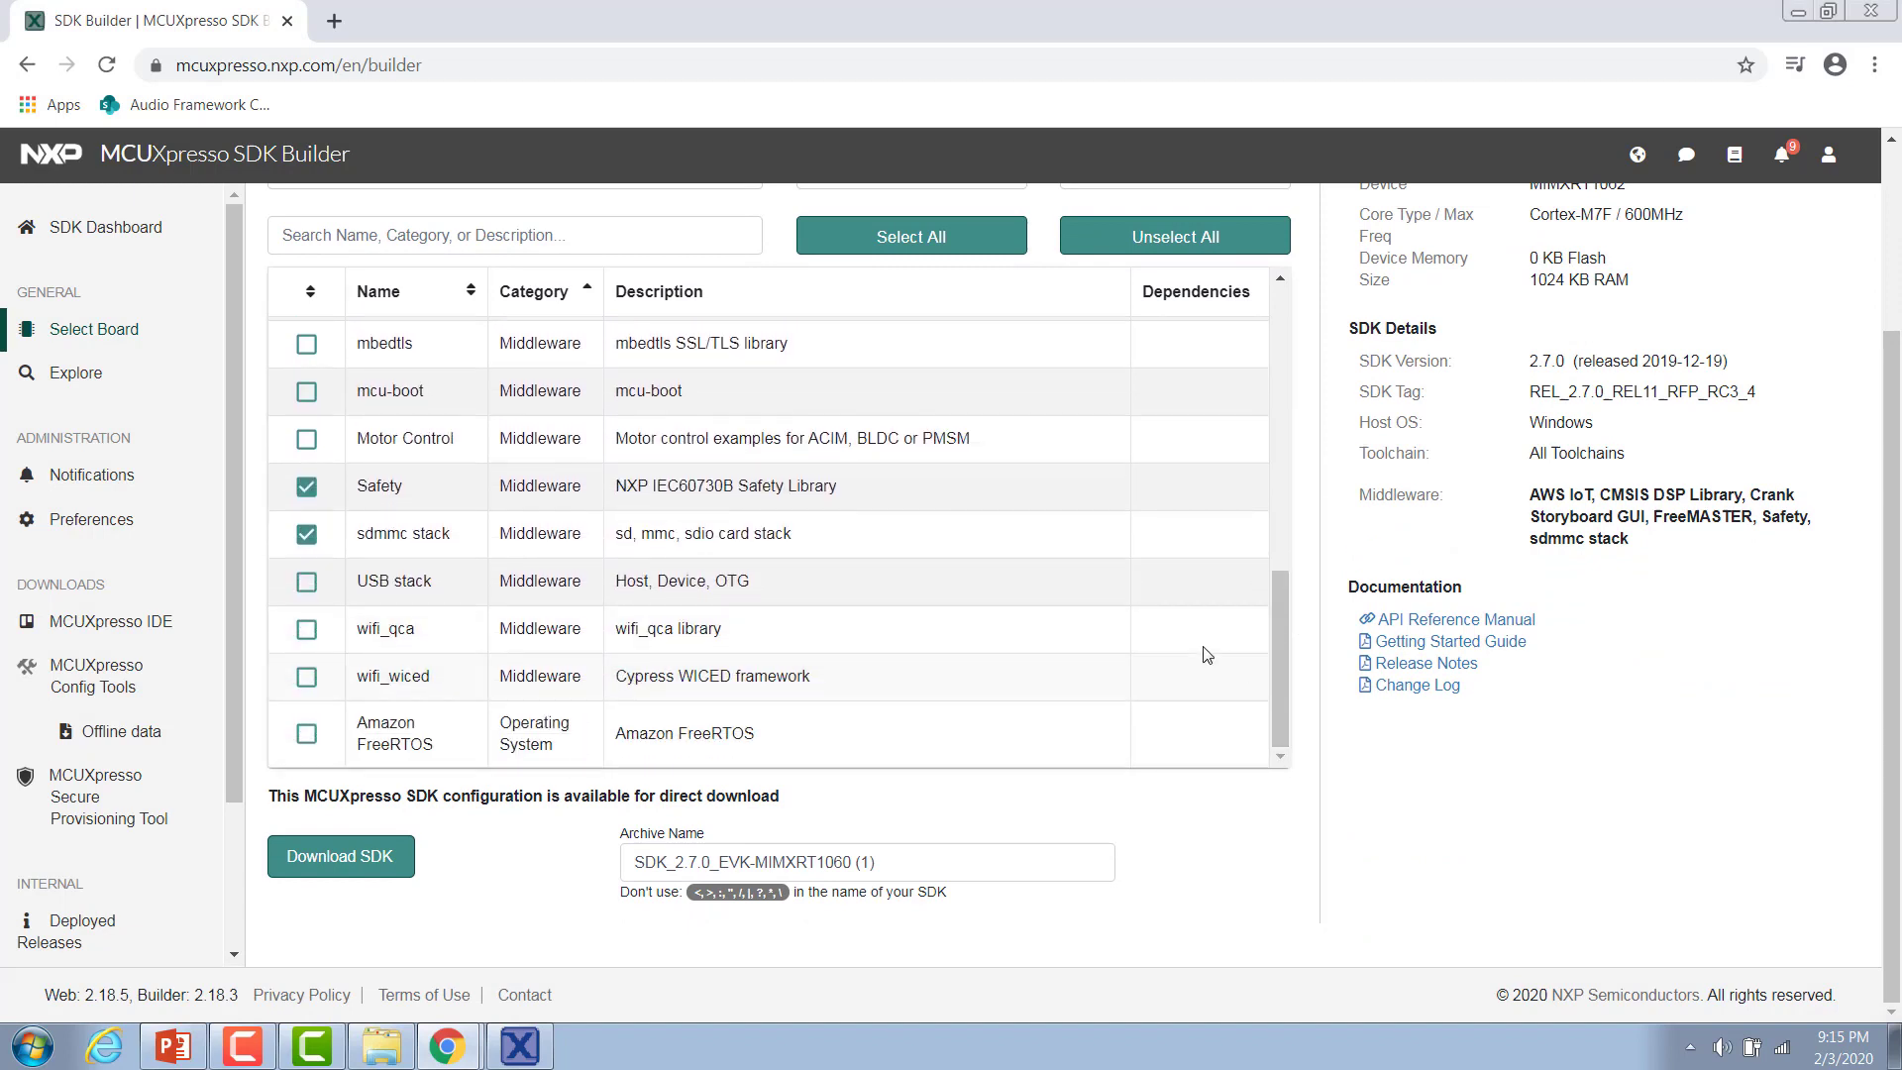
mouse_move(651, 804)
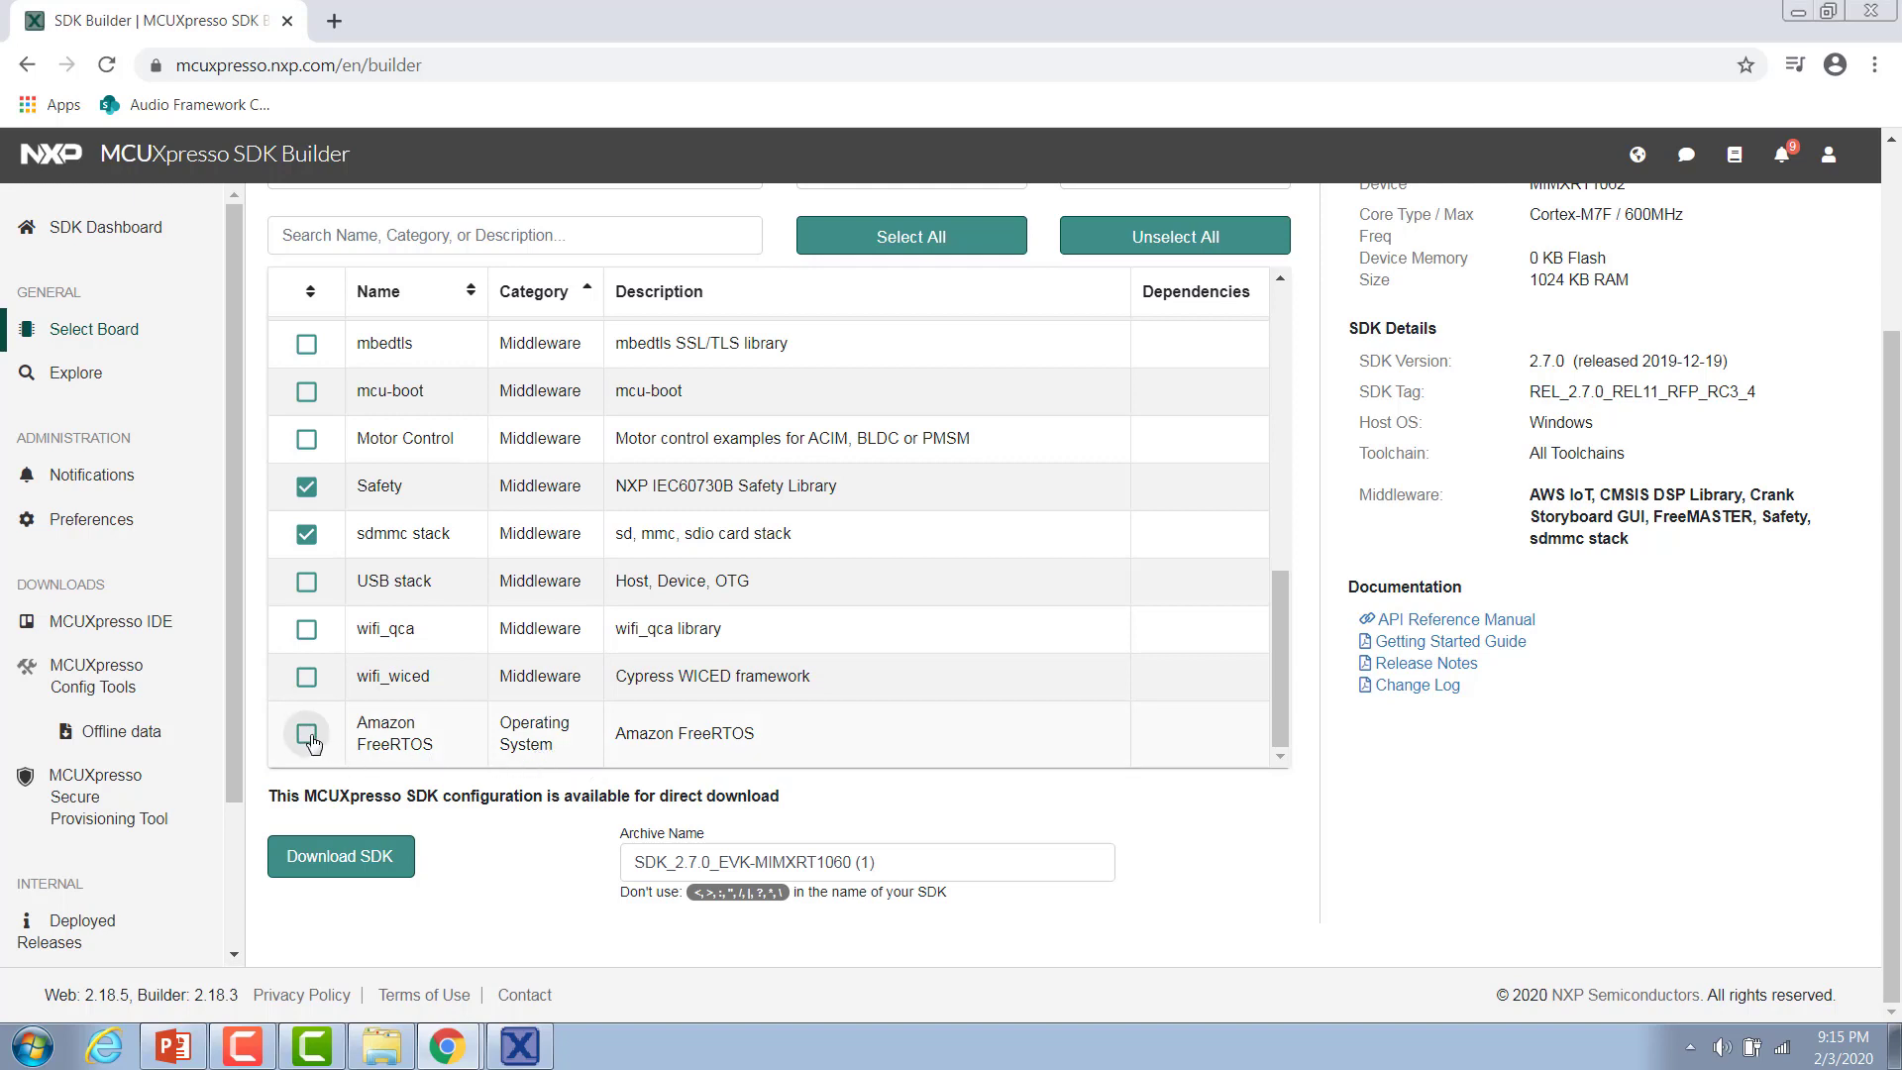
left_click(308, 733)
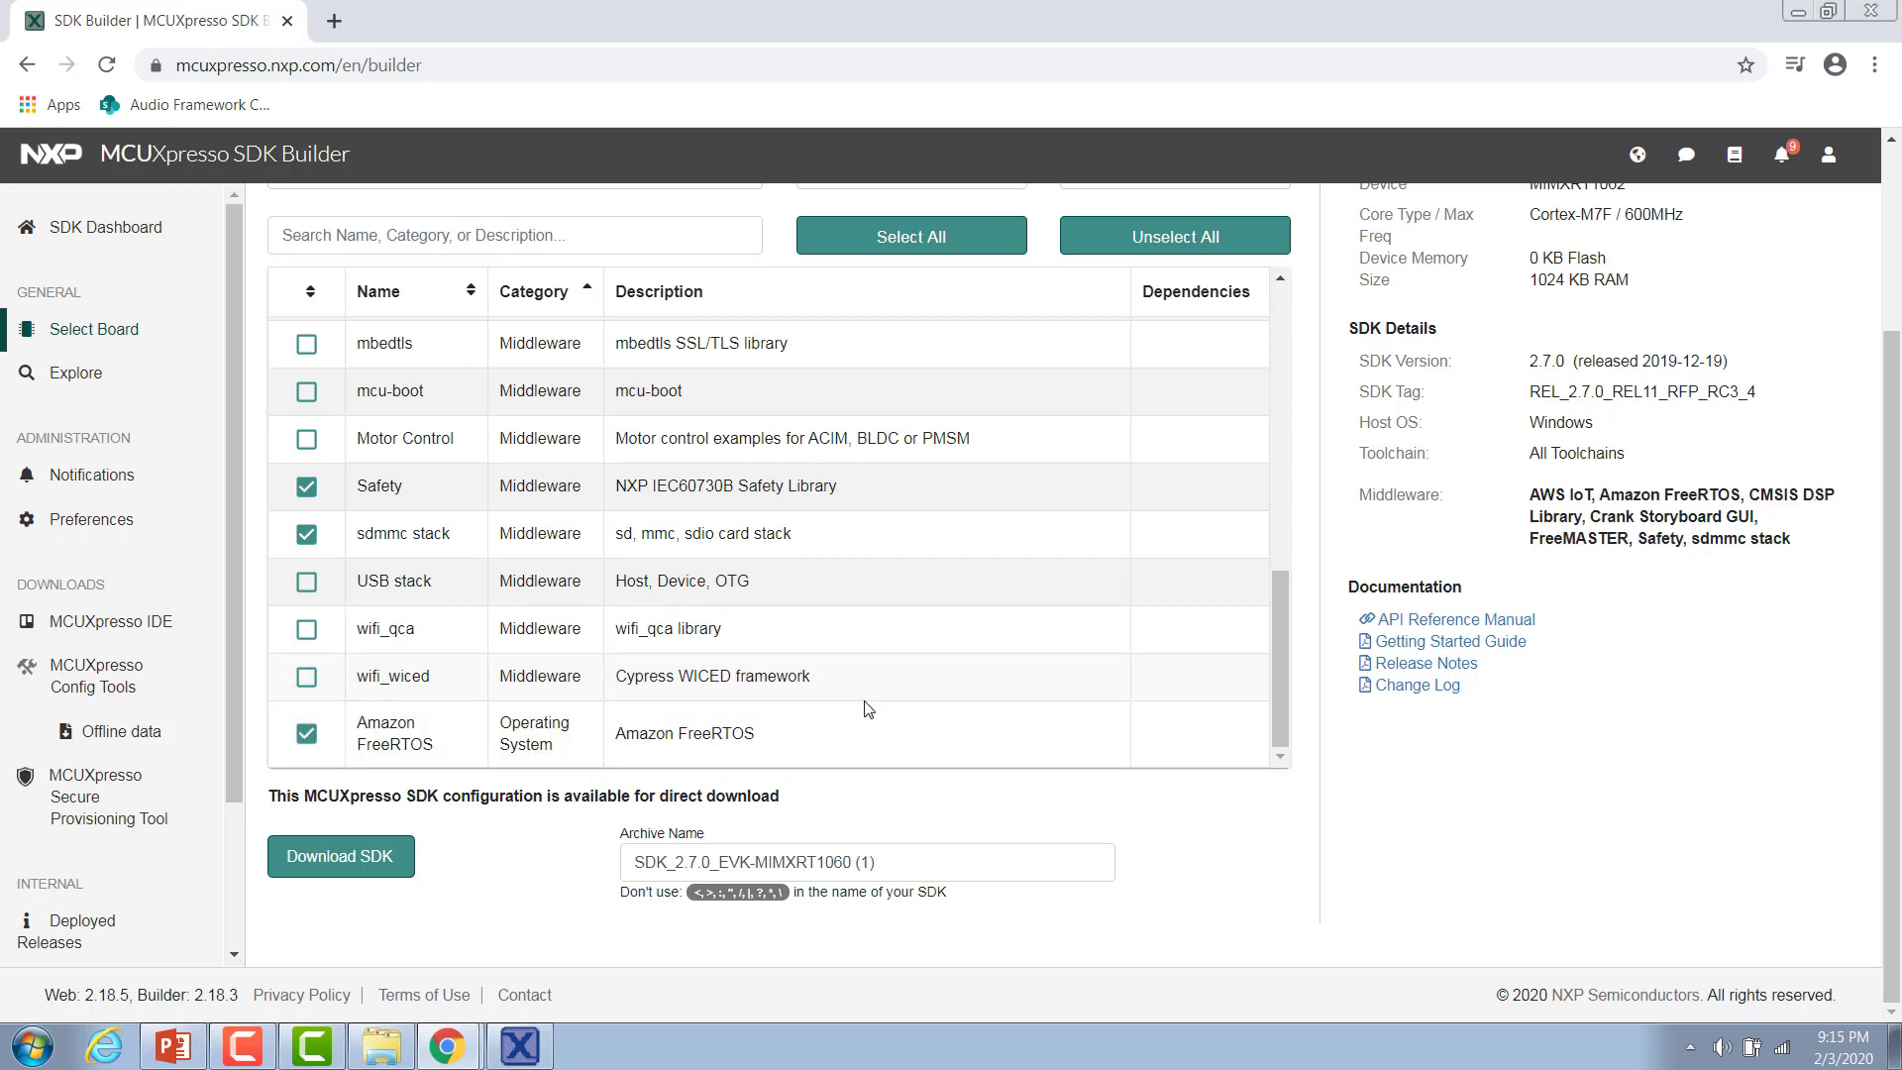
mouse_move(664, 675)
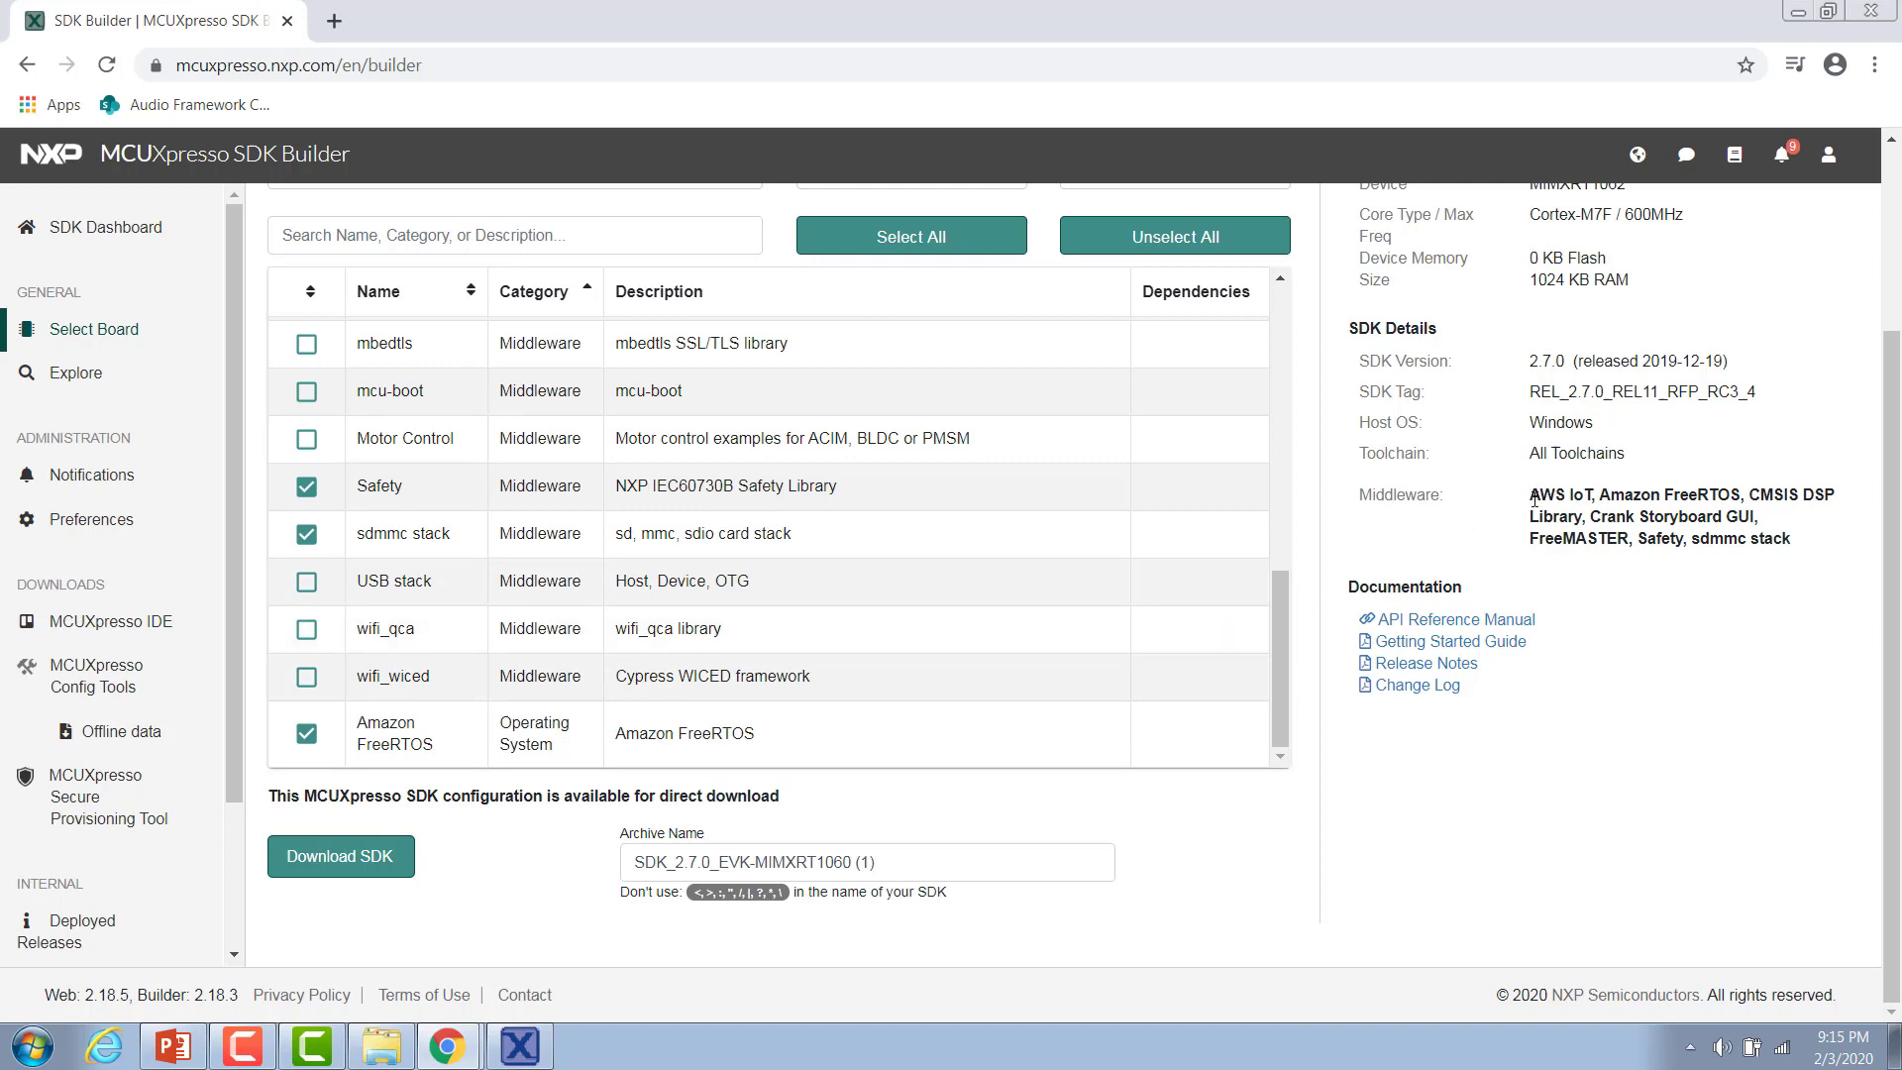
left_click_drag(1530, 493, 1736, 539)
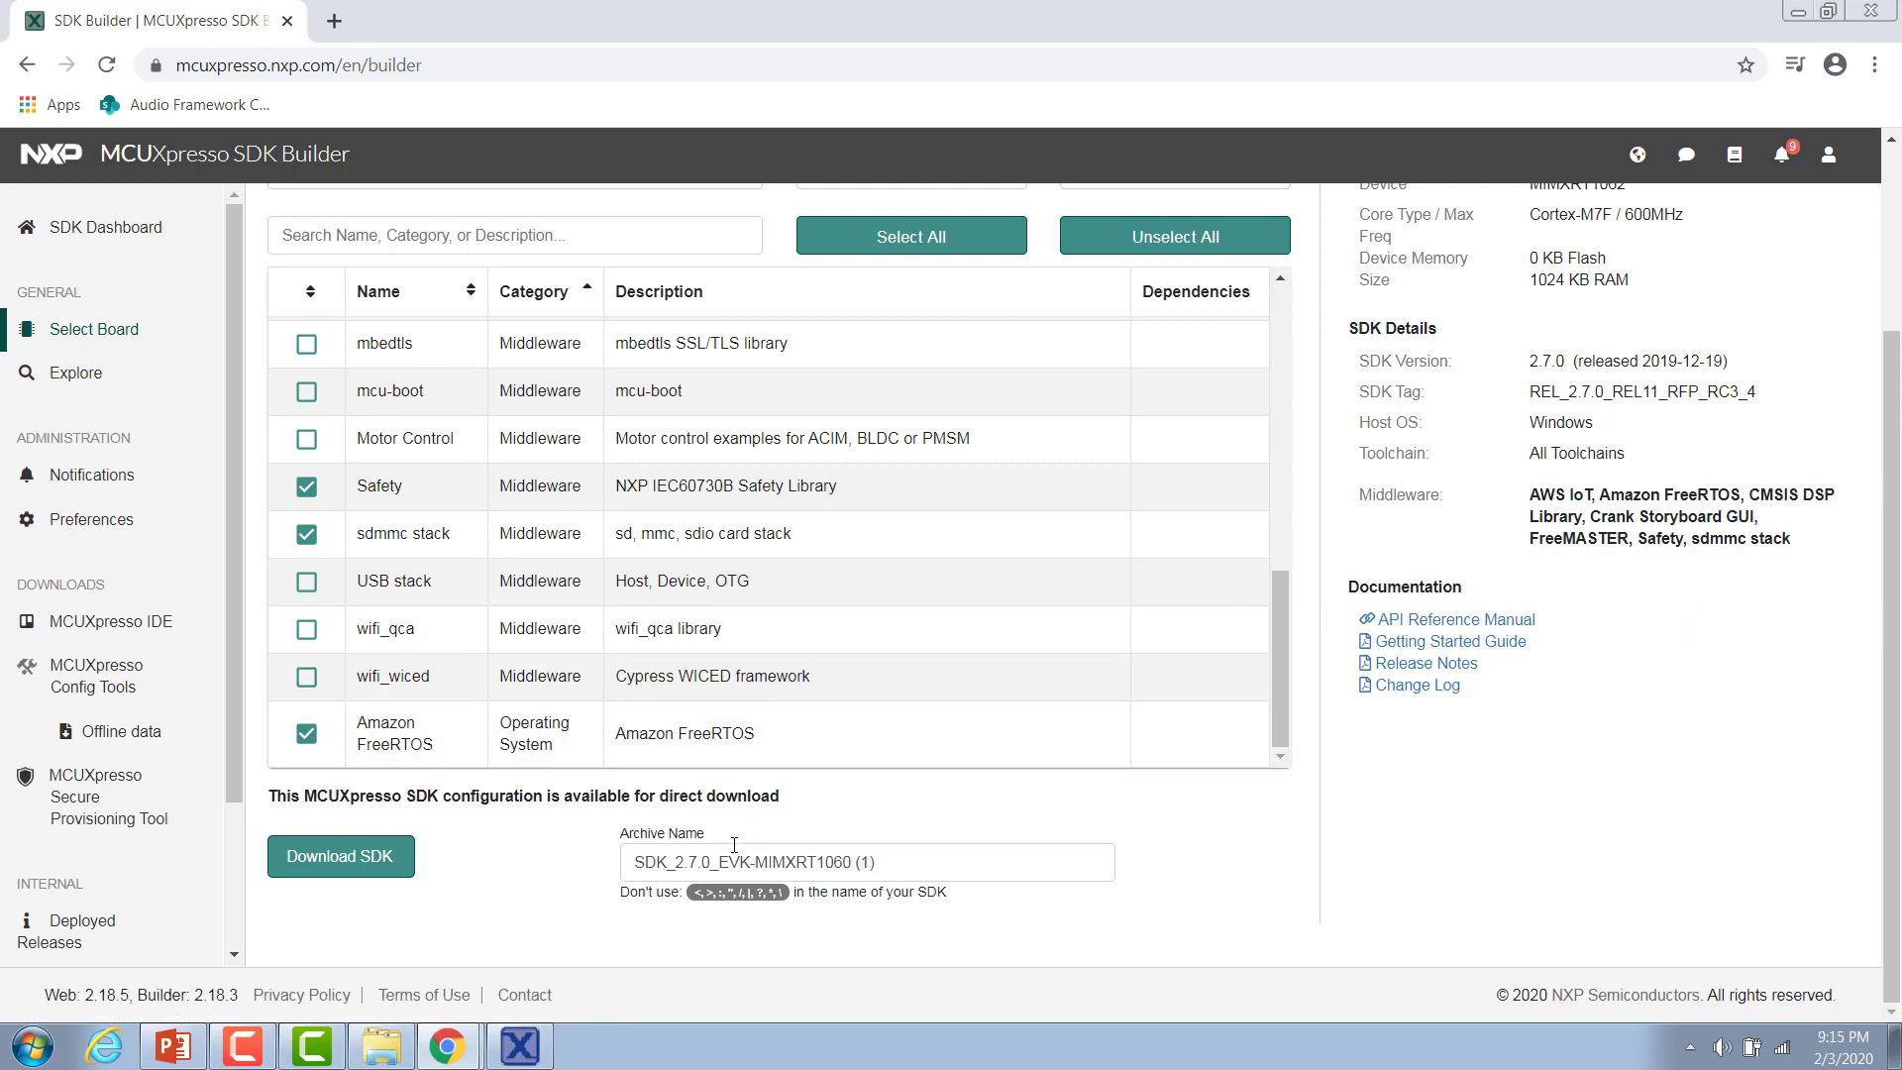
mouse_move(615, 843)
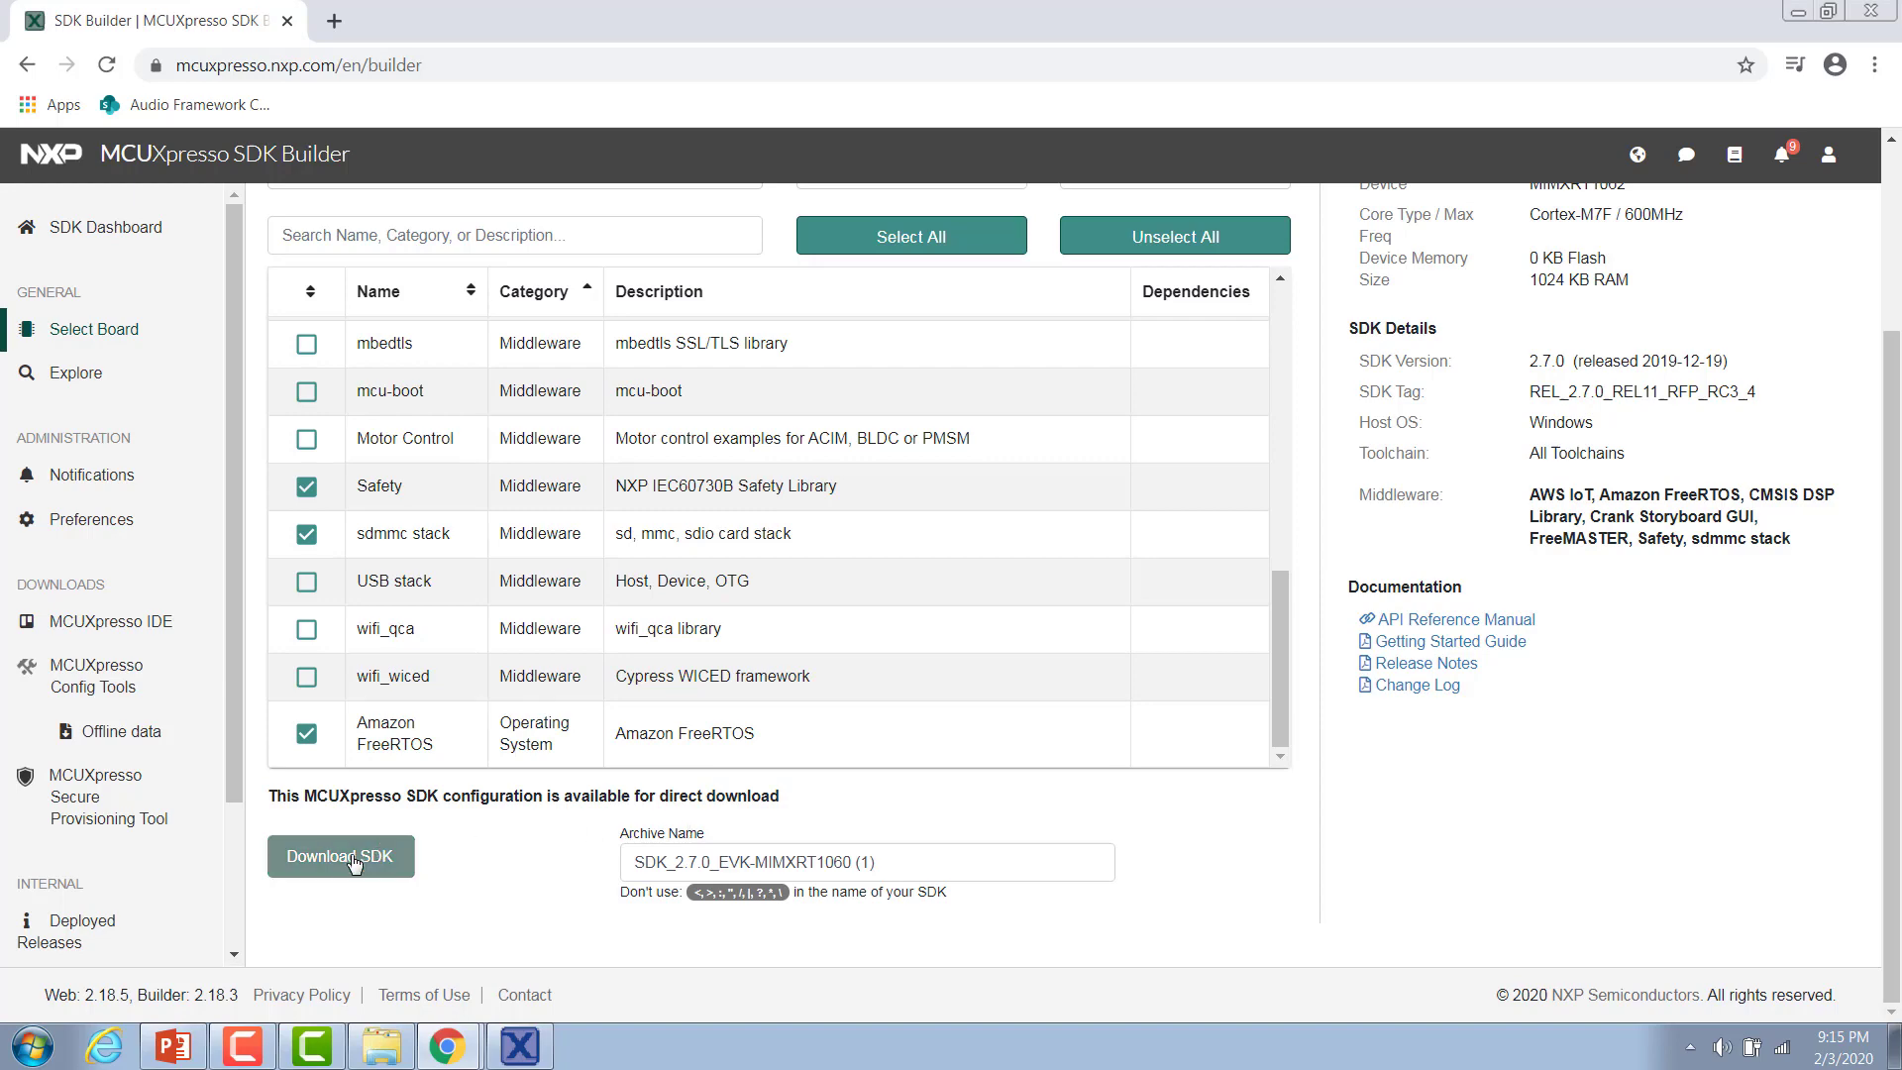
Build the SDK, agree to the EULA, and start the 52 MB archive download
left_click(341, 856)
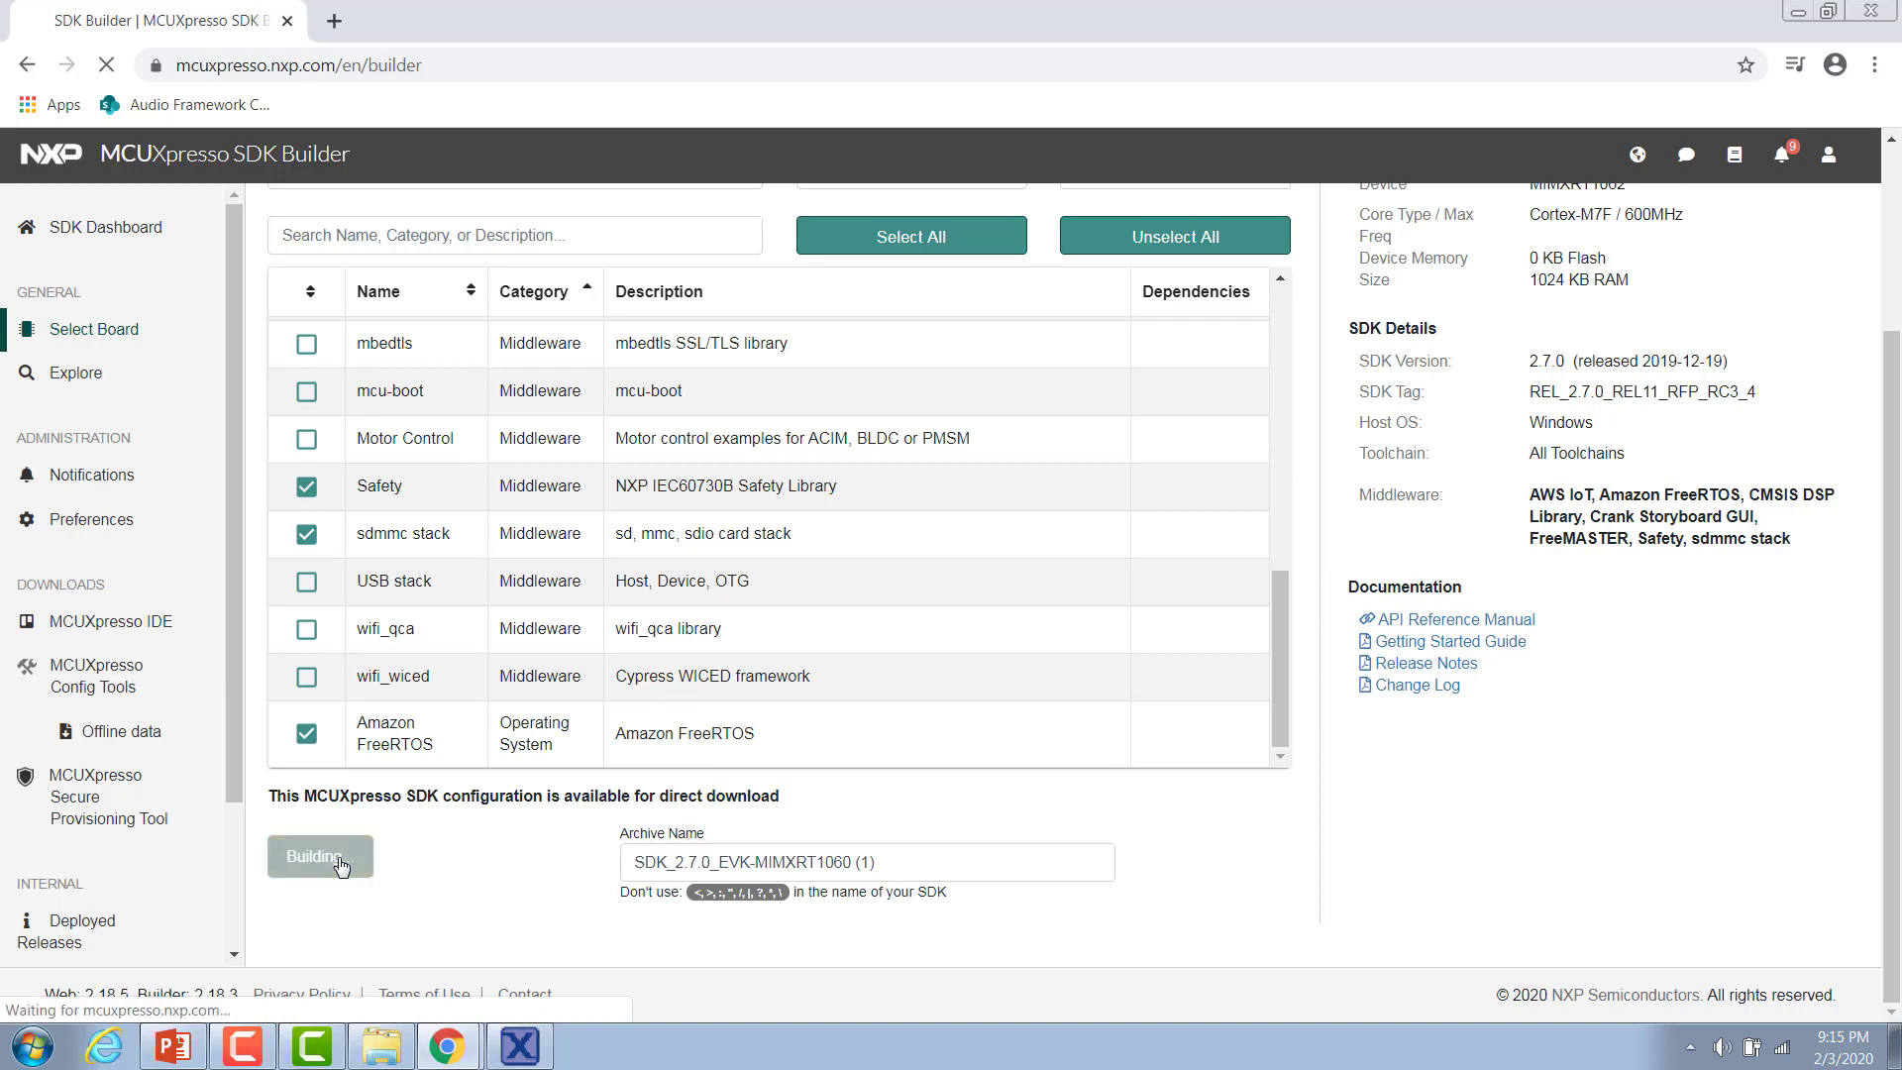
left_click(320, 855)
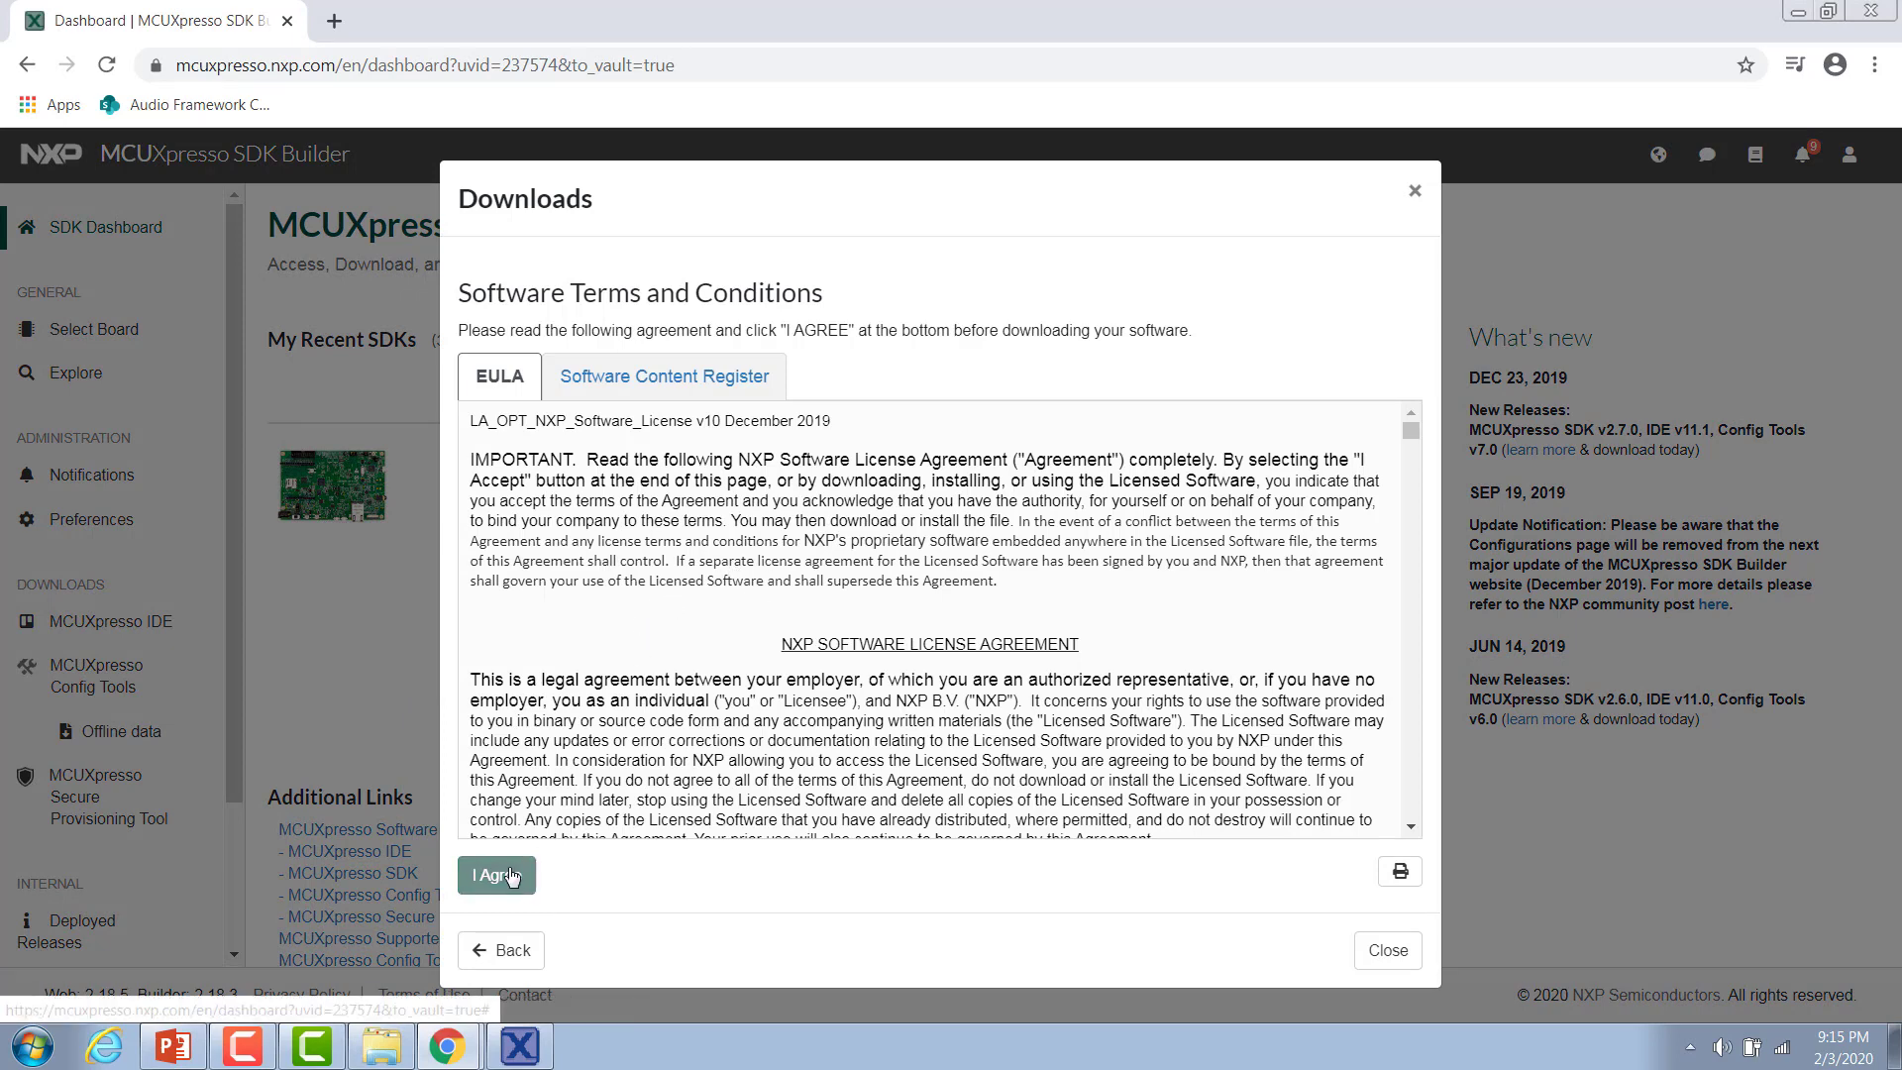
left_click(495, 875)
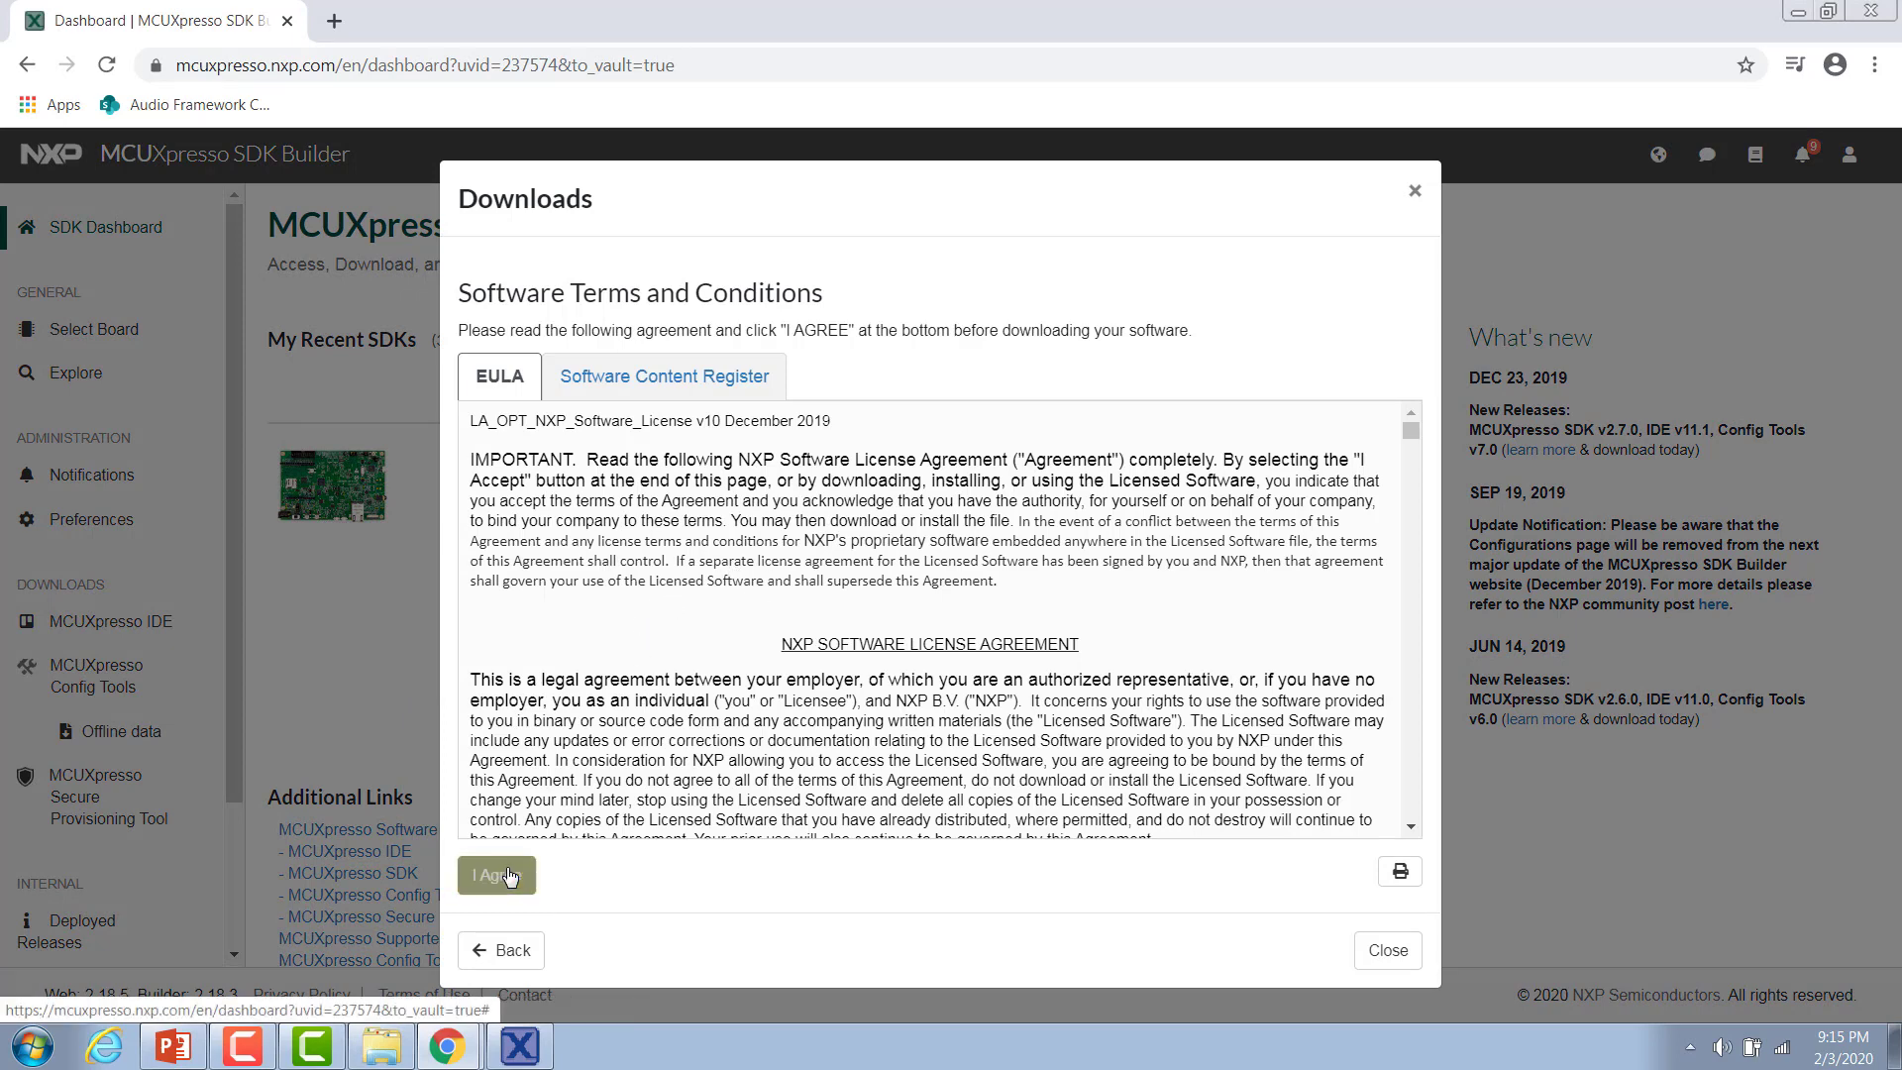
left_click(497, 875)
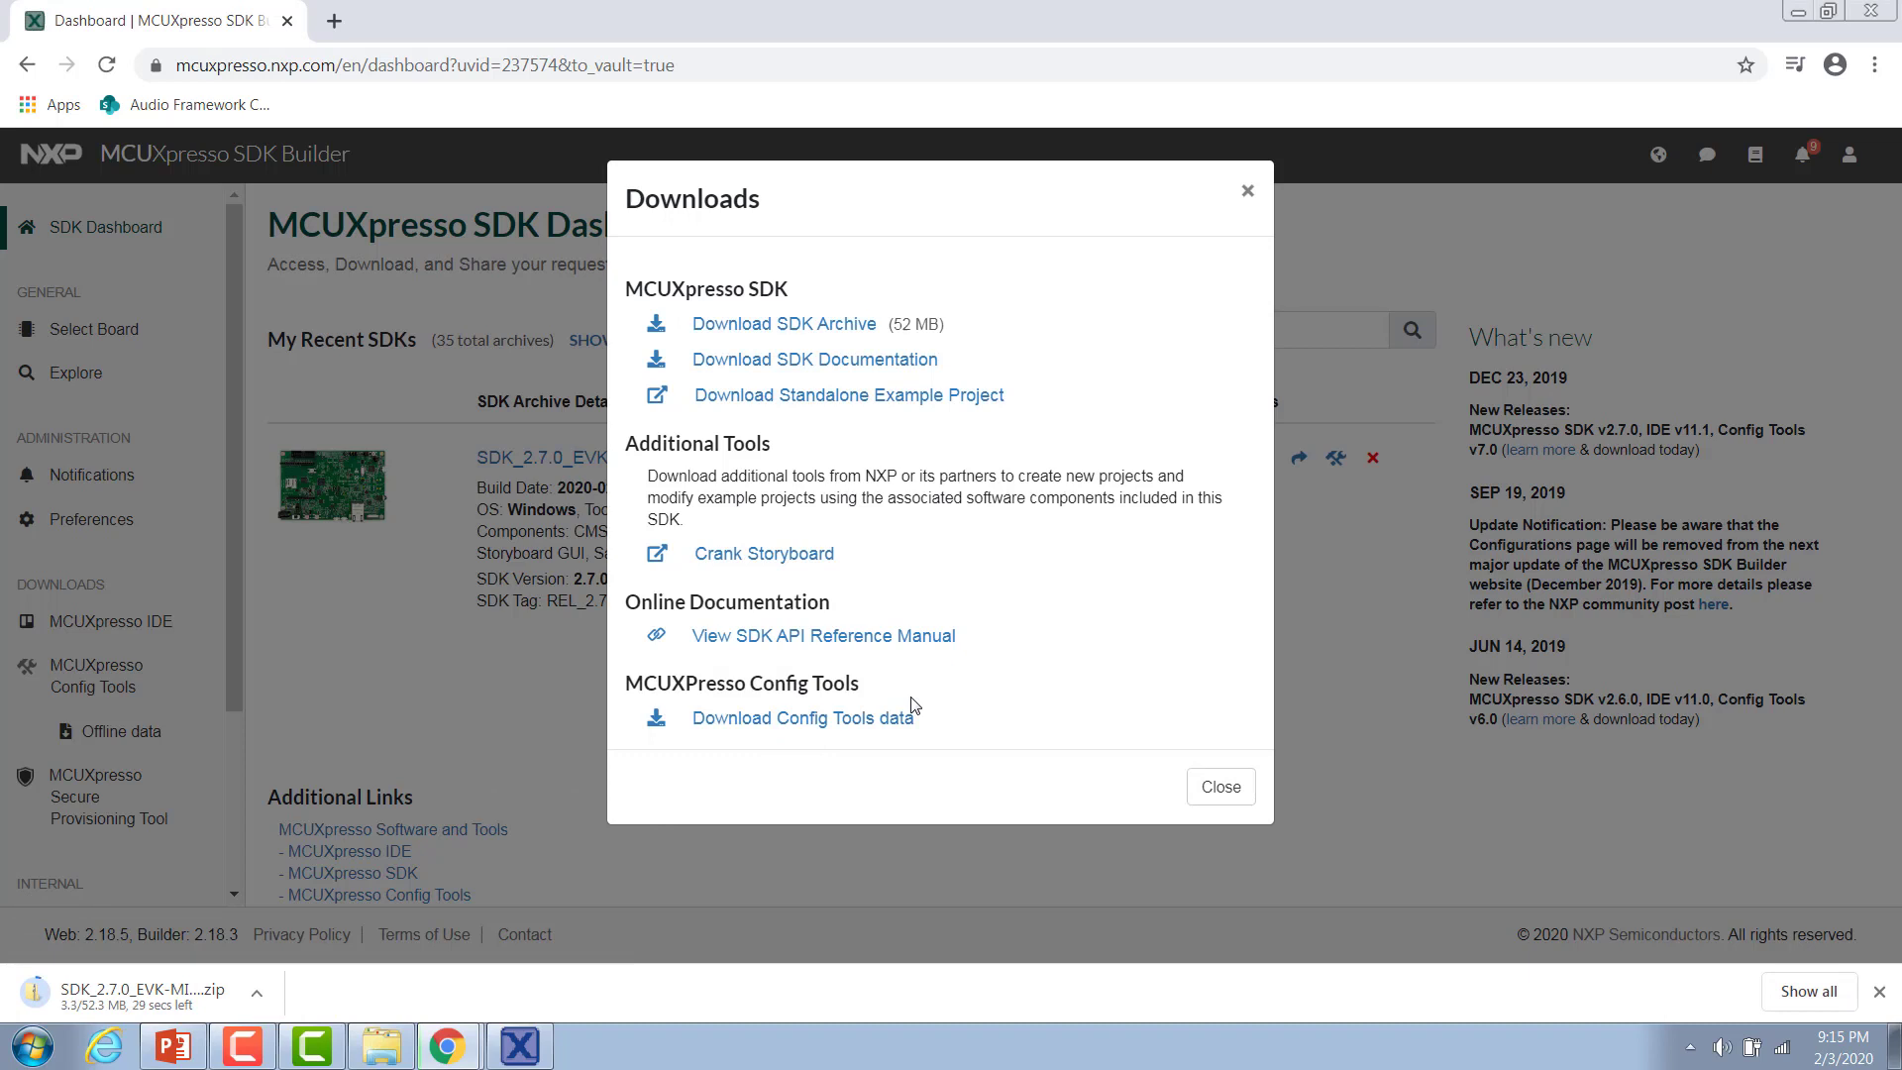
mouse_move(897, 757)
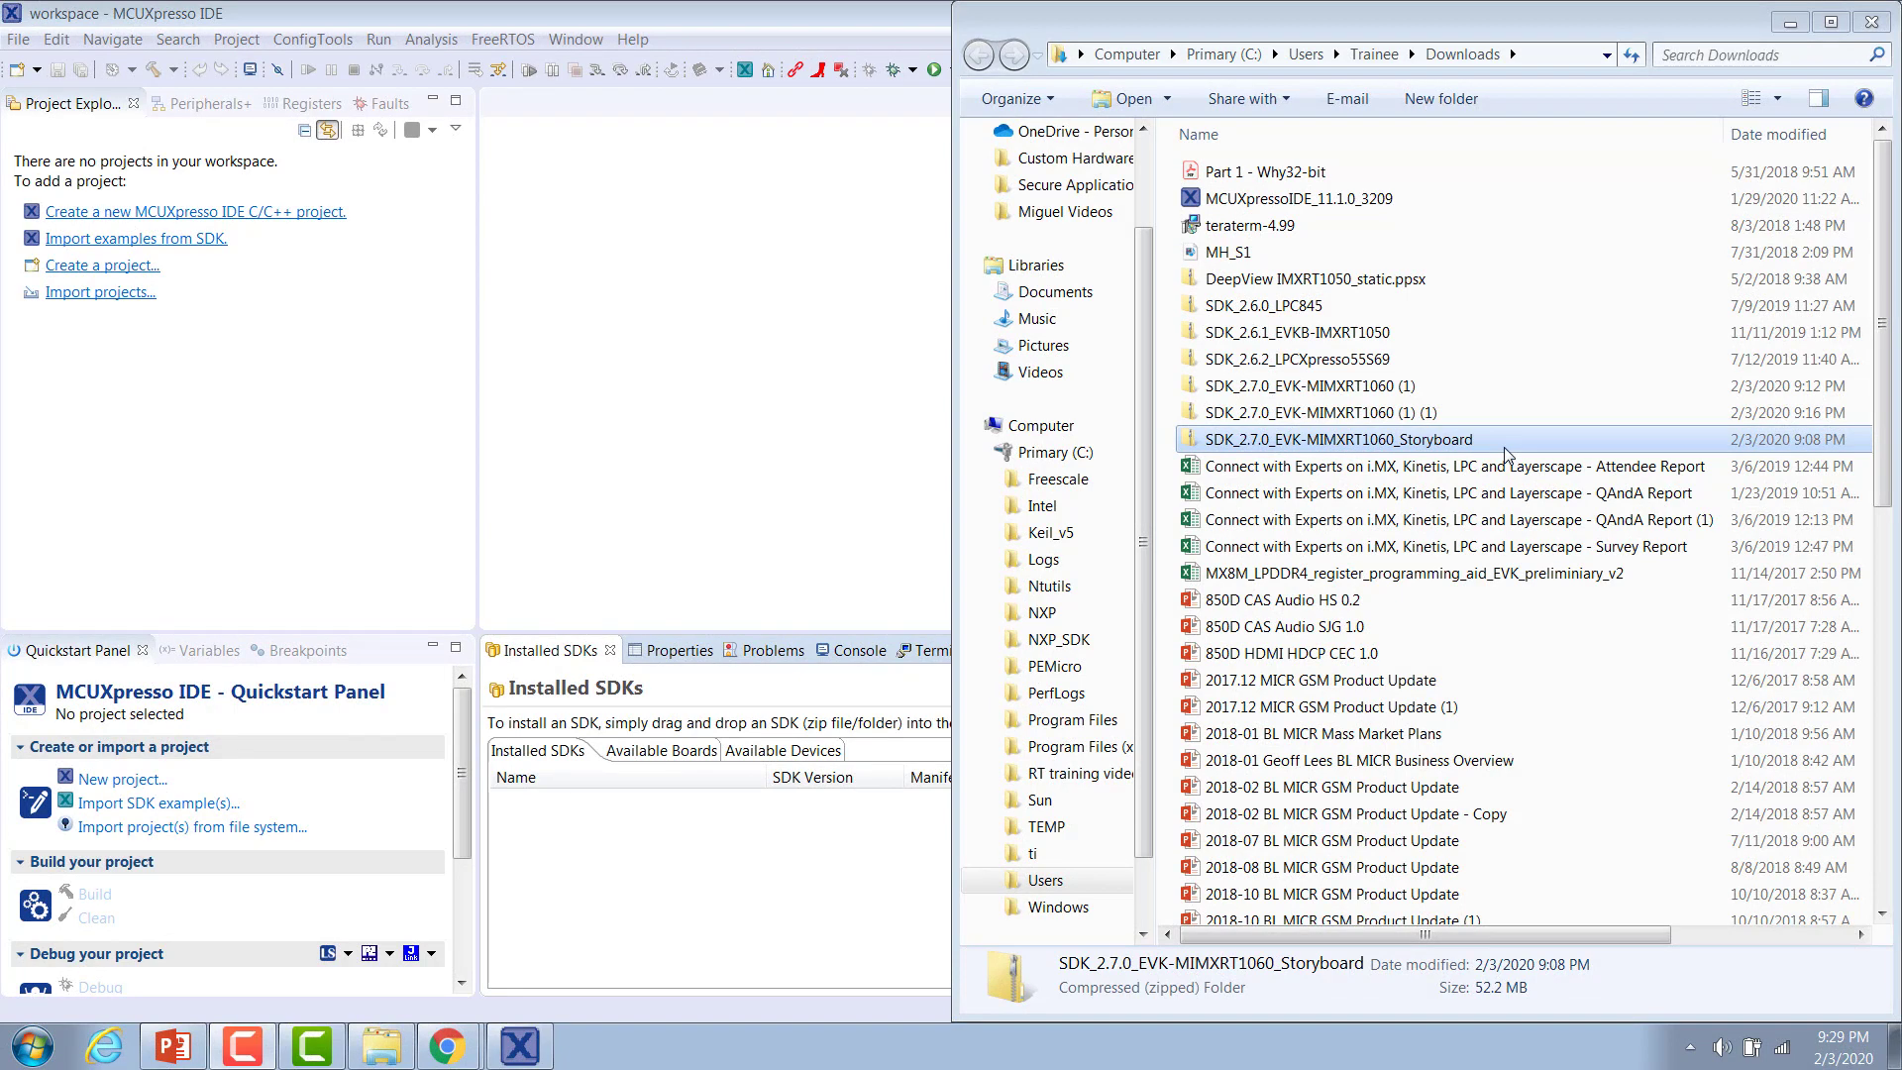
mouse_move(1504, 454)
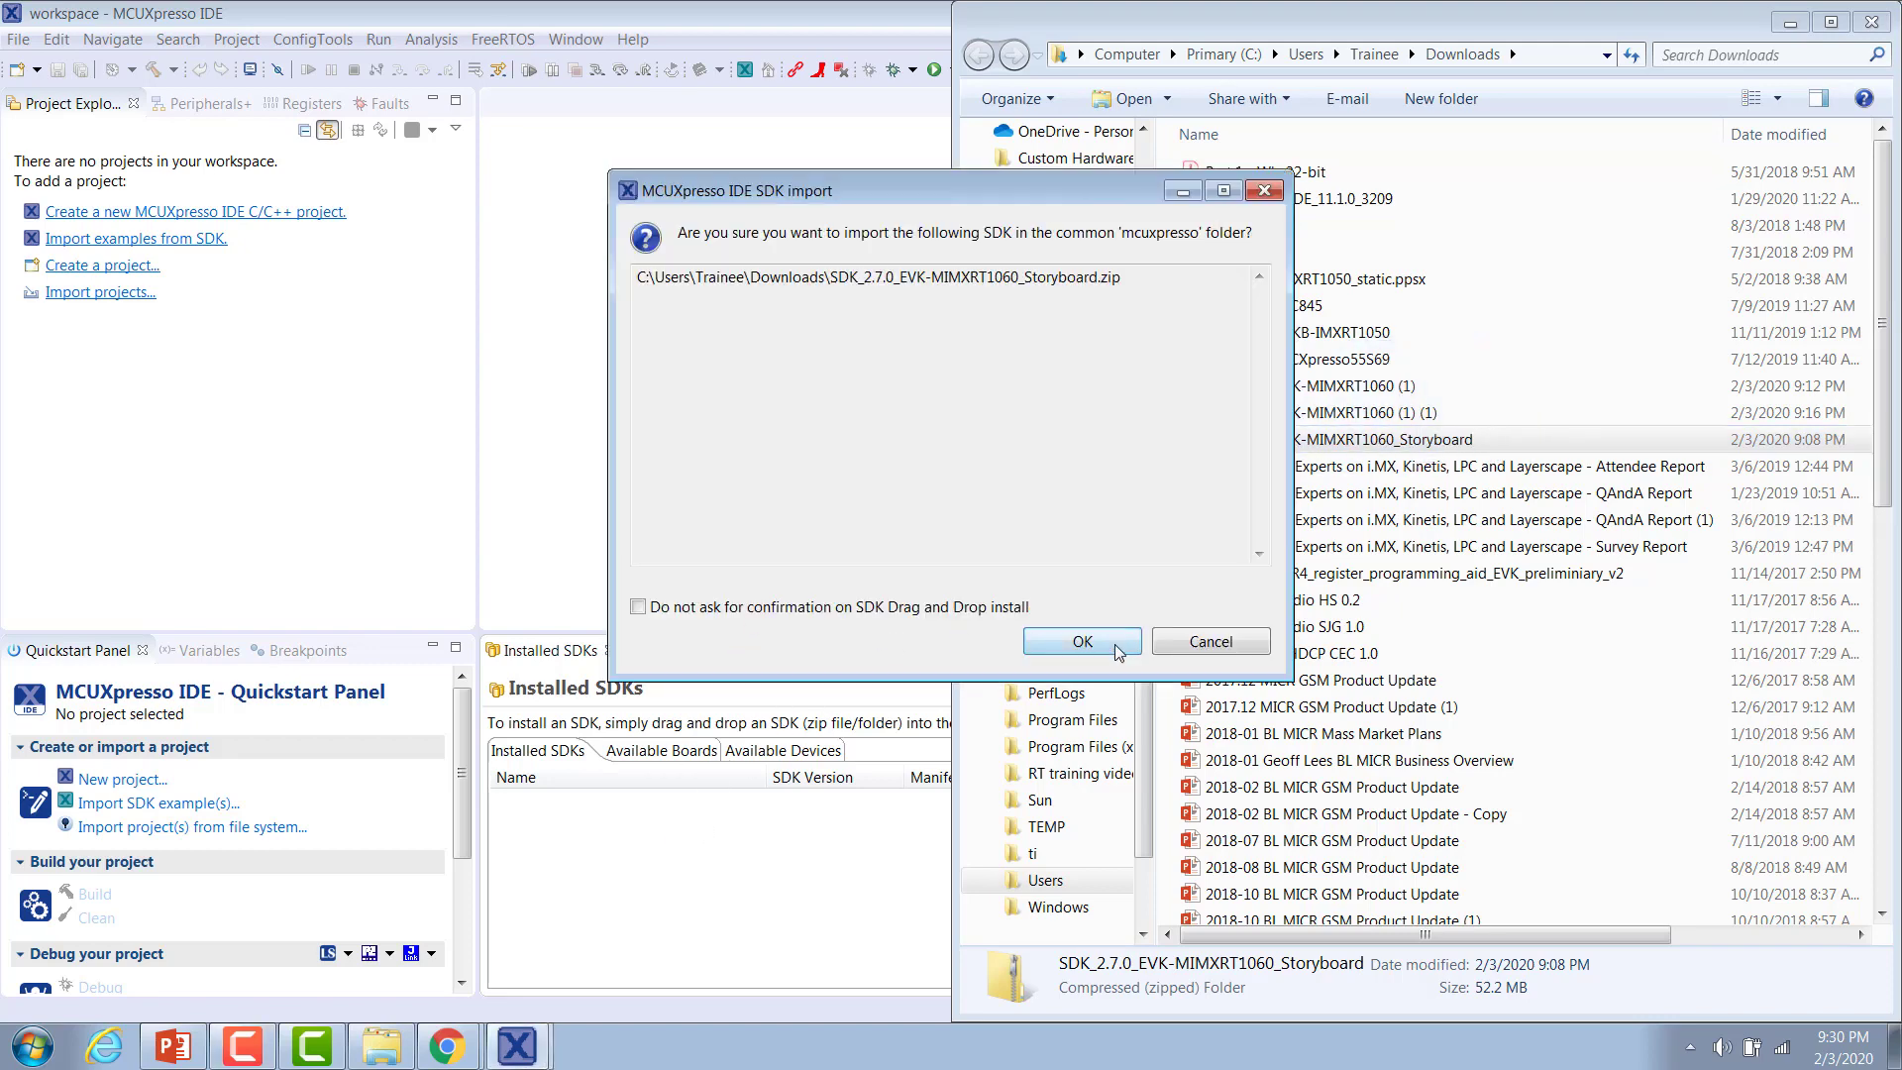
Confirm installing the SDK_2.7.0_EVK-MIMXRT1060_Storyboard archive as an installed SDK
left_click(1080, 641)
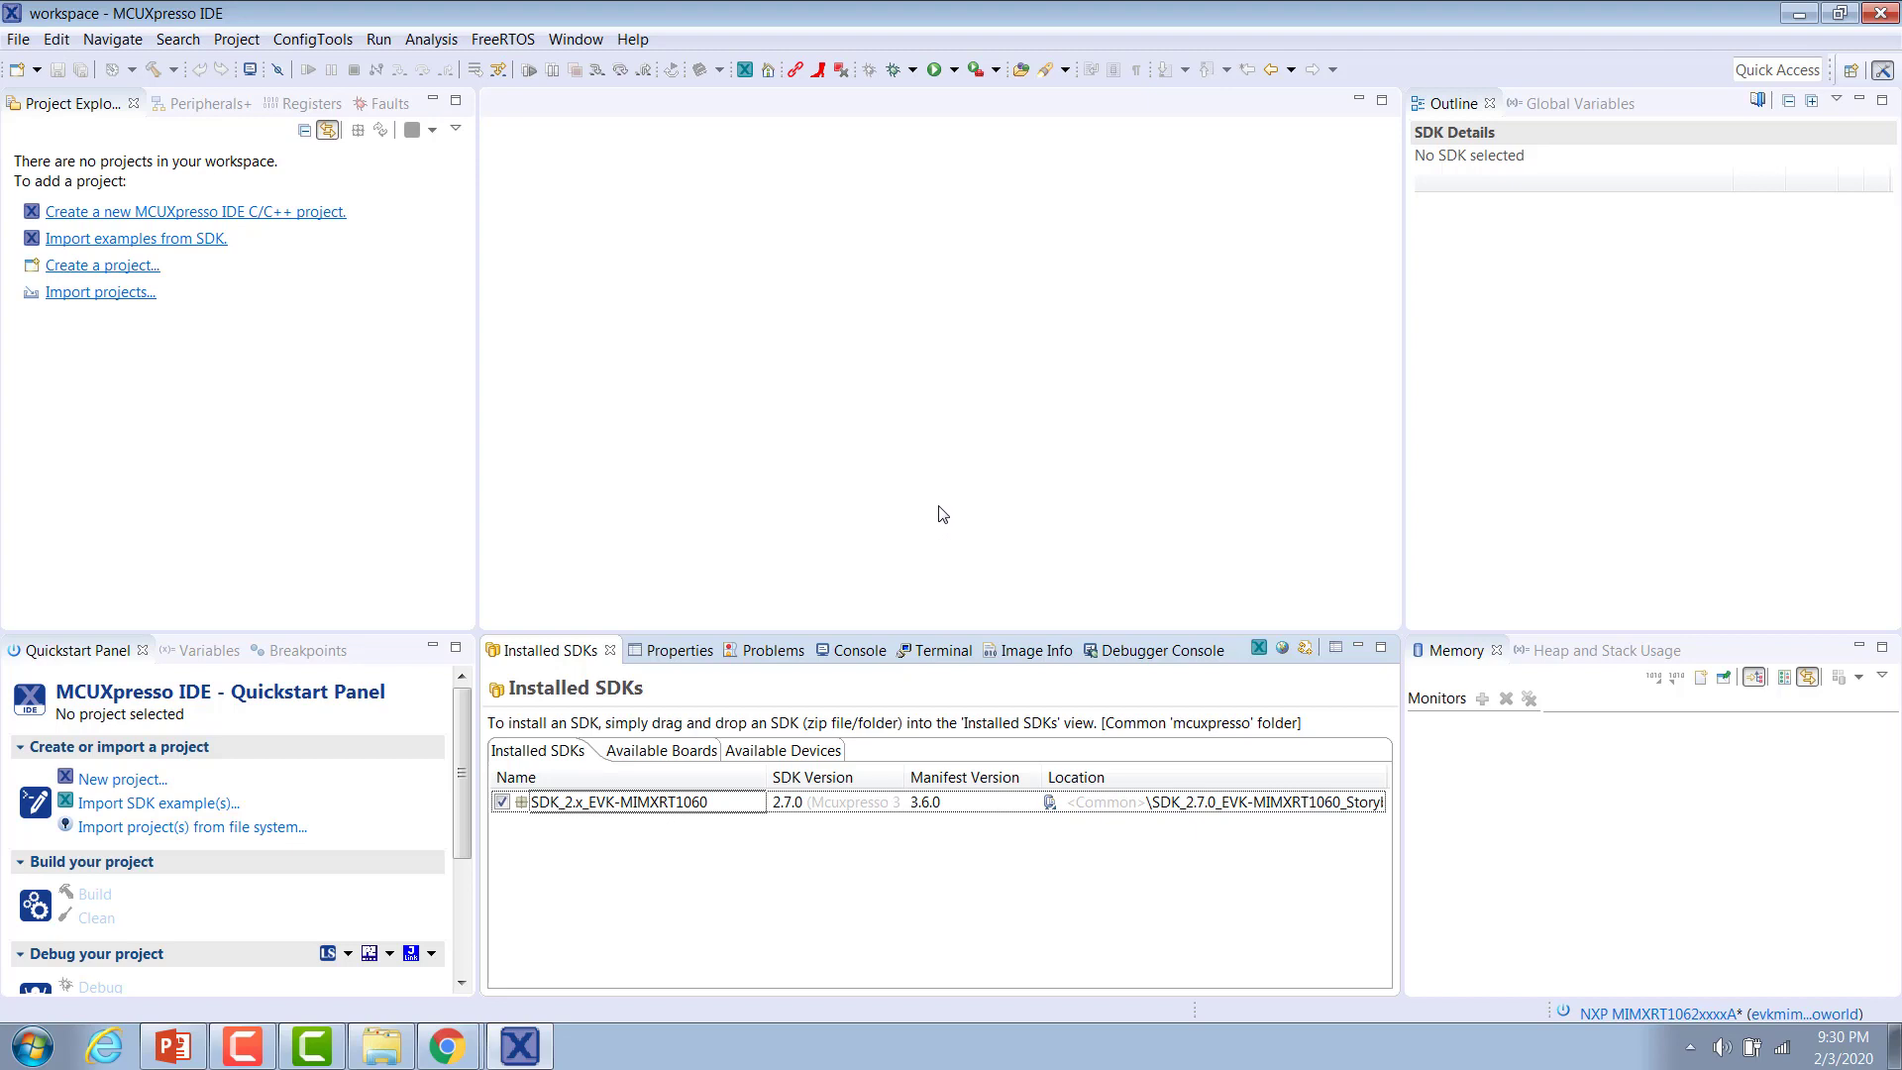
mouse_move(884, 521)
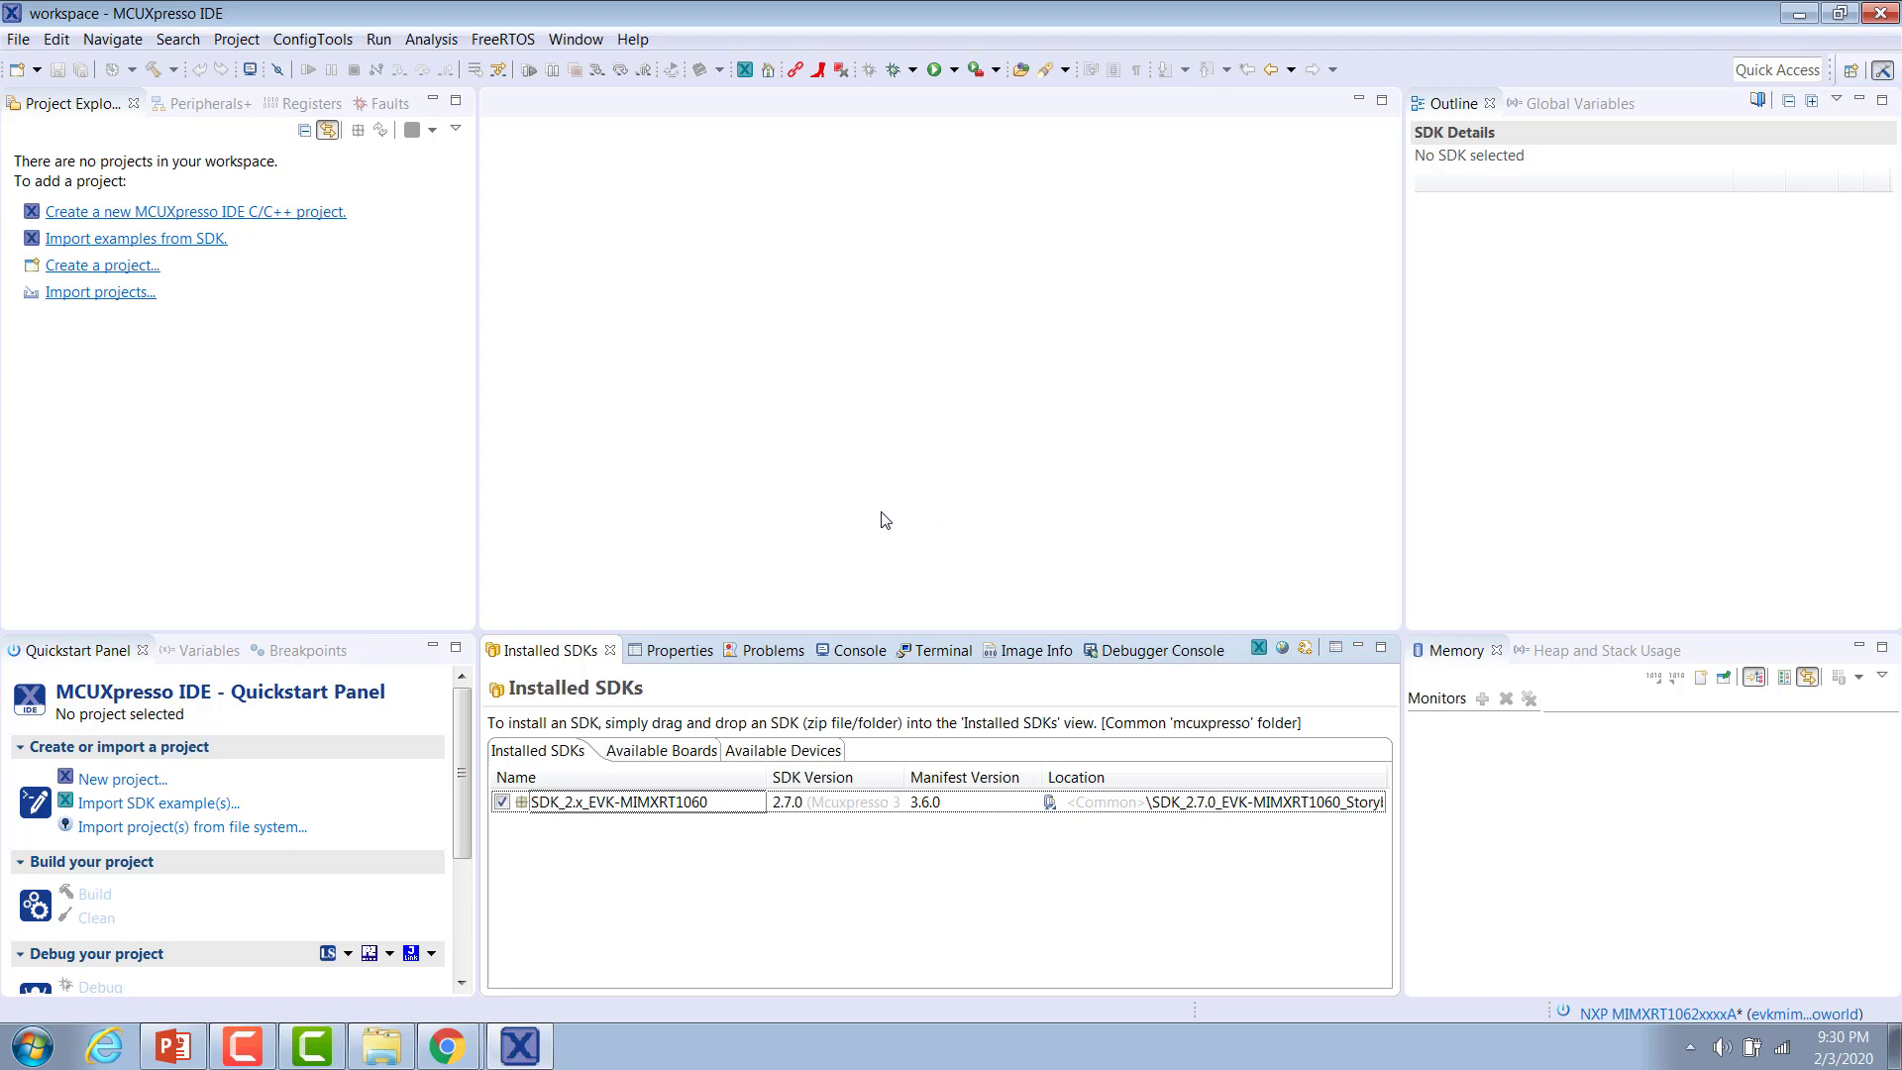
mouse_move(820, 548)
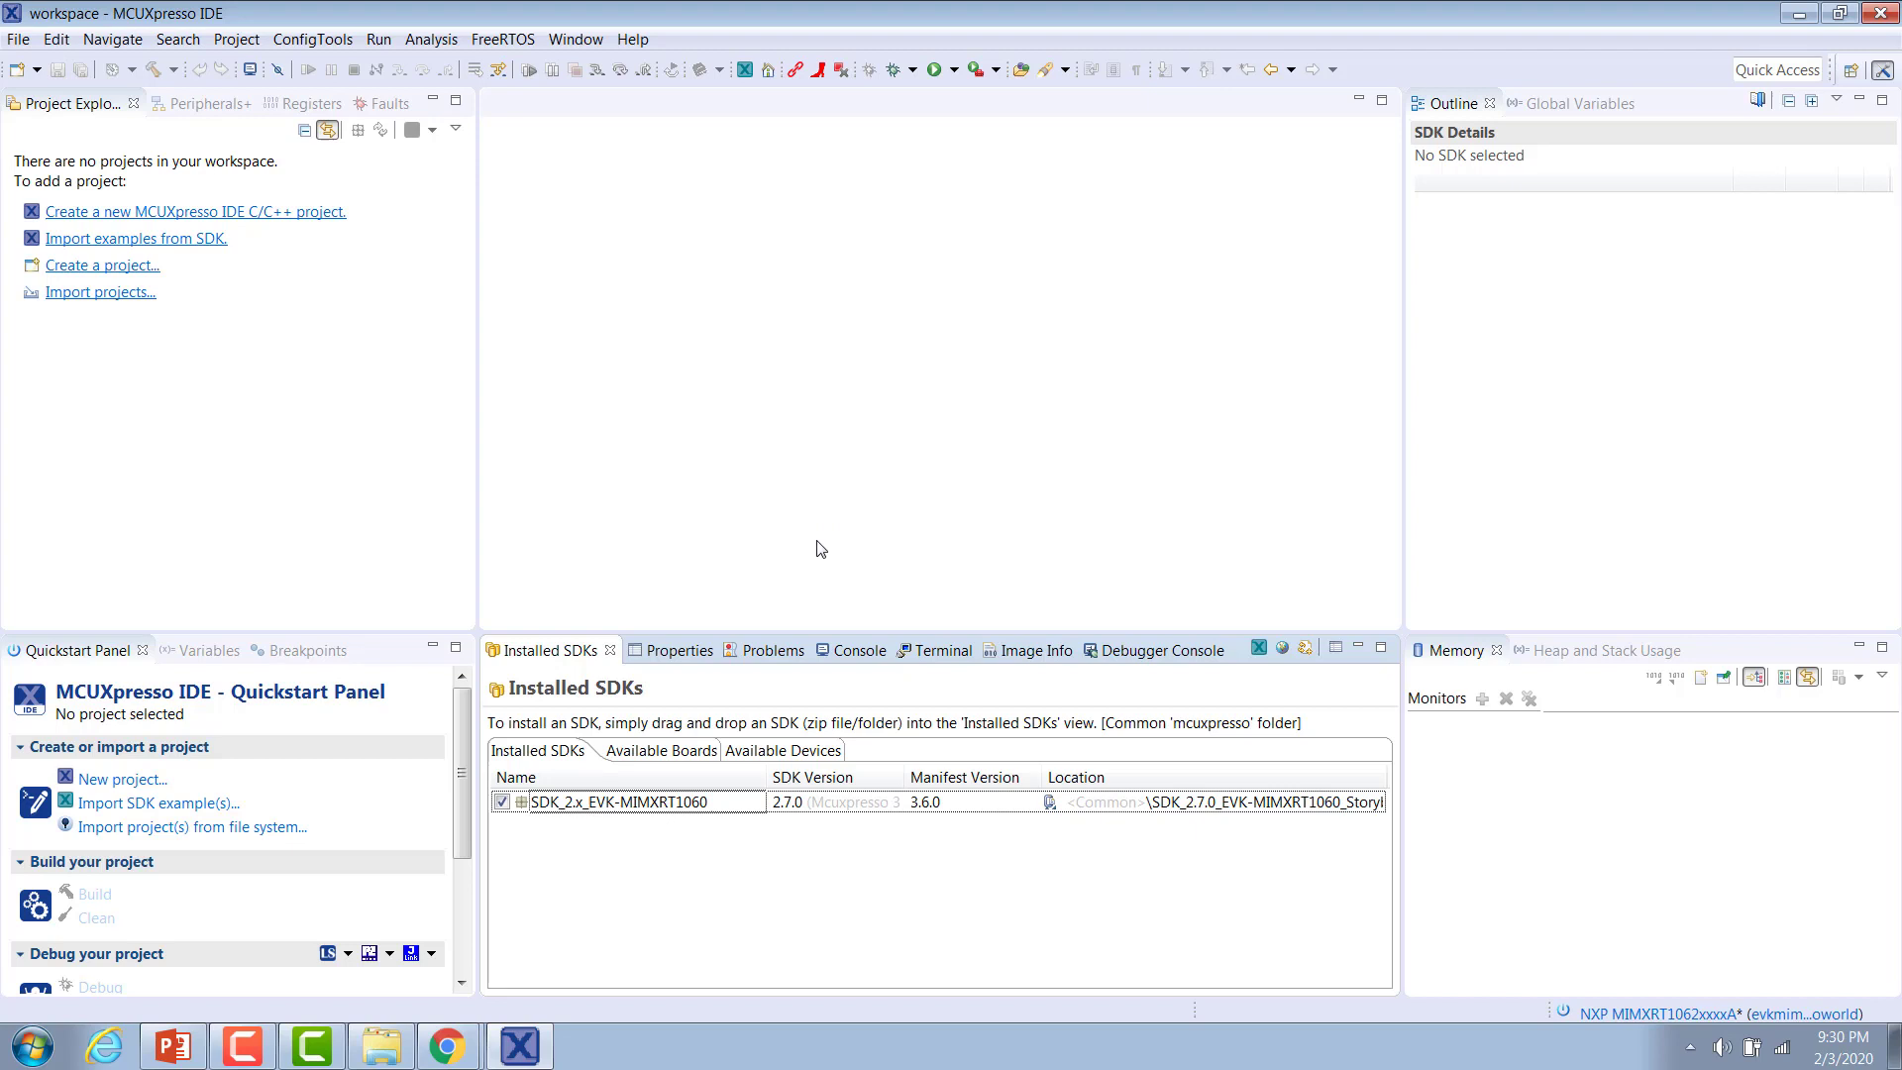
mouse_move(919, 526)
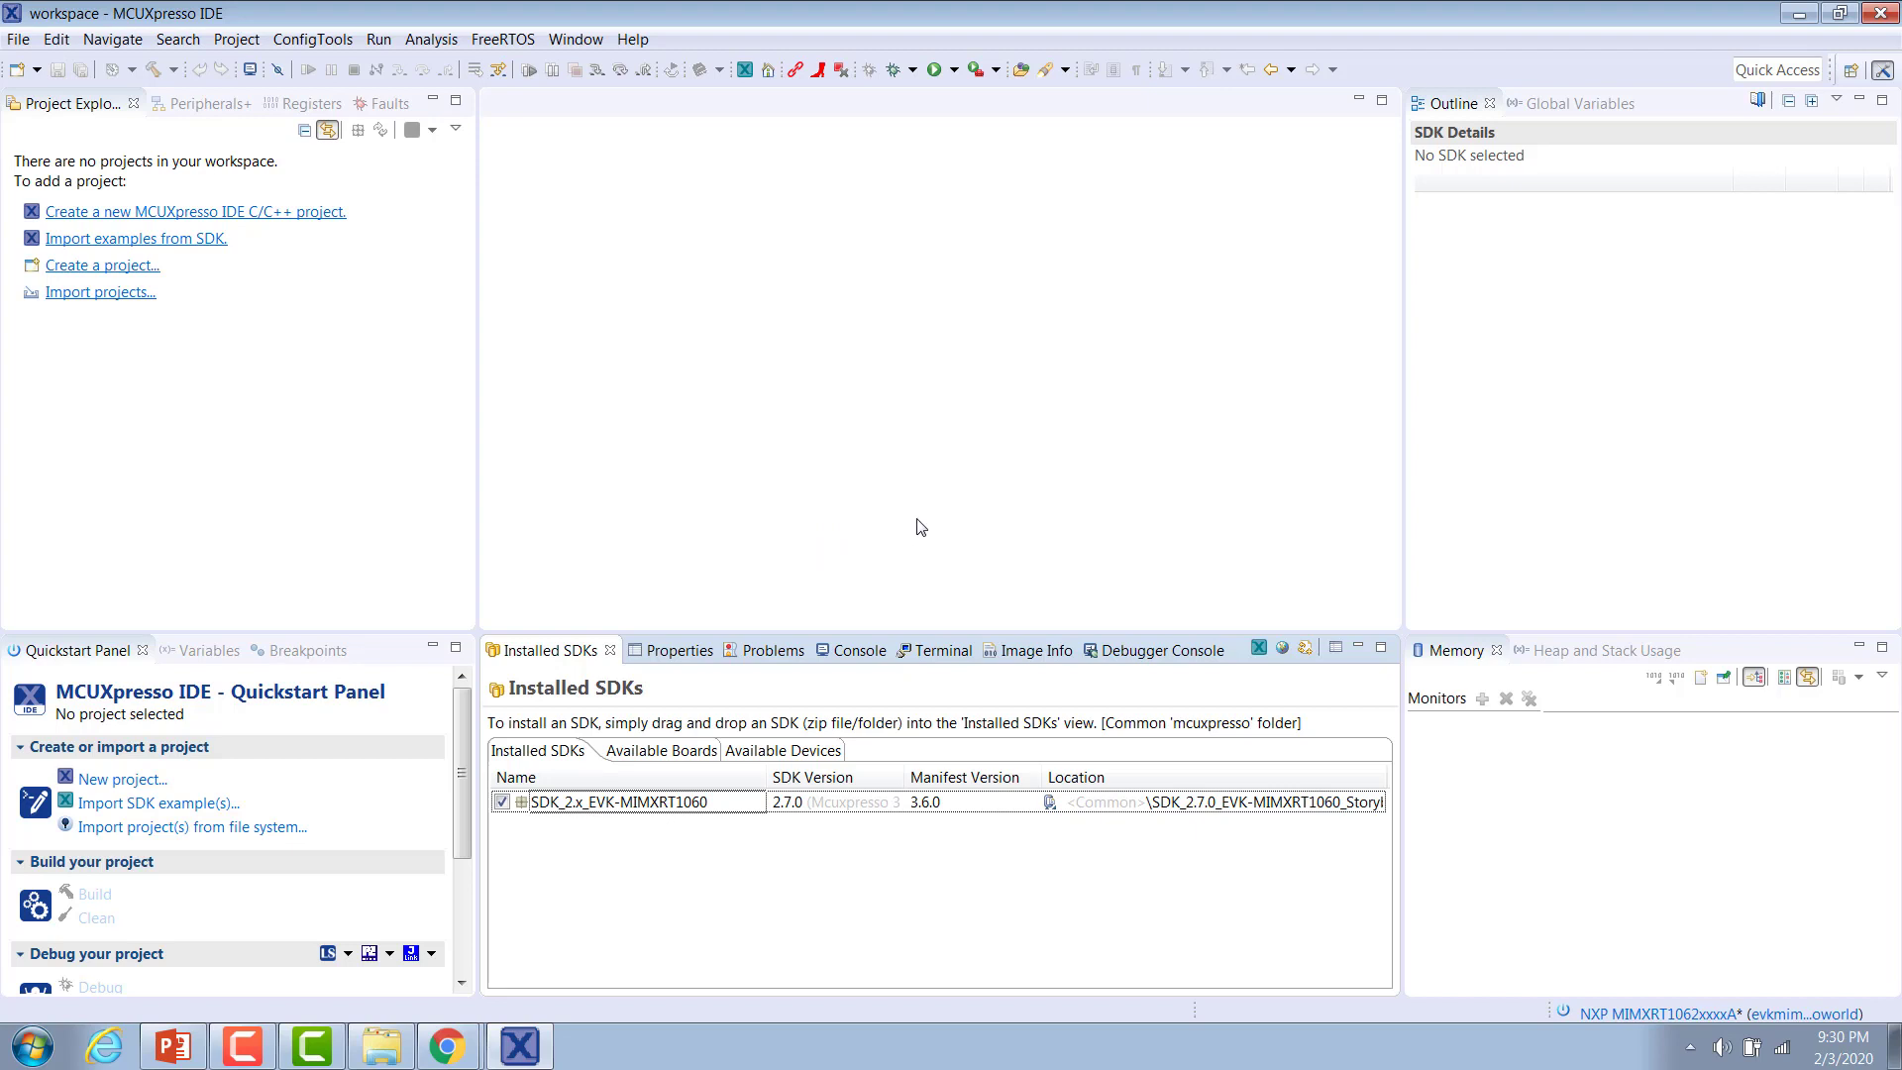
mouse_move(928, 486)
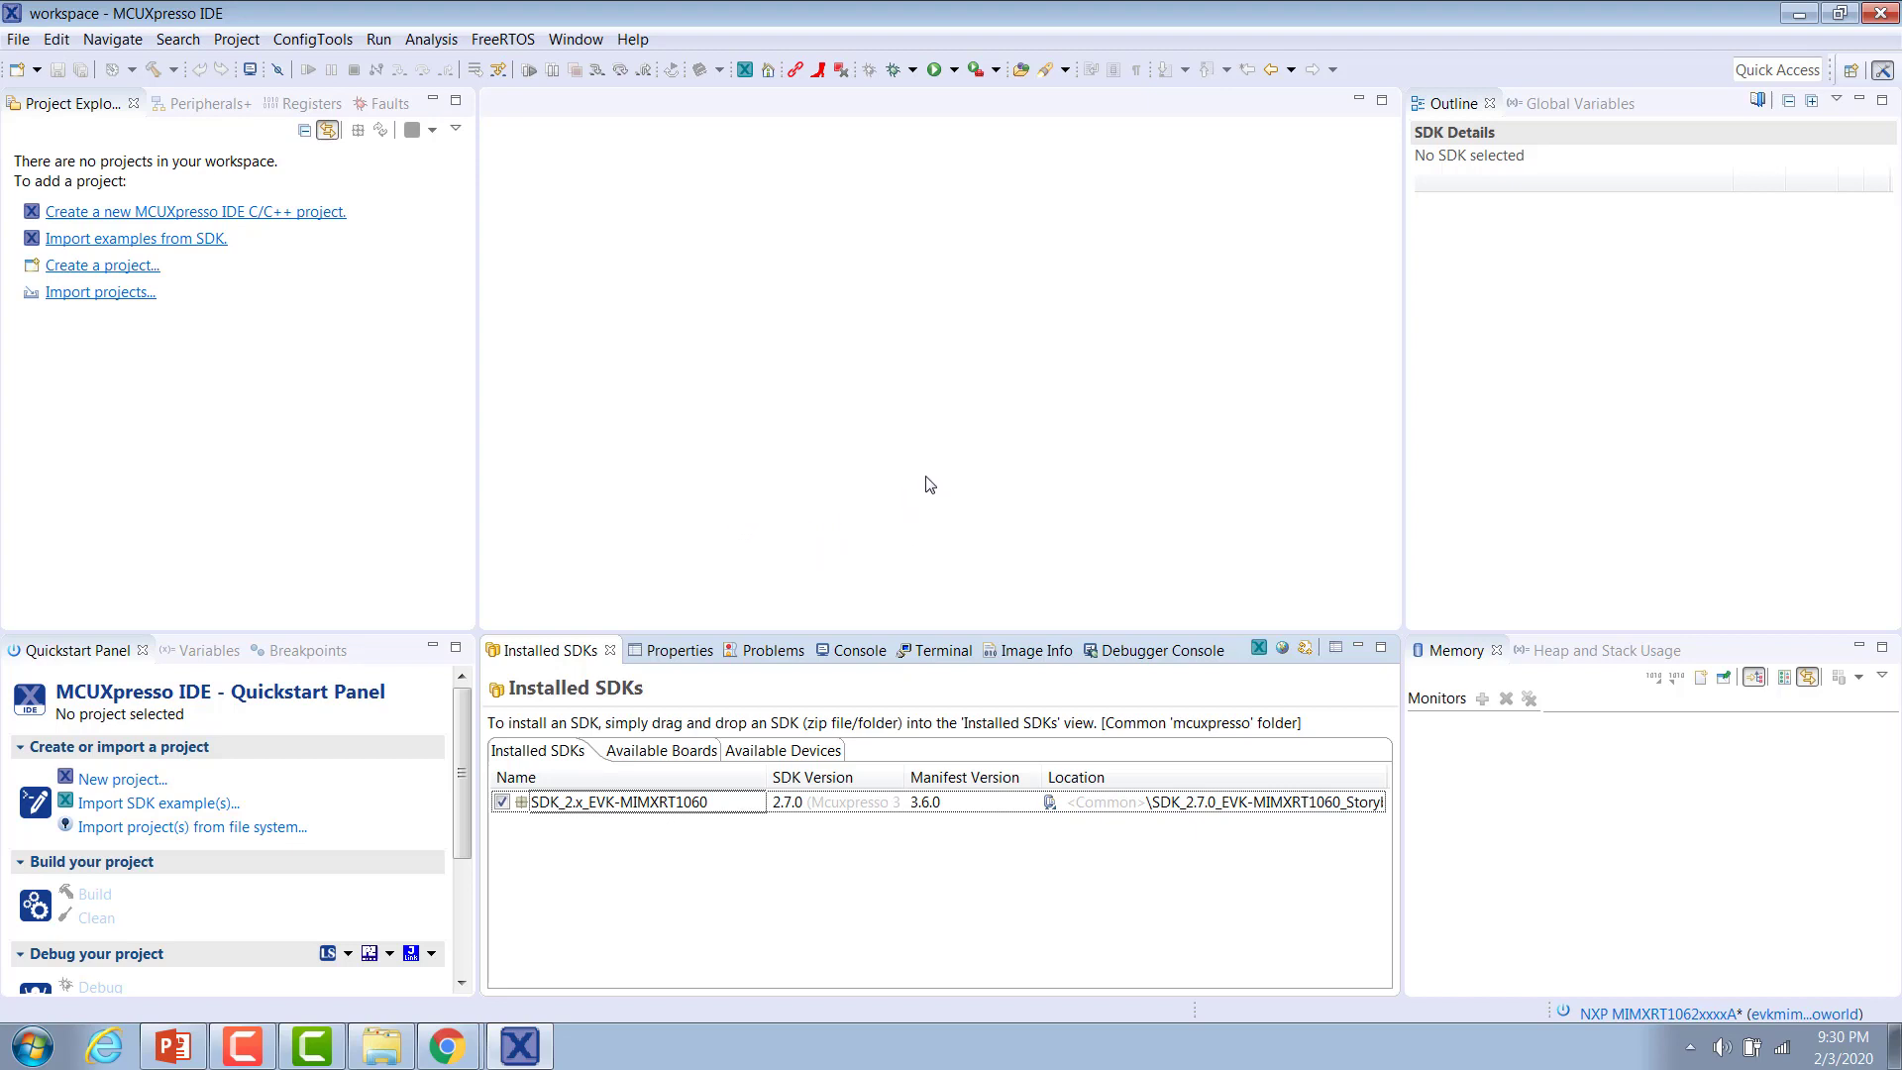
mouse_move(242, 803)
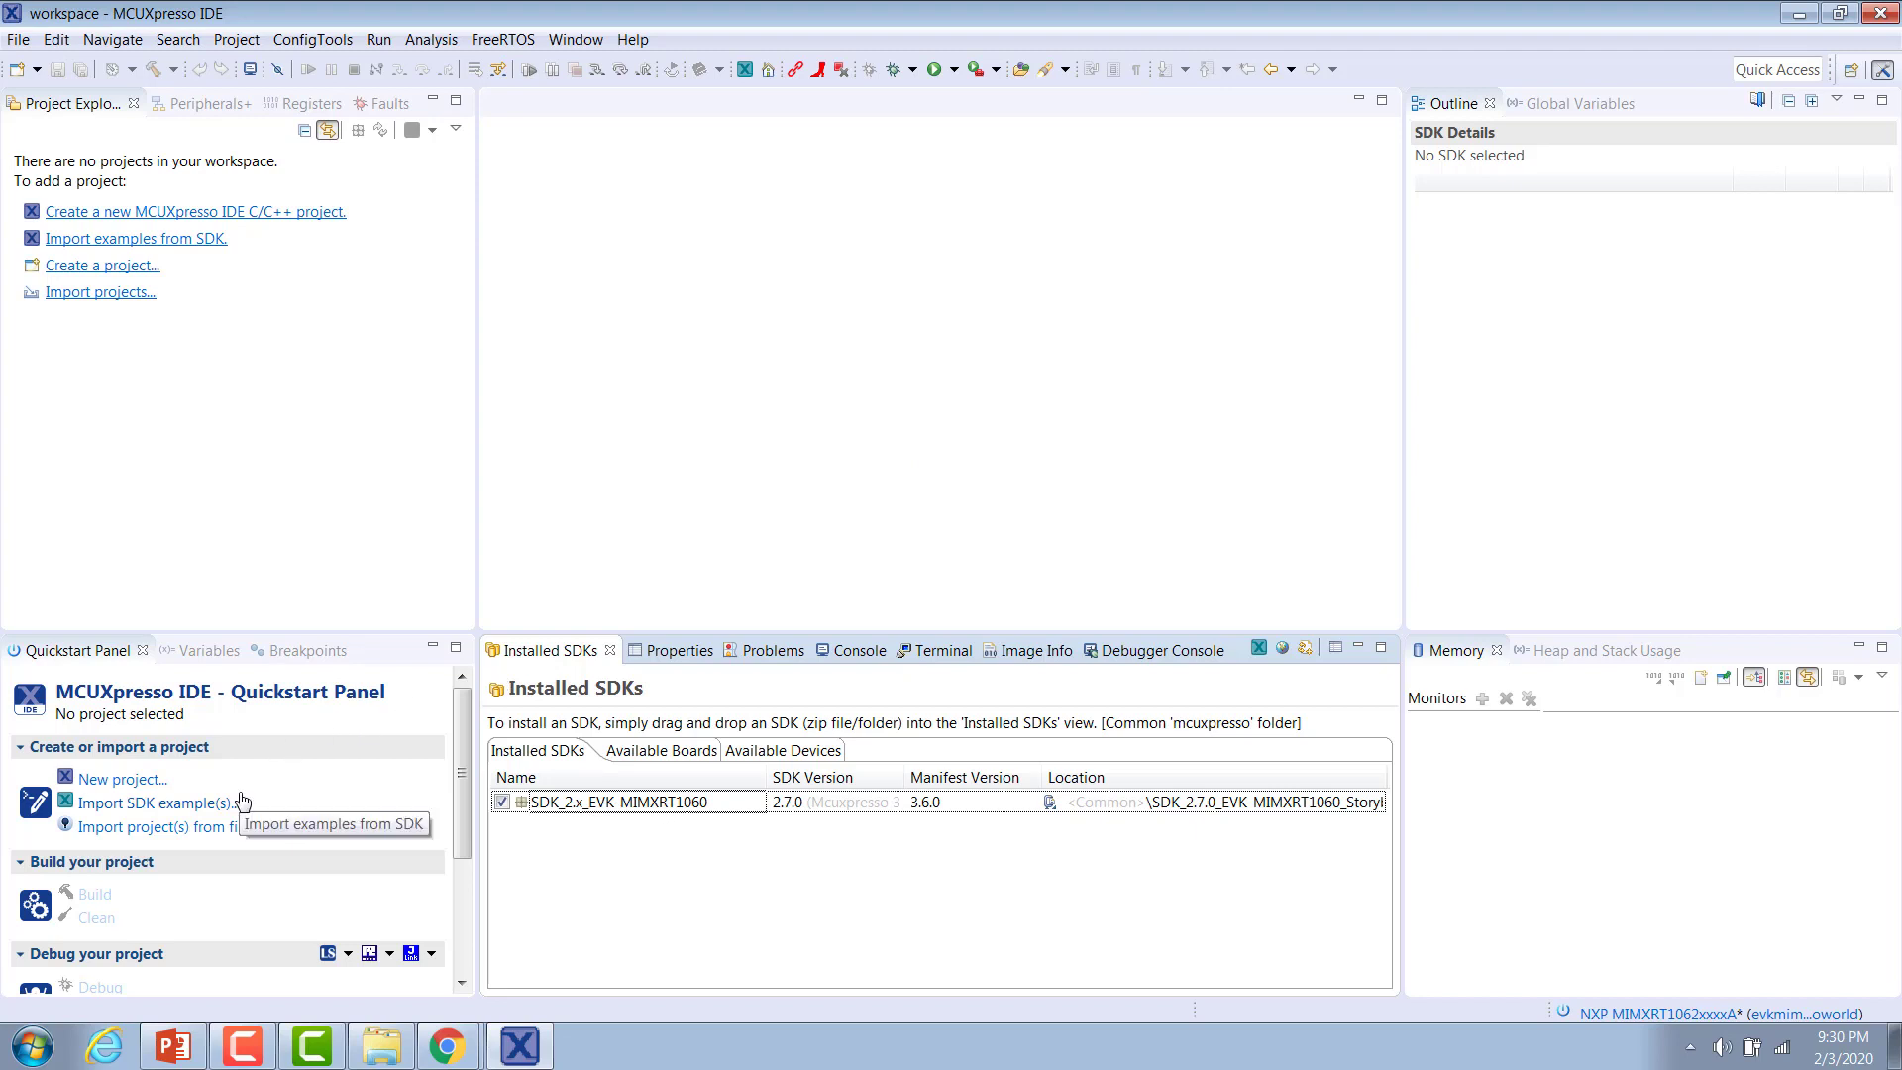
mouse_move(191, 815)
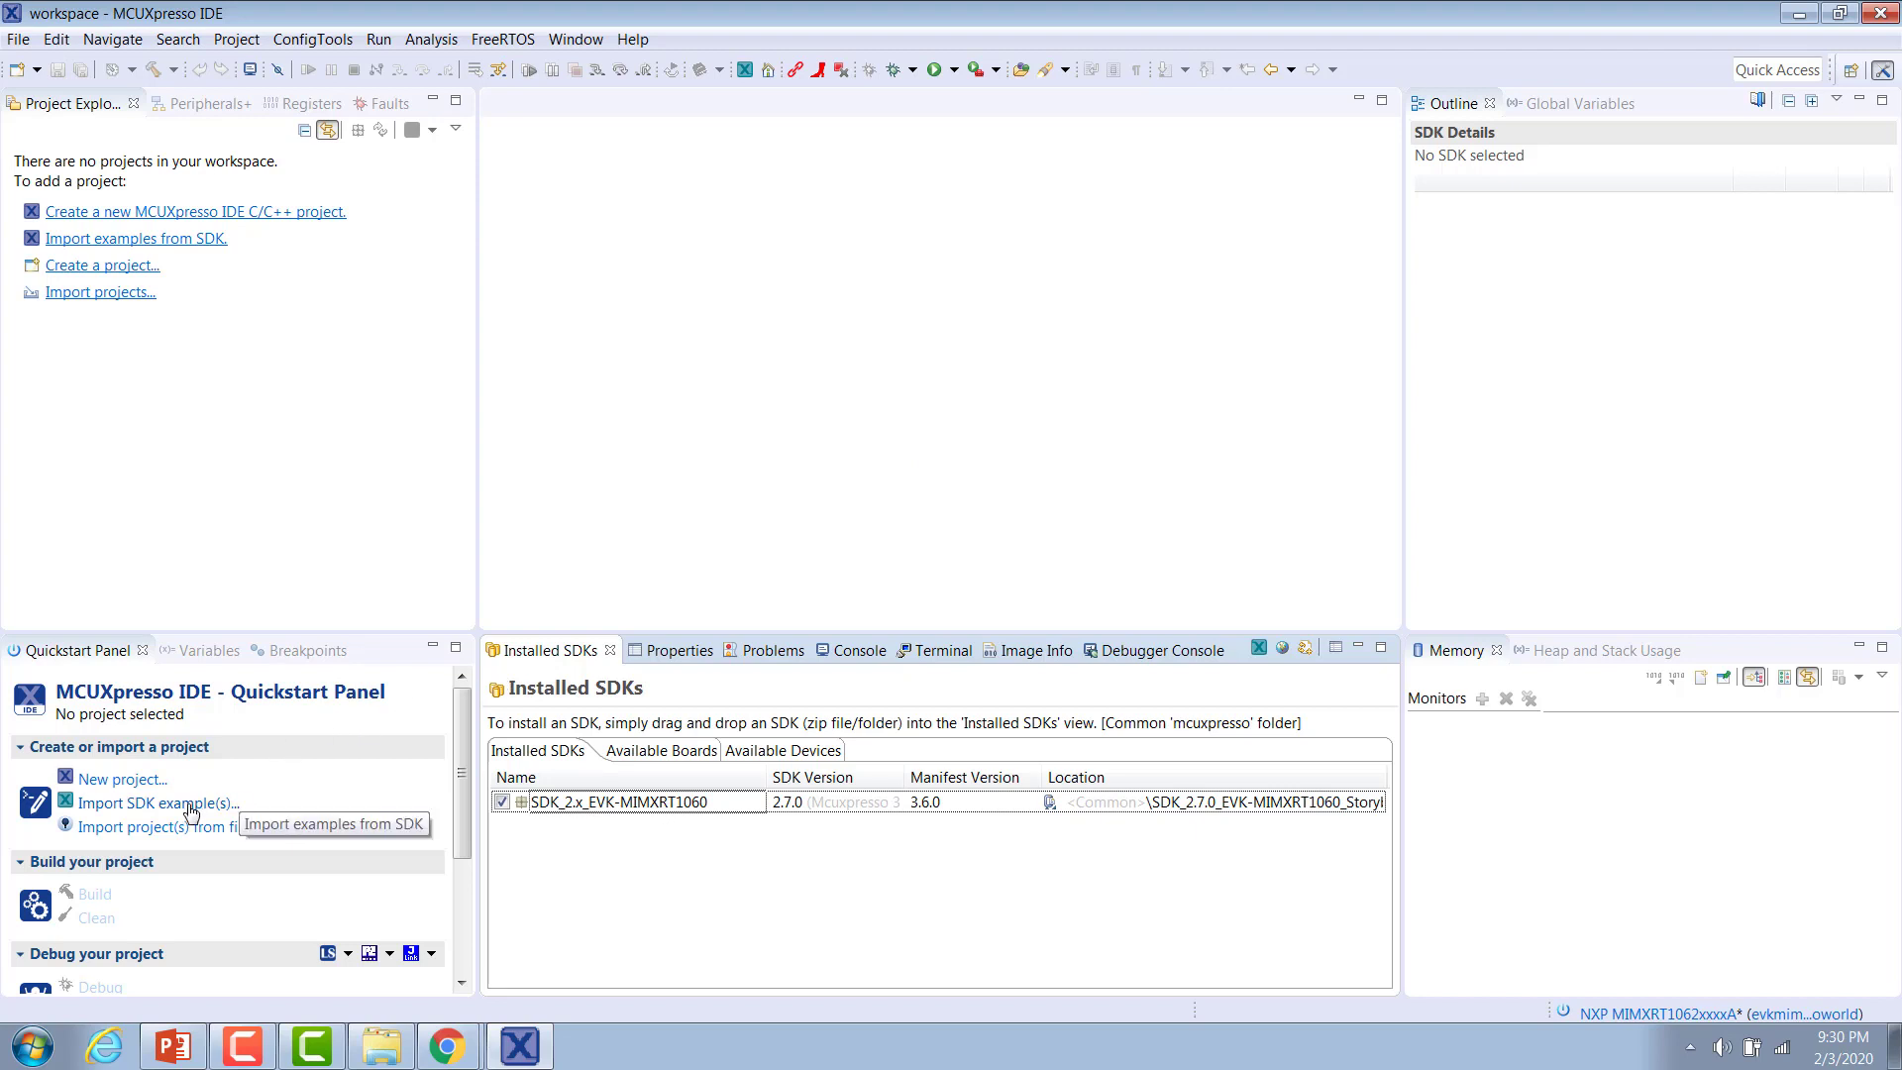
Start the SDK example import for the evkmimxrt1060 board and continue to the example list
left_click(161, 803)
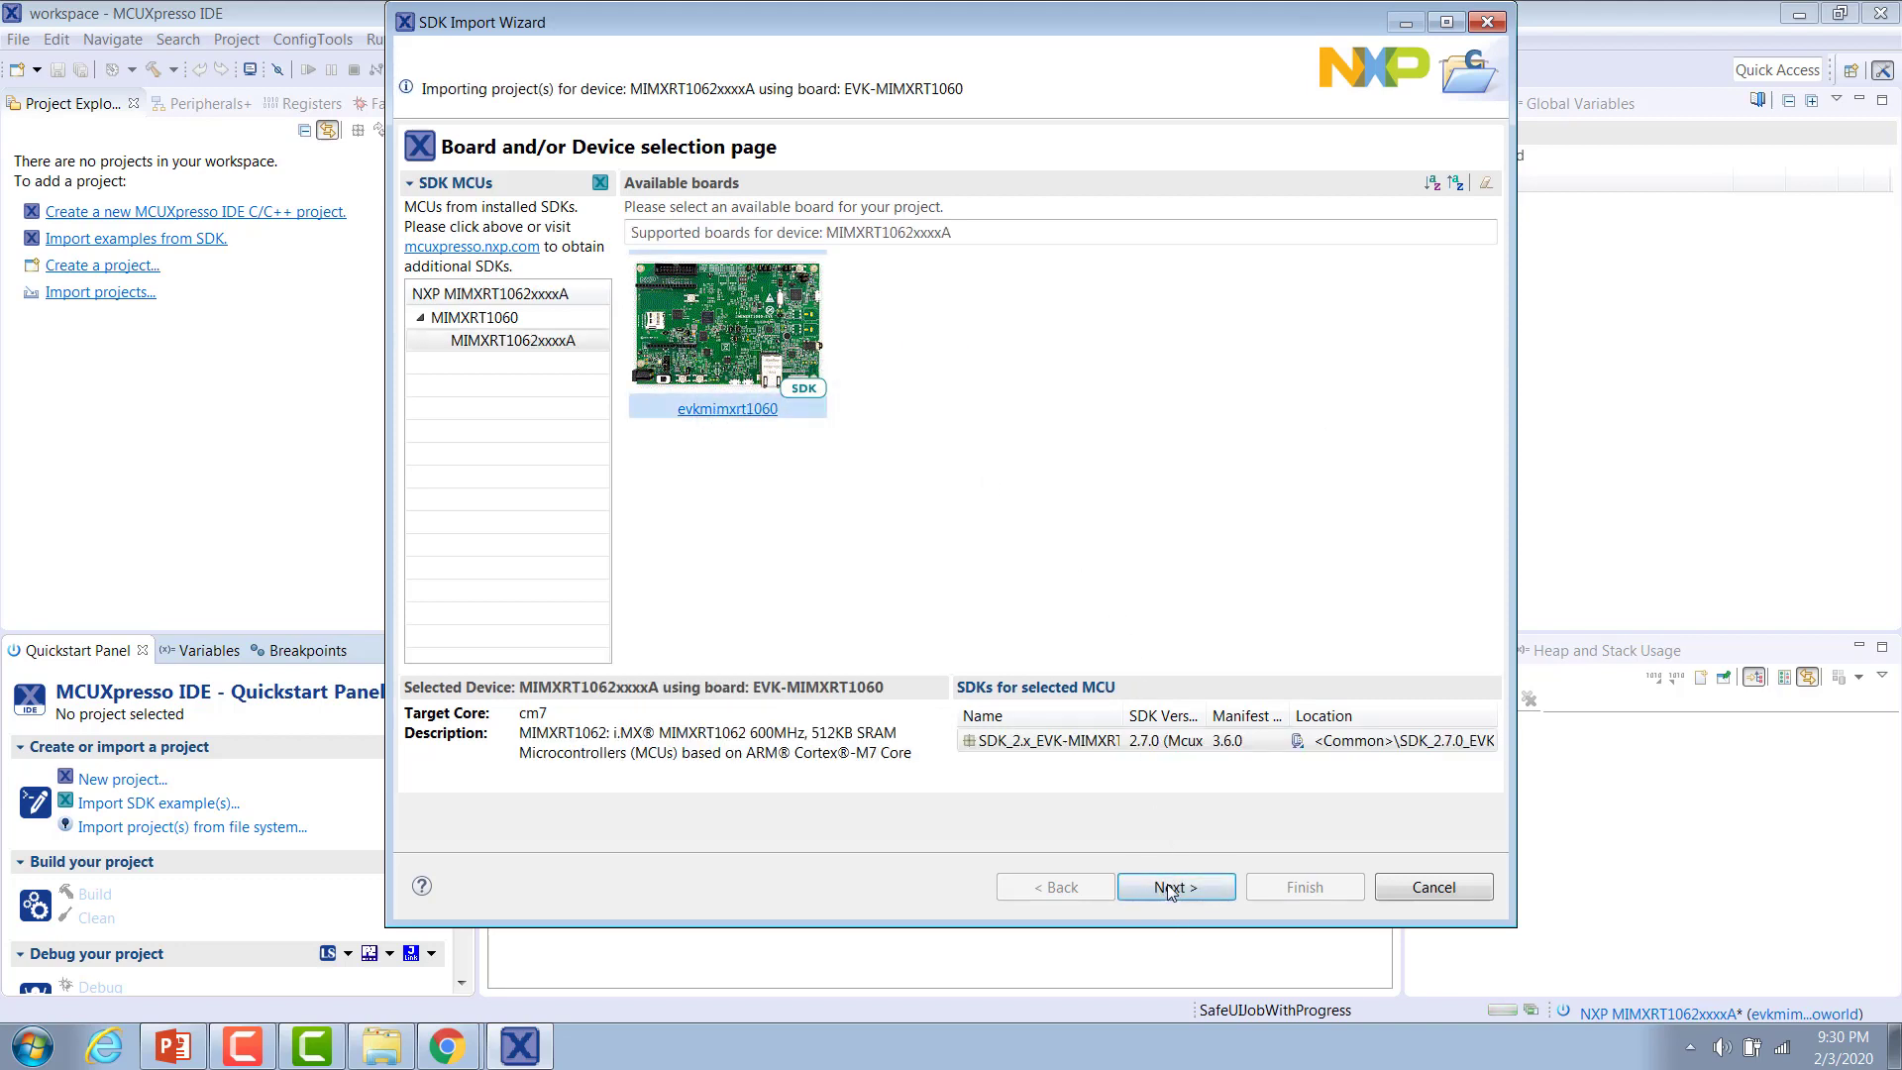
left_click(1173, 887)
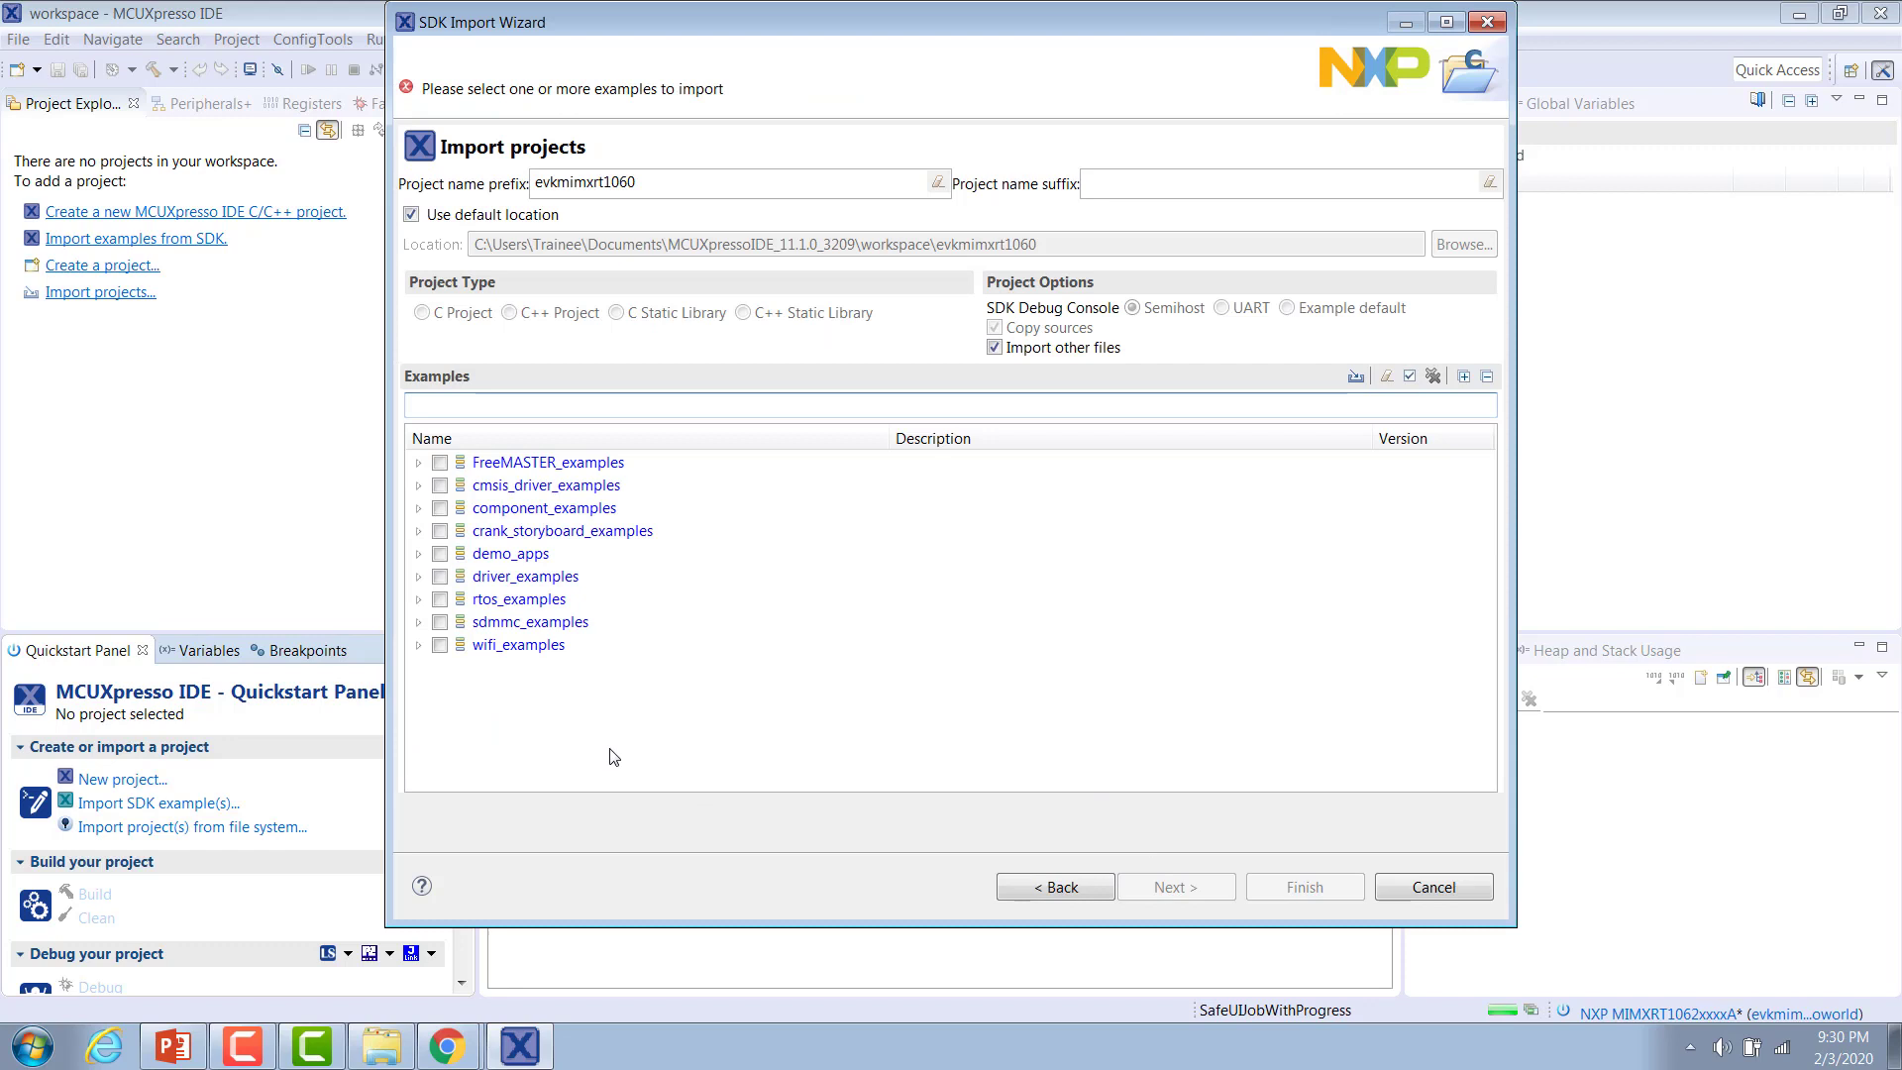
mouse_move(561, 719)
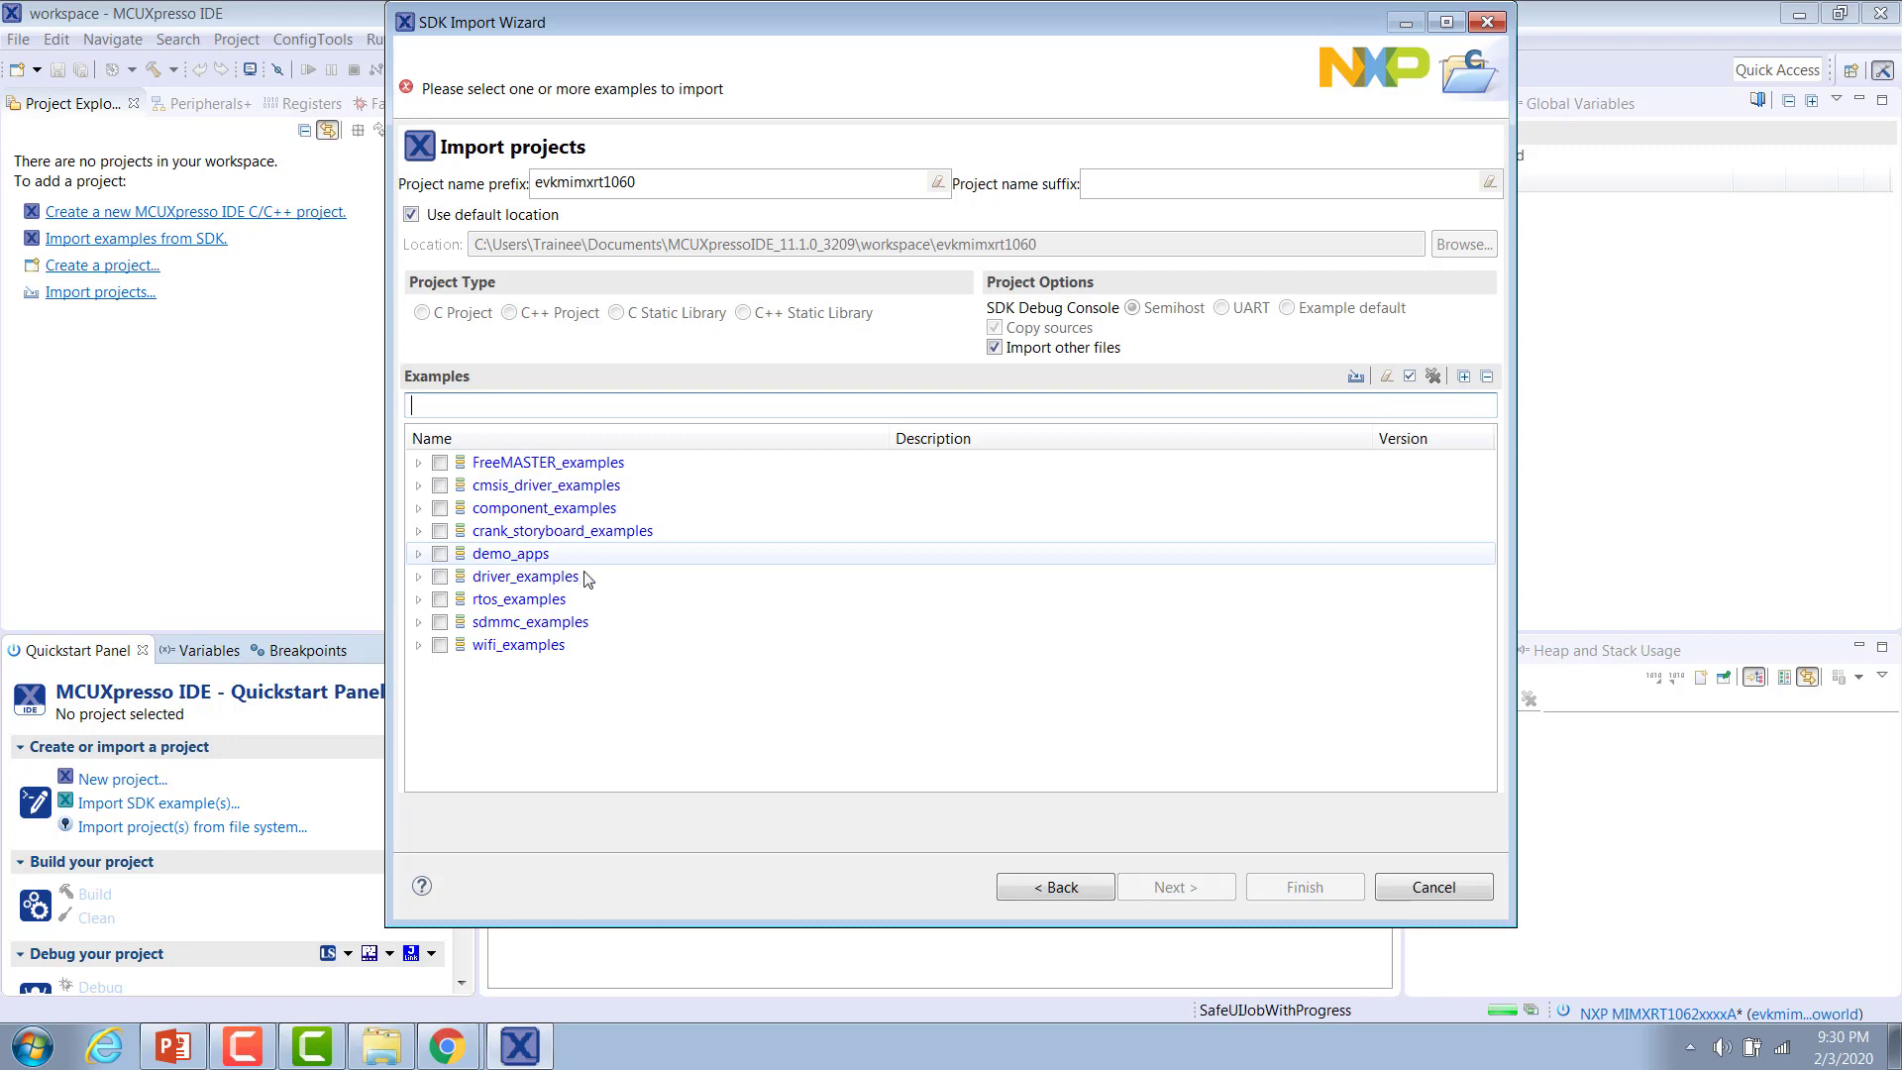
mouse_move(571, 579)
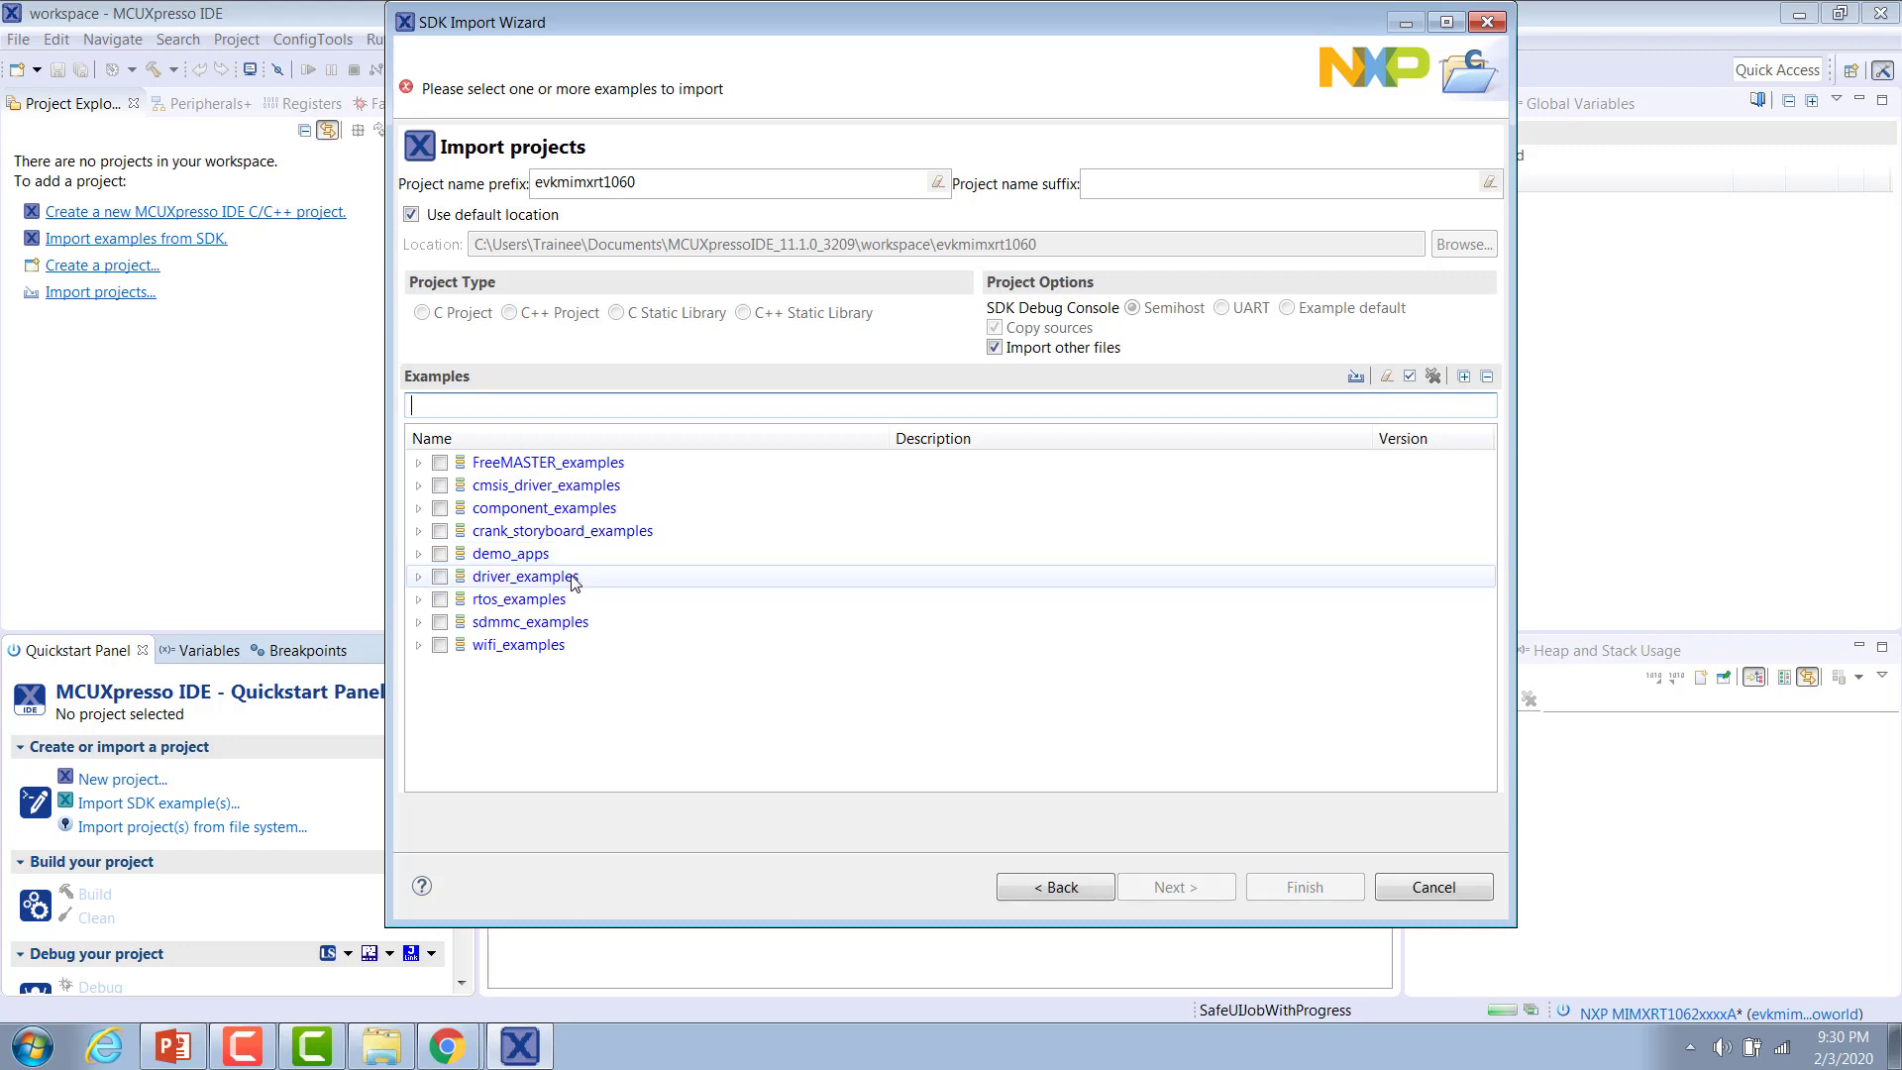
mouse_move(594, 473)
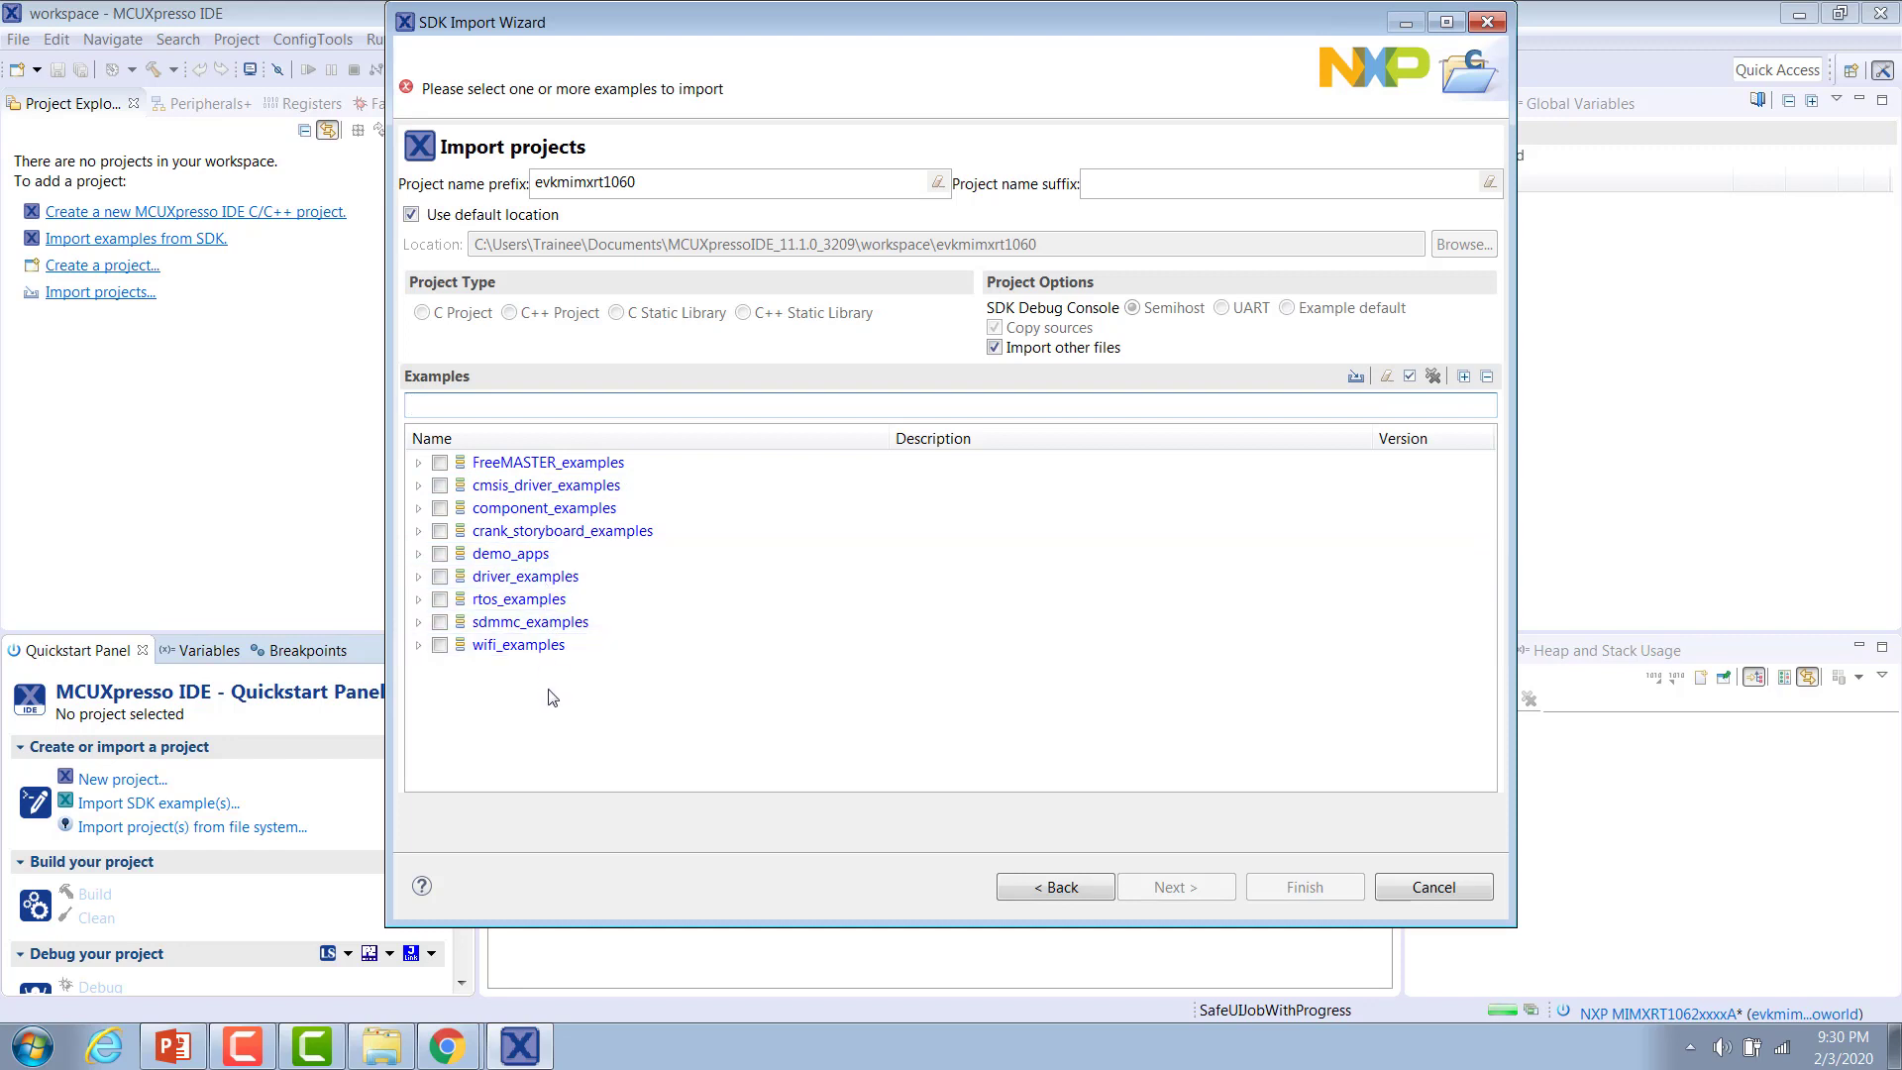
mouse_move(546, 701)
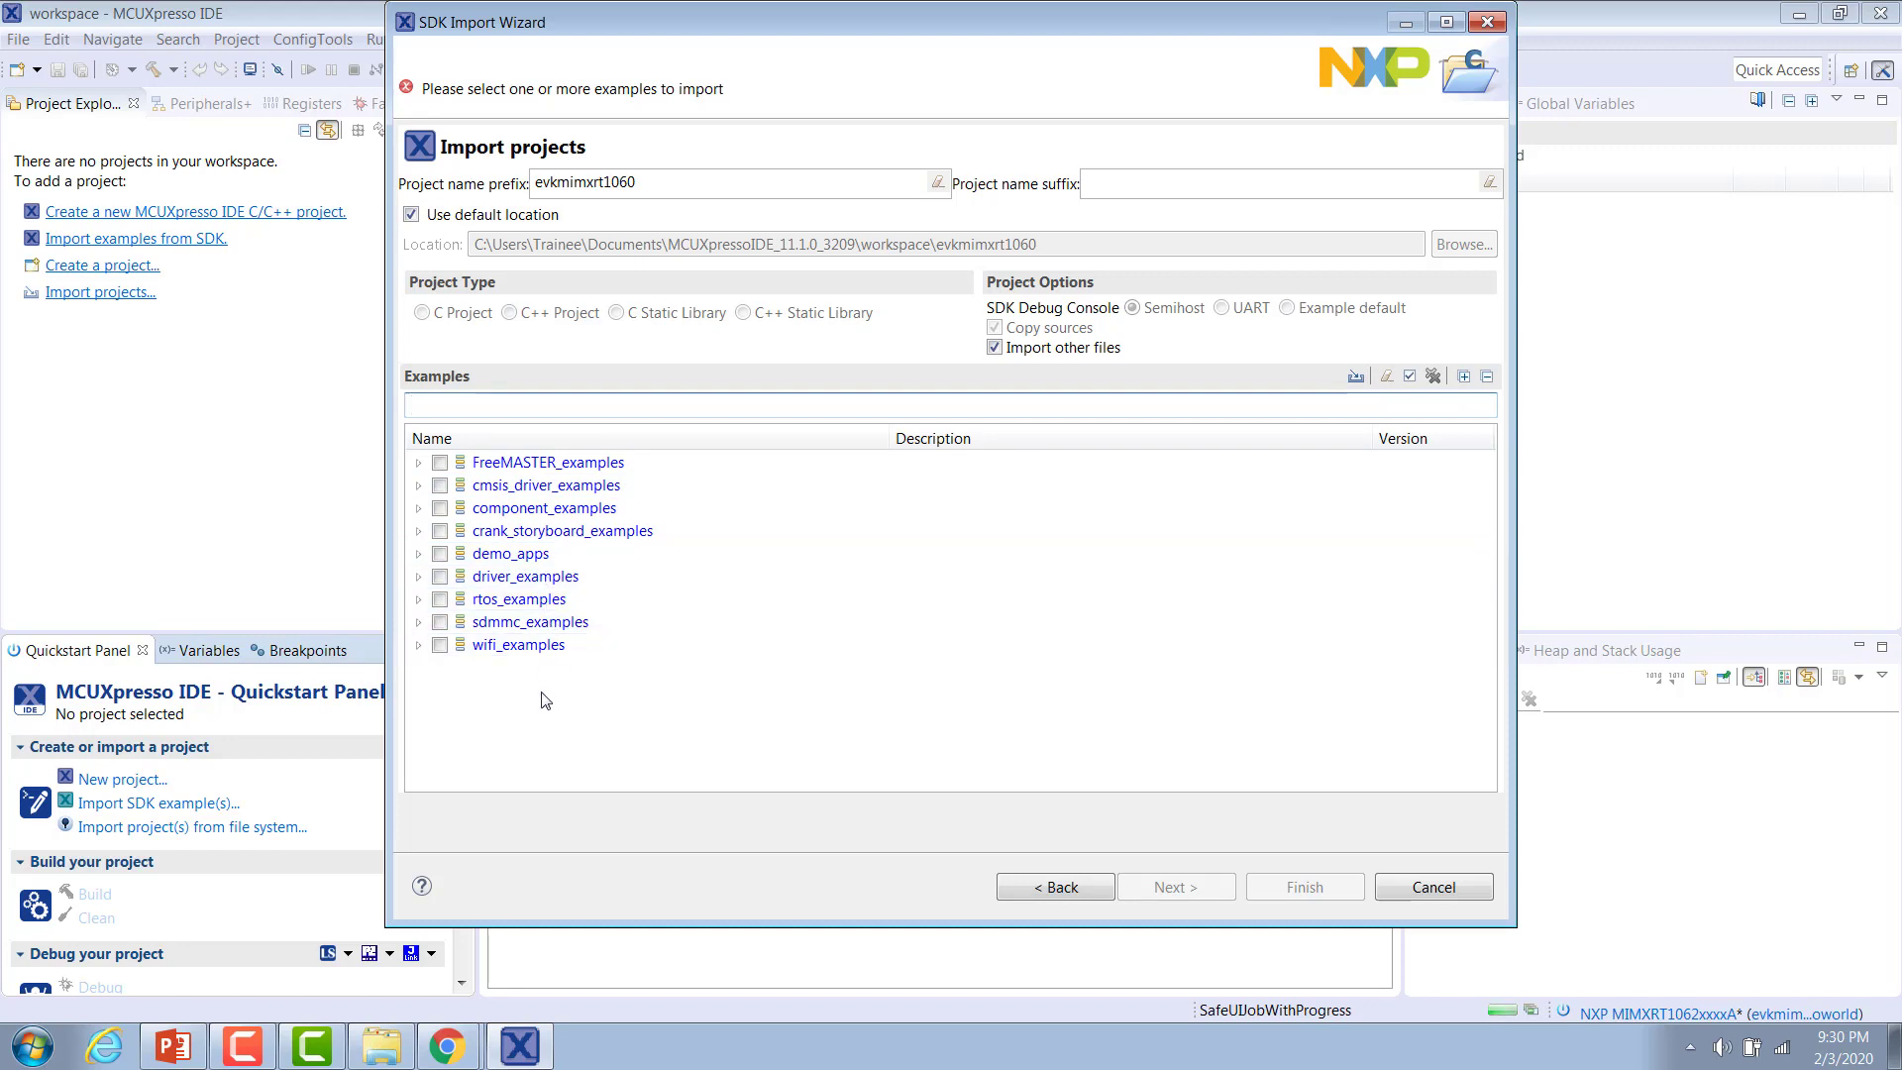
mouse_move(540, 756)
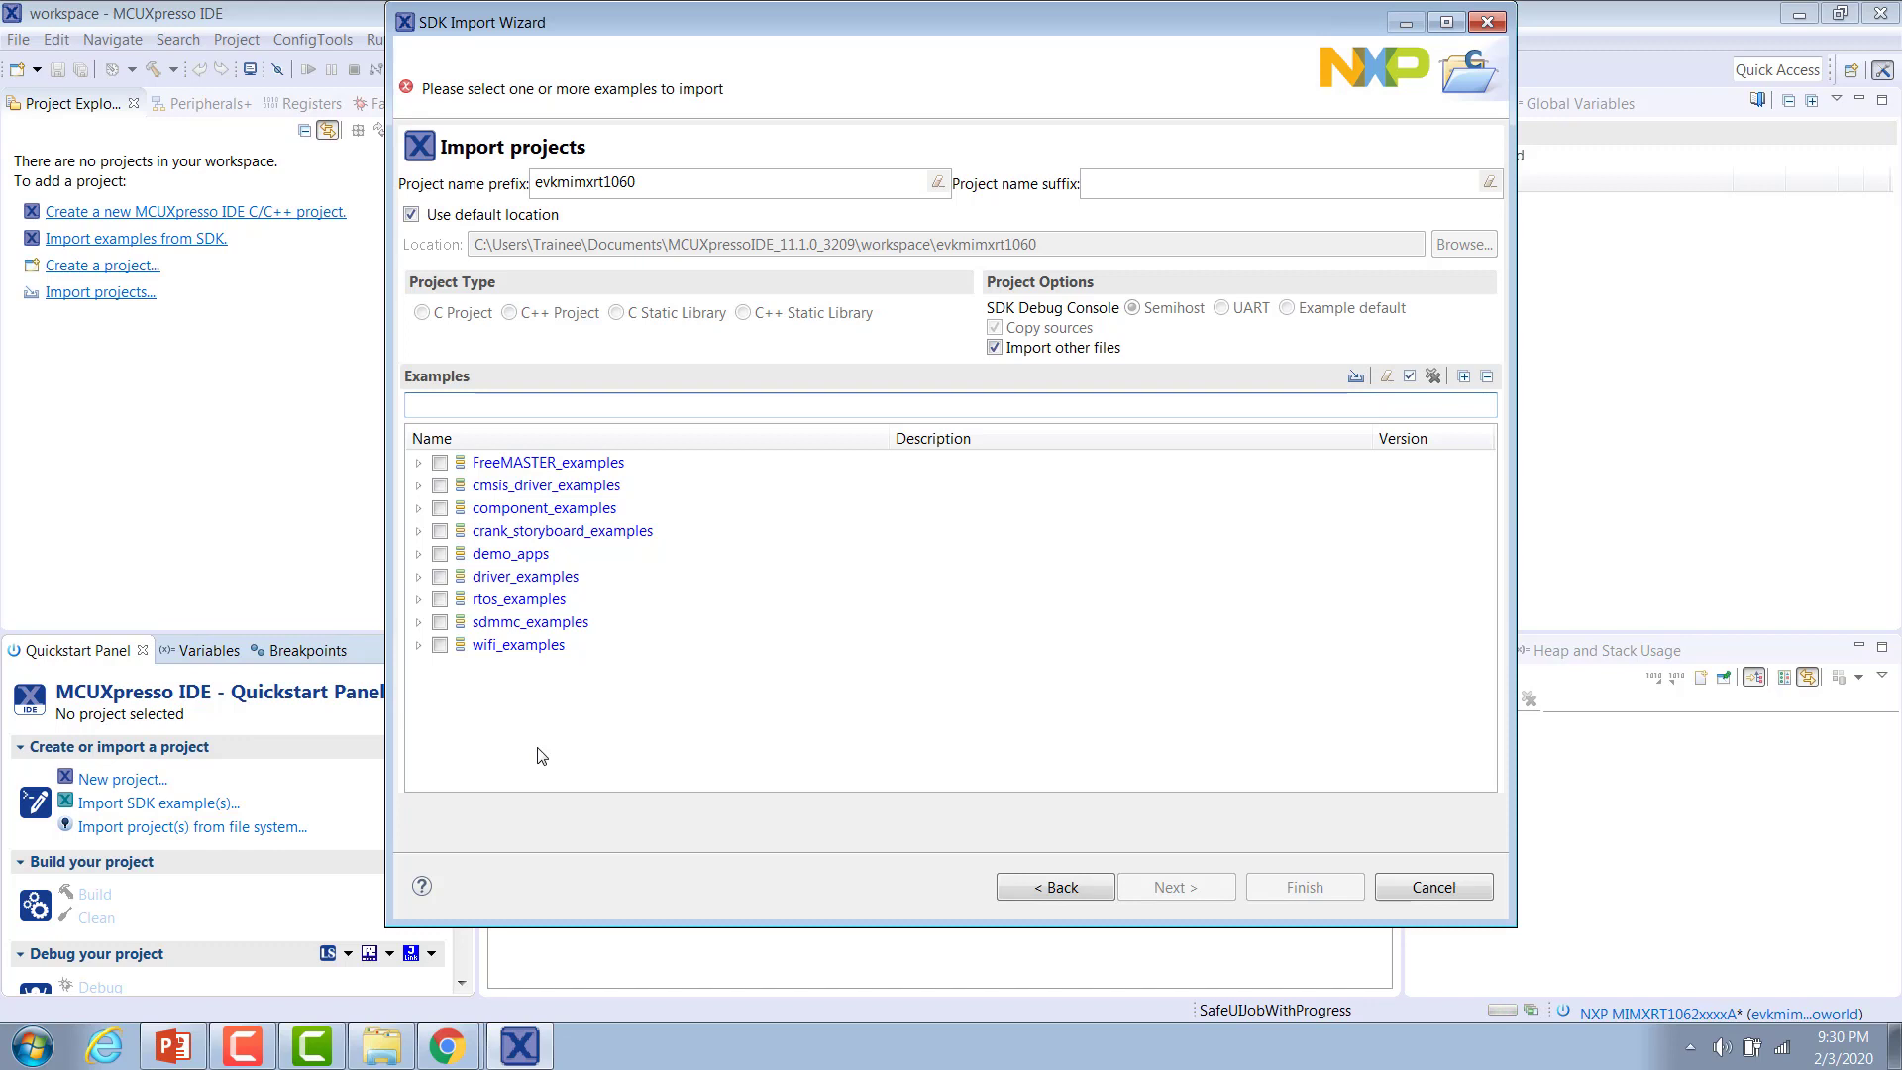
Expand crank_storyboard_examples, select crank_storyboard_helloworld, and finish the wizard to import it
left_click(562, 530)
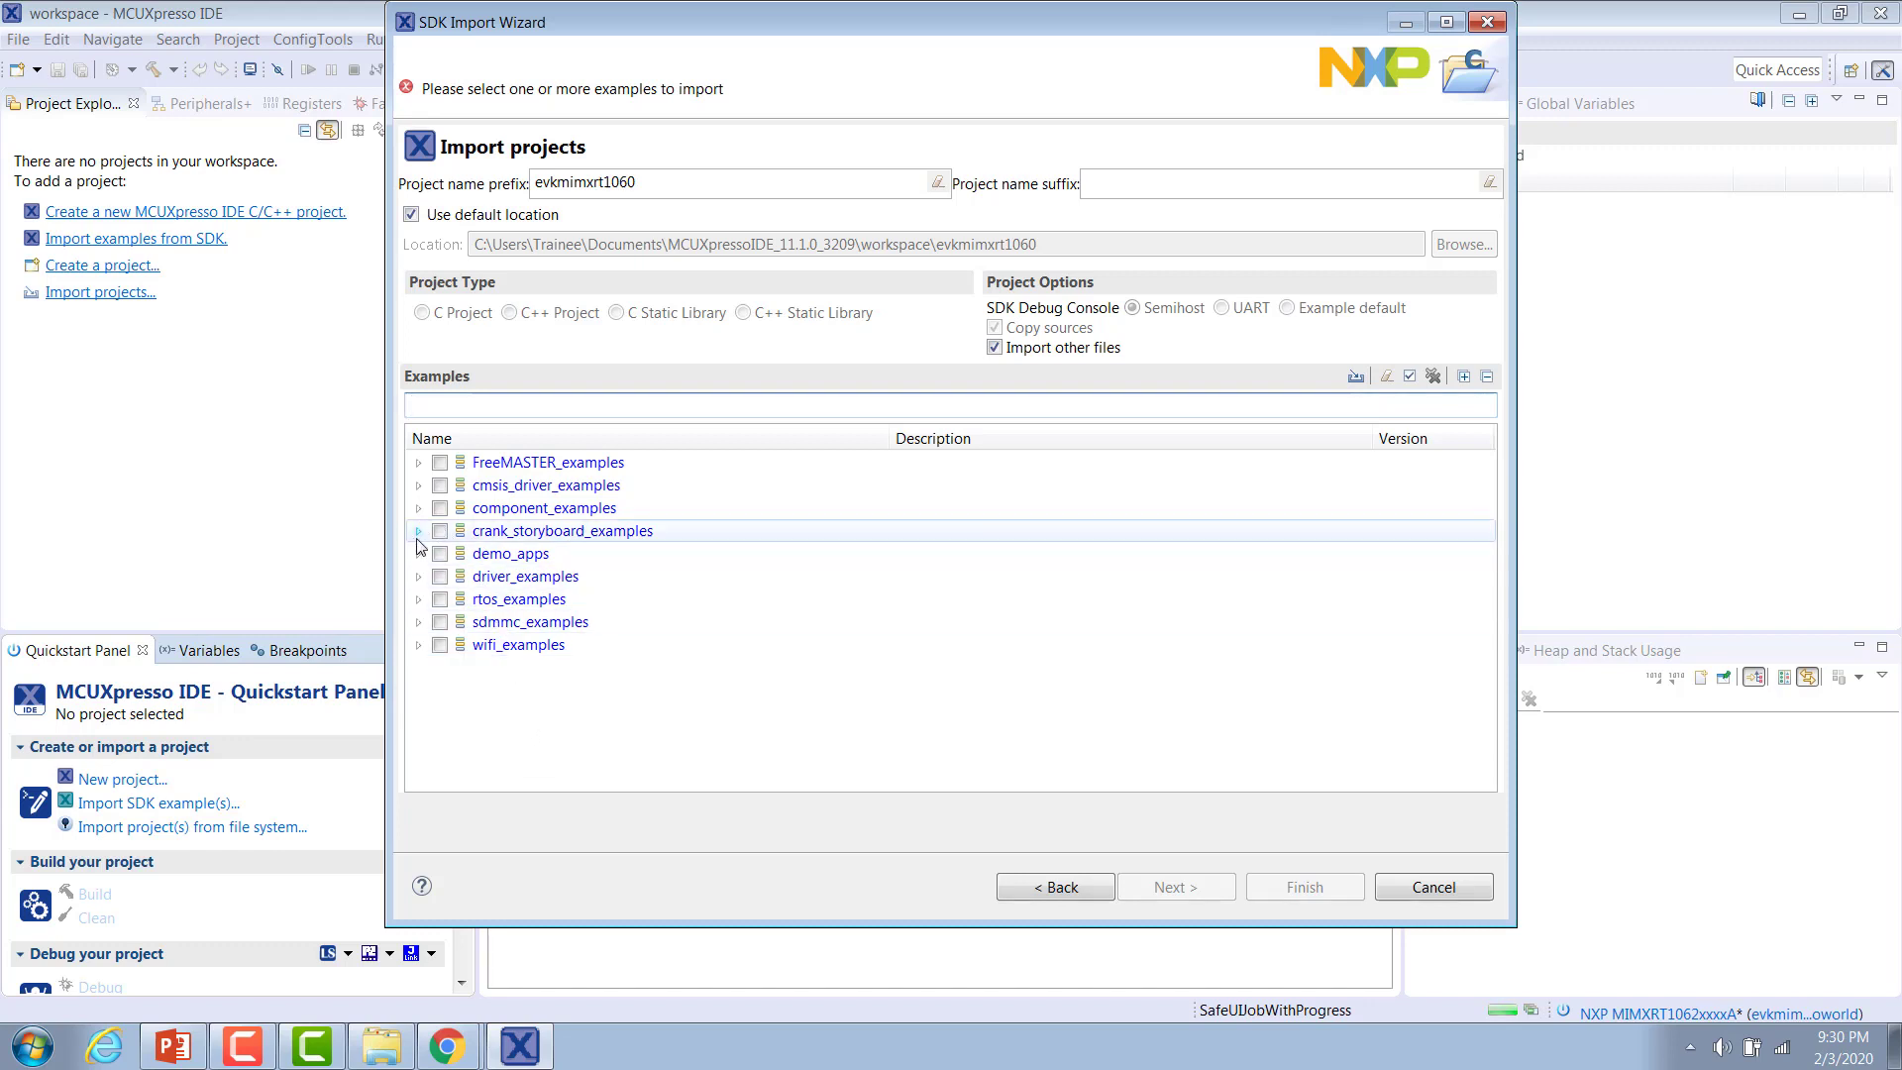
left_click(417, 531)
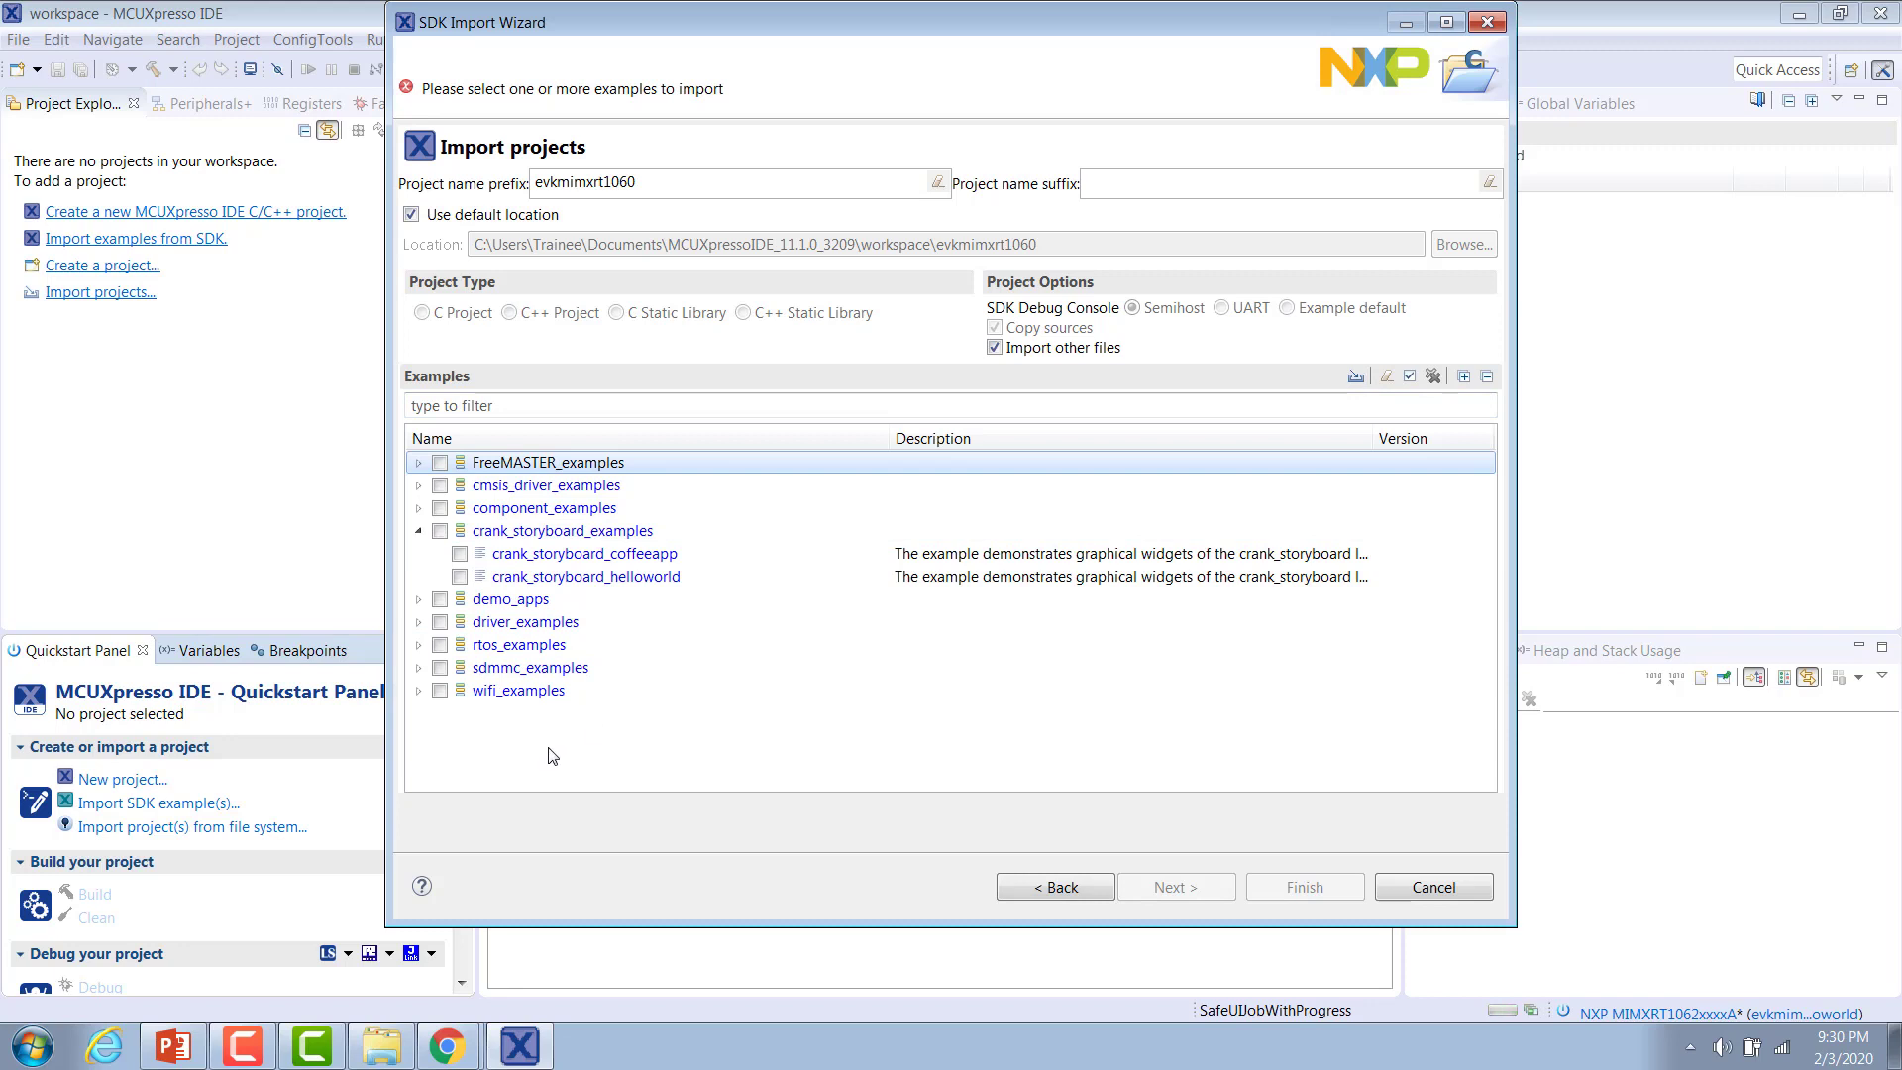
mouse_move(556, 727)
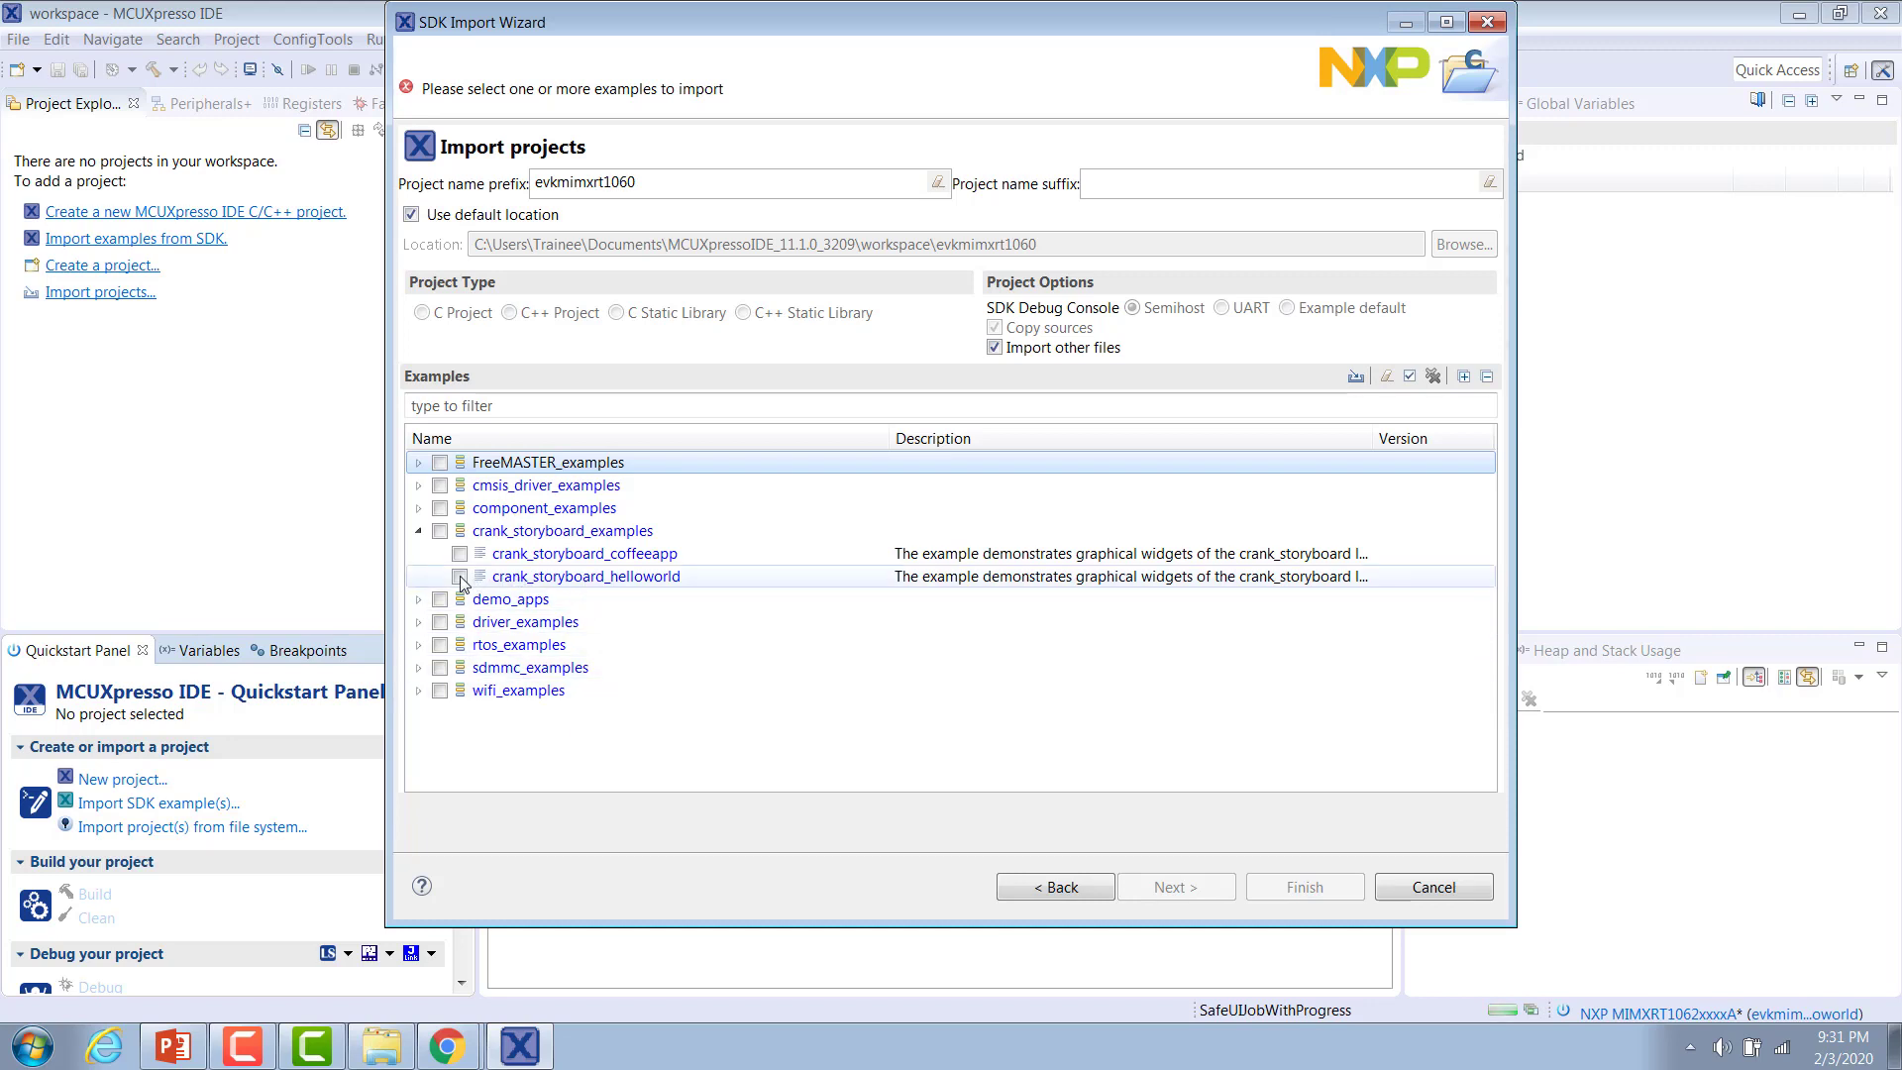
left_click(460, 577)
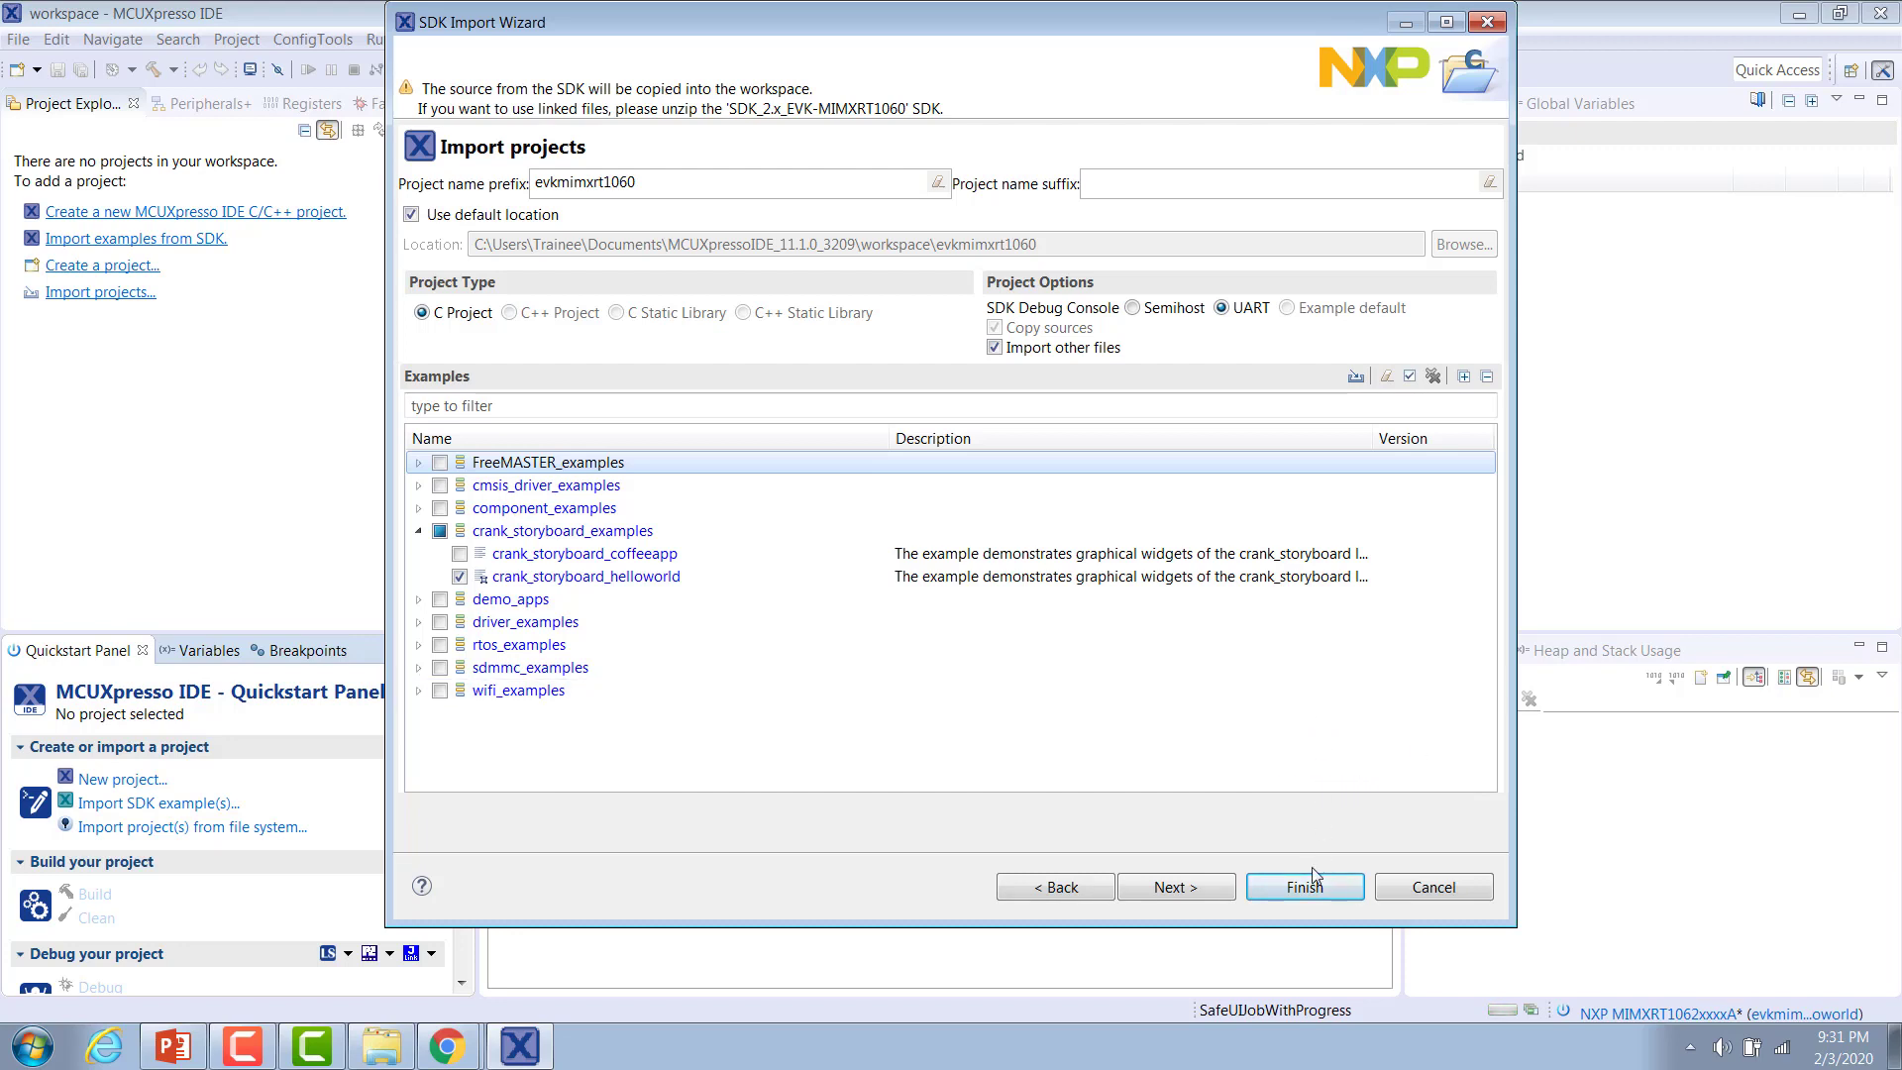
left_click(1303, 885)
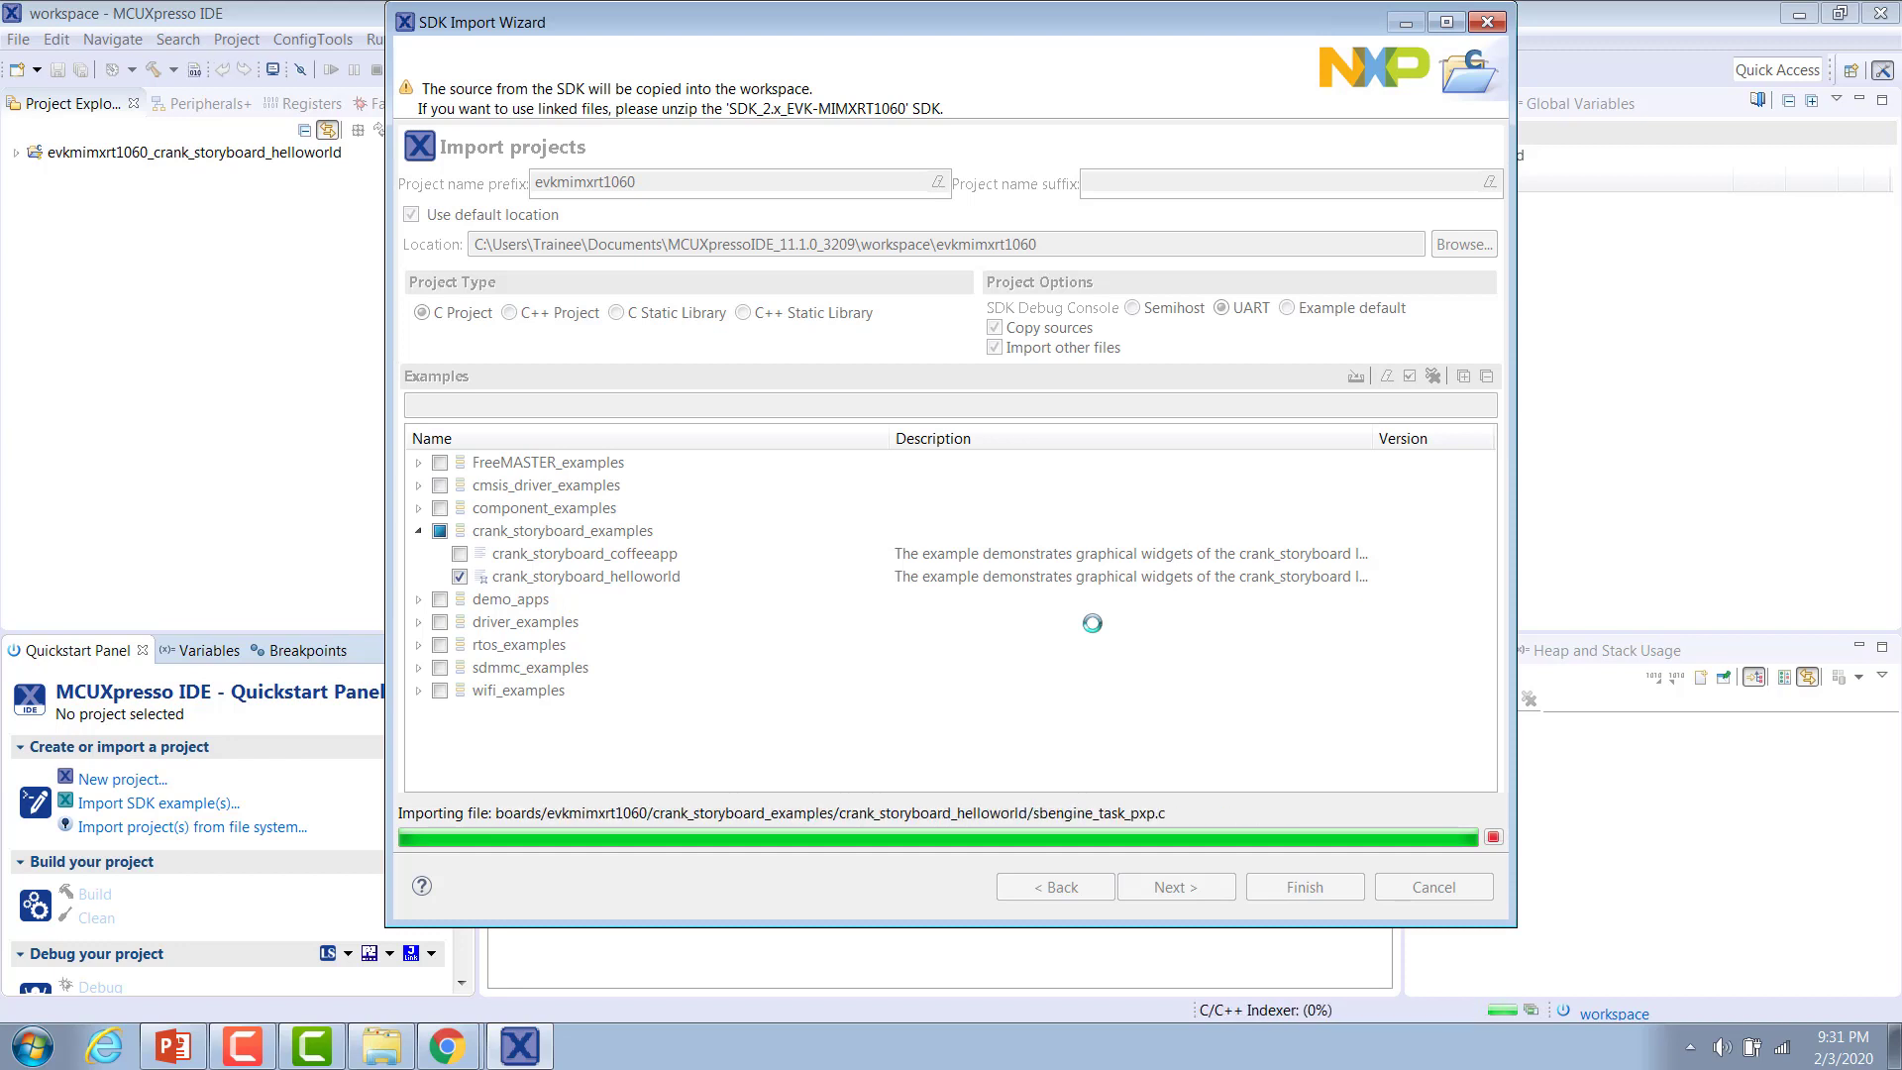
Complete importing evkmimxrt1060_crank_storyboard_helloworld into the workspace
left_click(1303, 886)
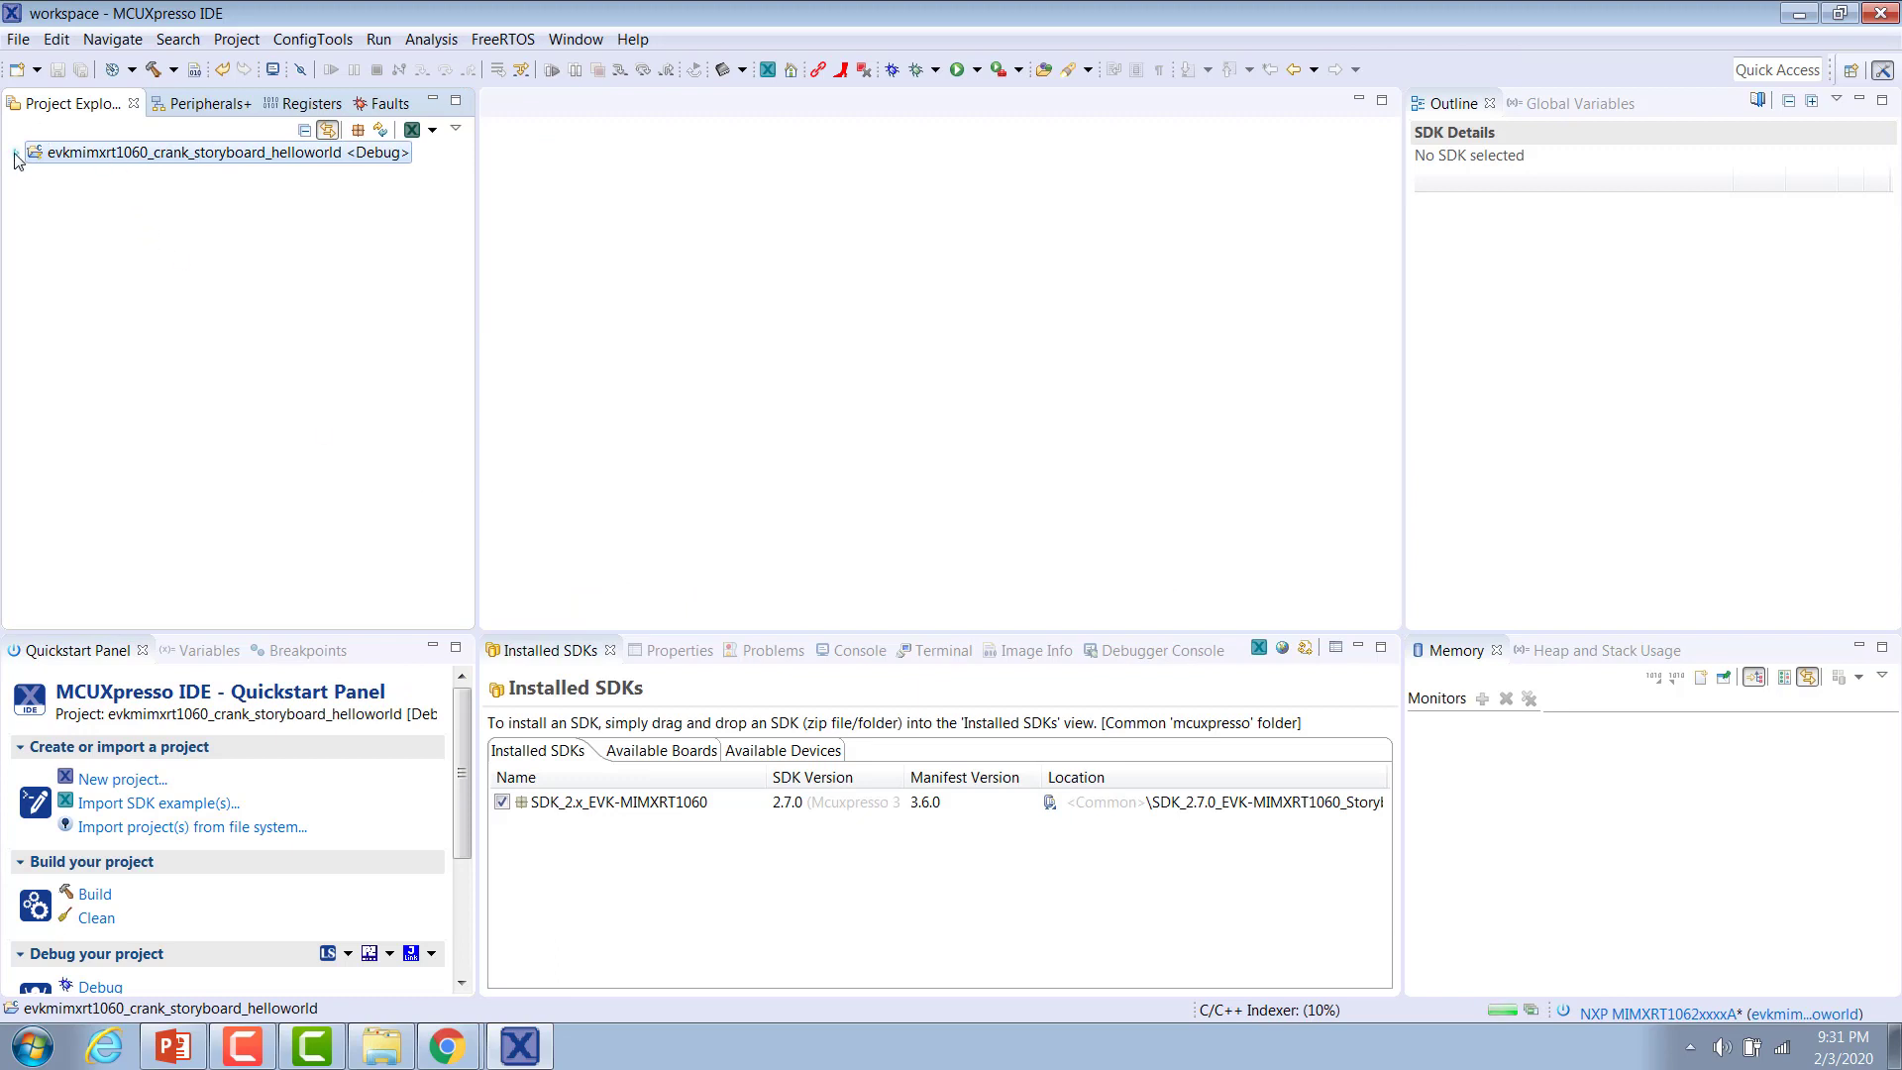
Expand the helloworld project and its source folder, then start building it
left_click(15, 152)
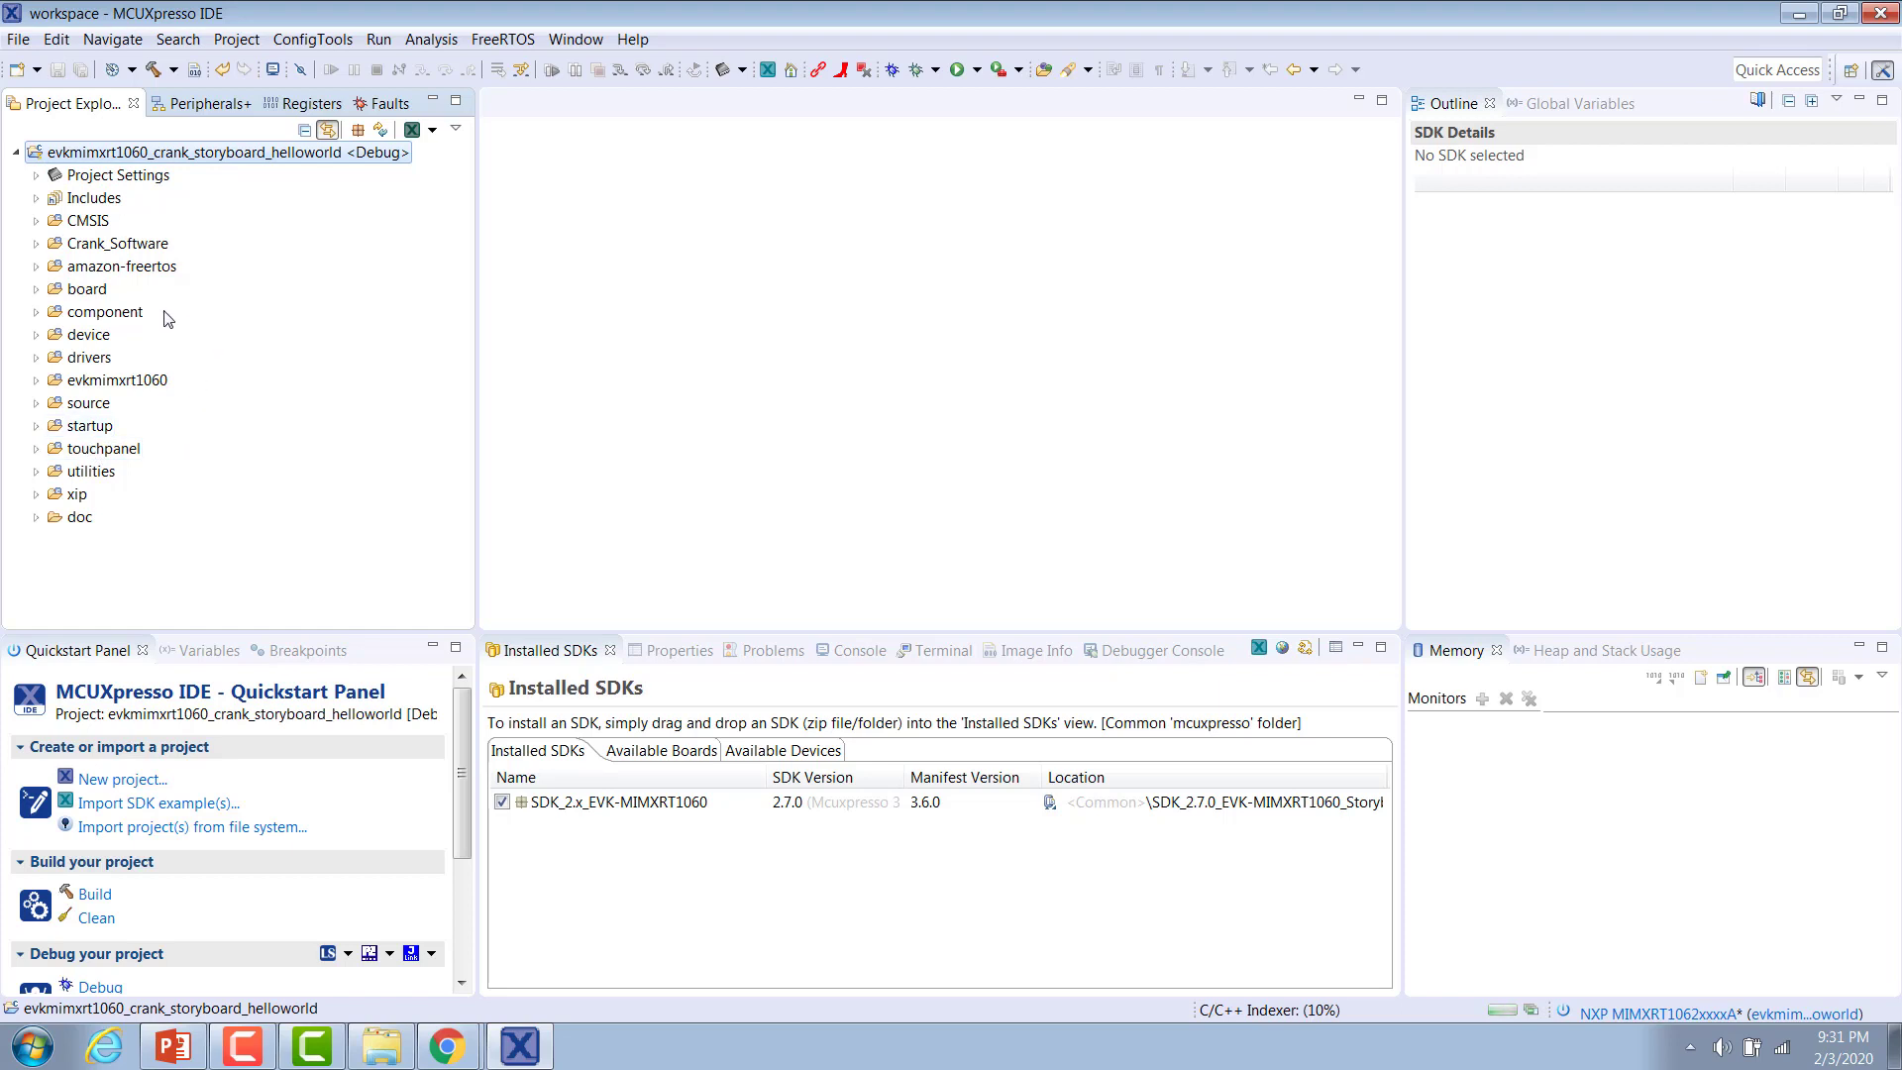
left_click(117, 242)
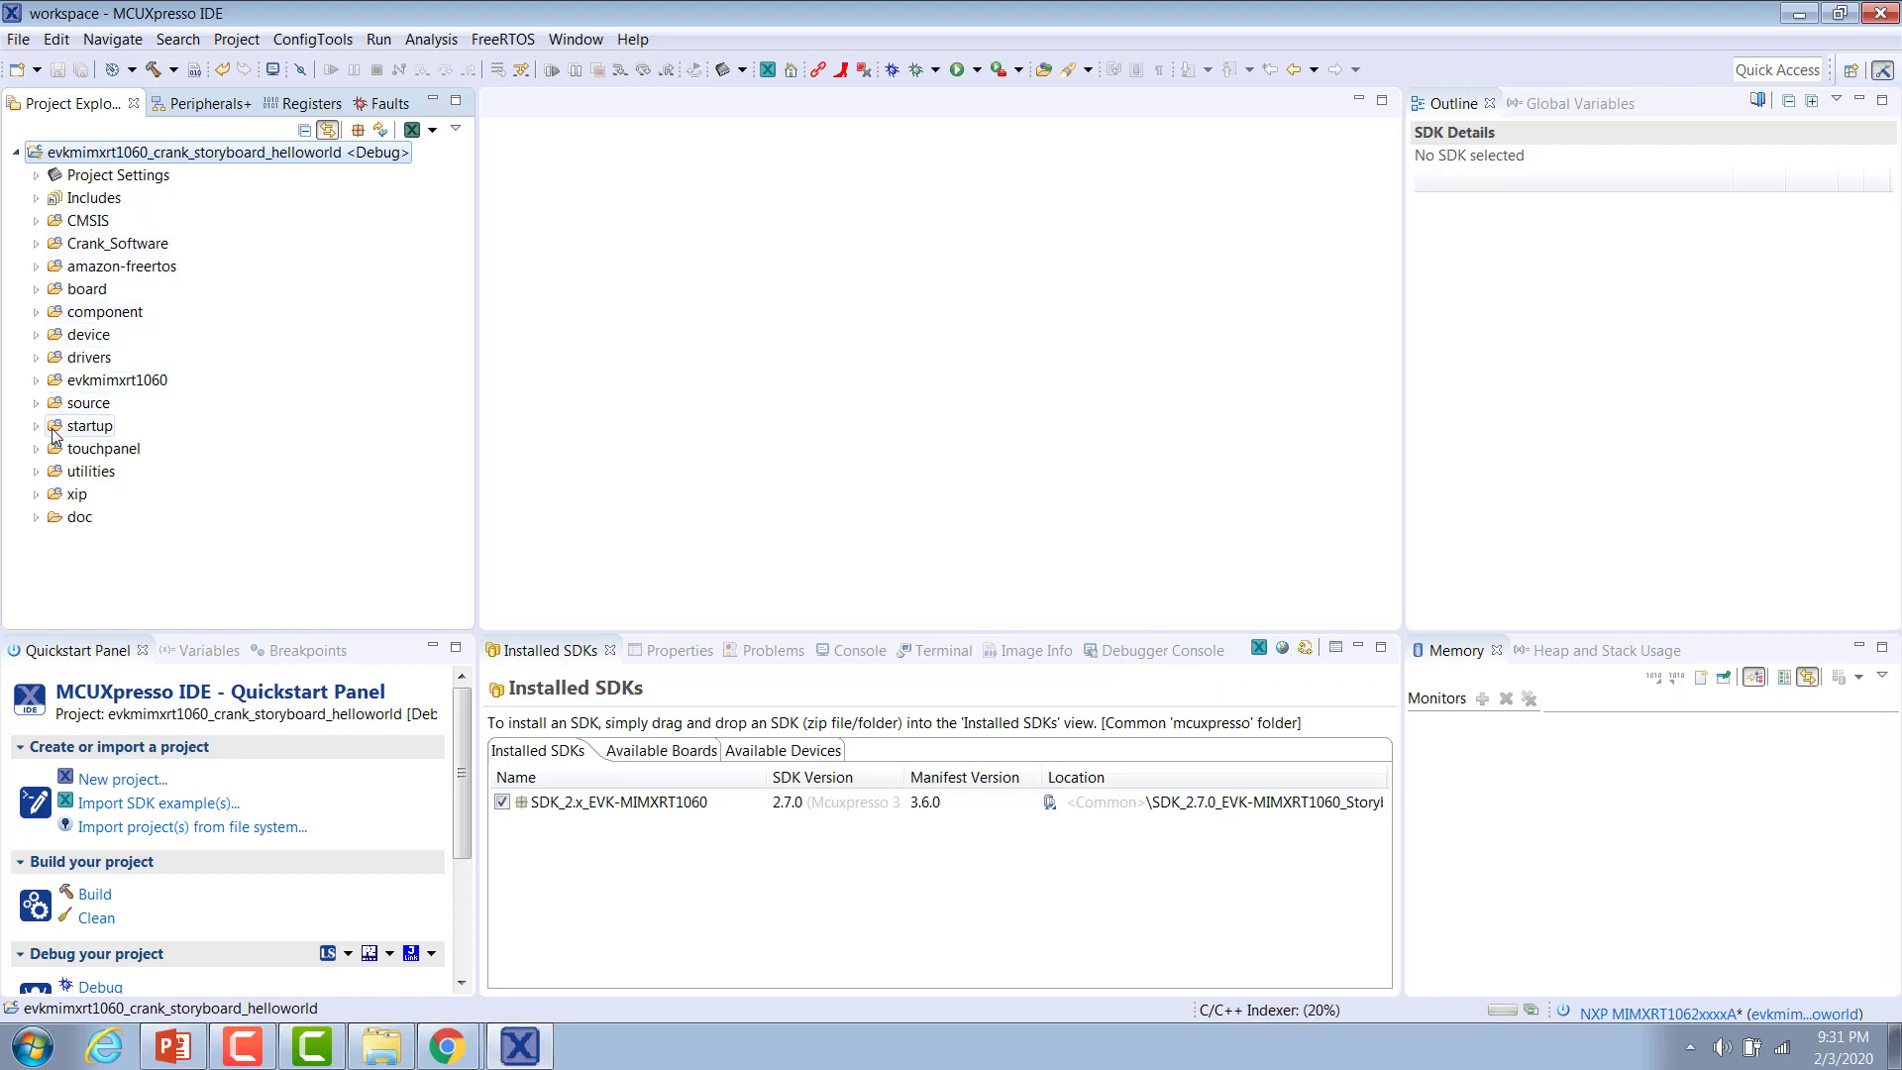
left_click(37, 401)
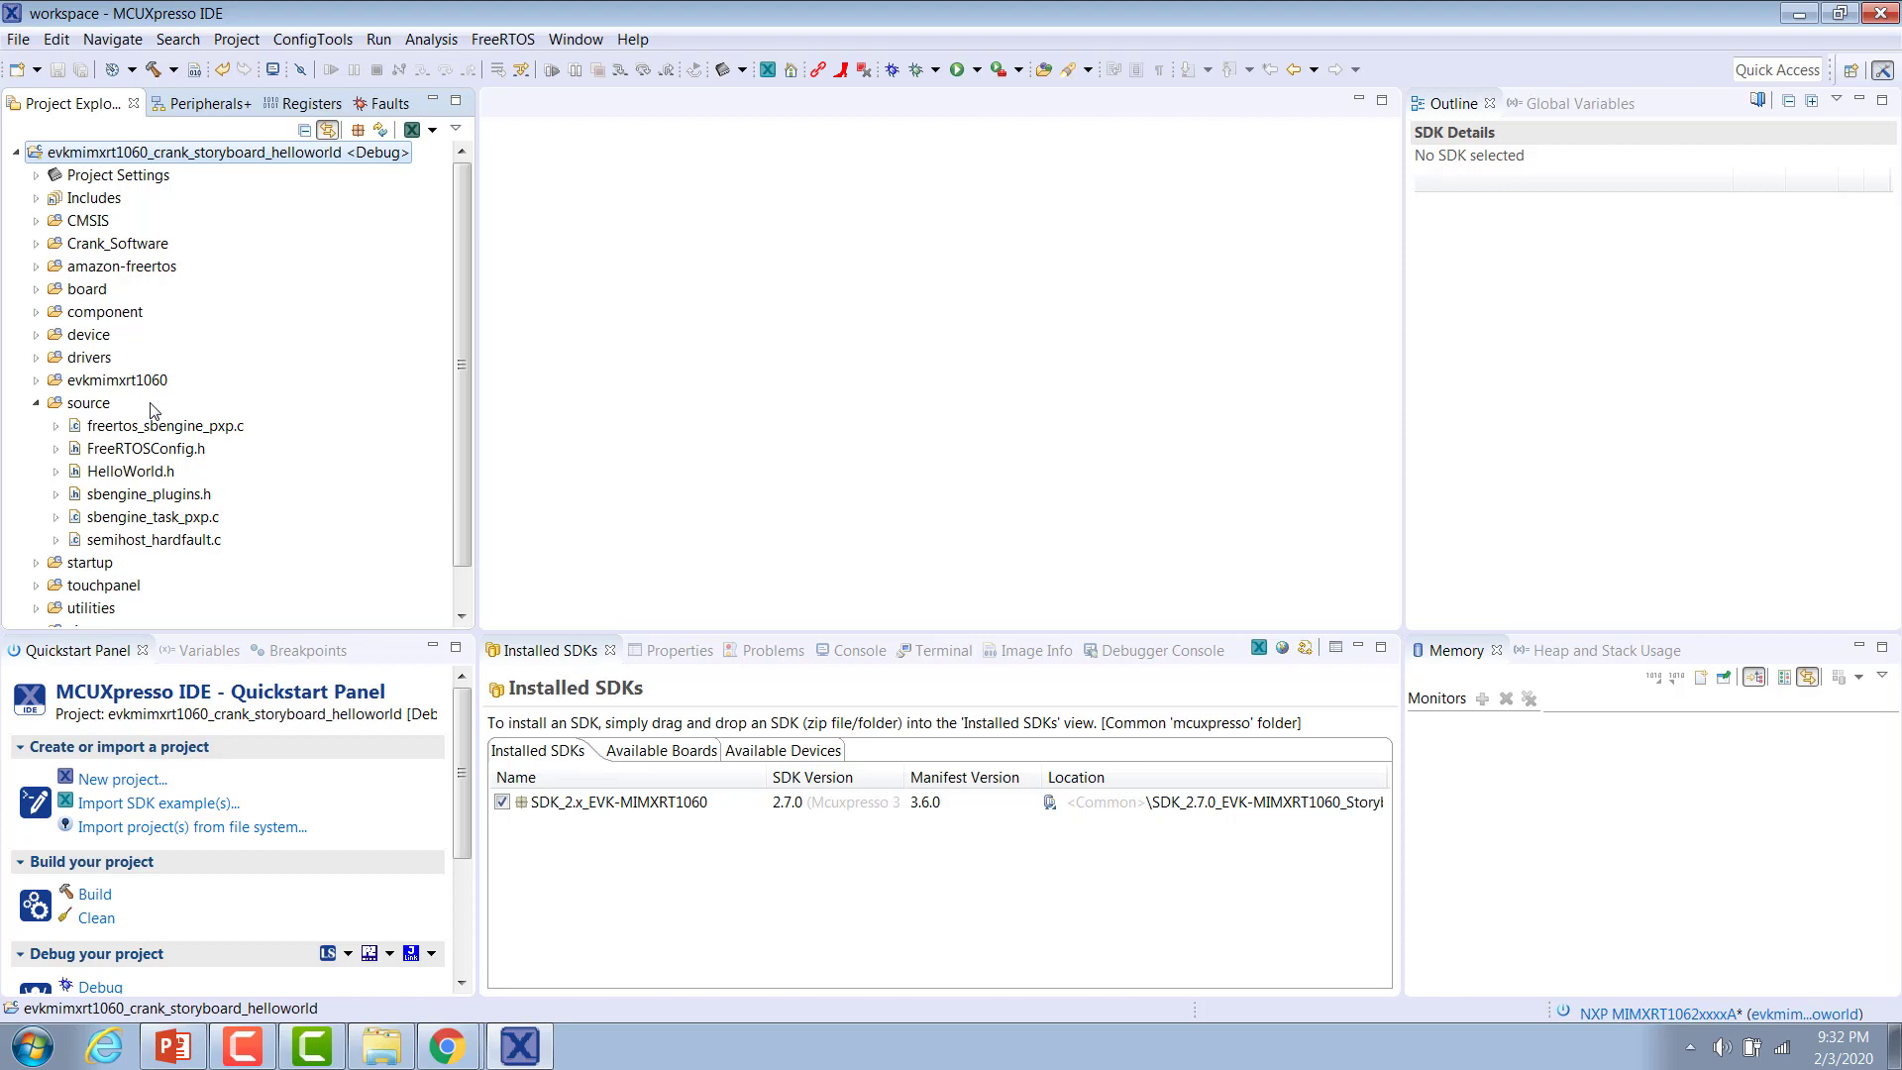
mouse_move(258, 379)
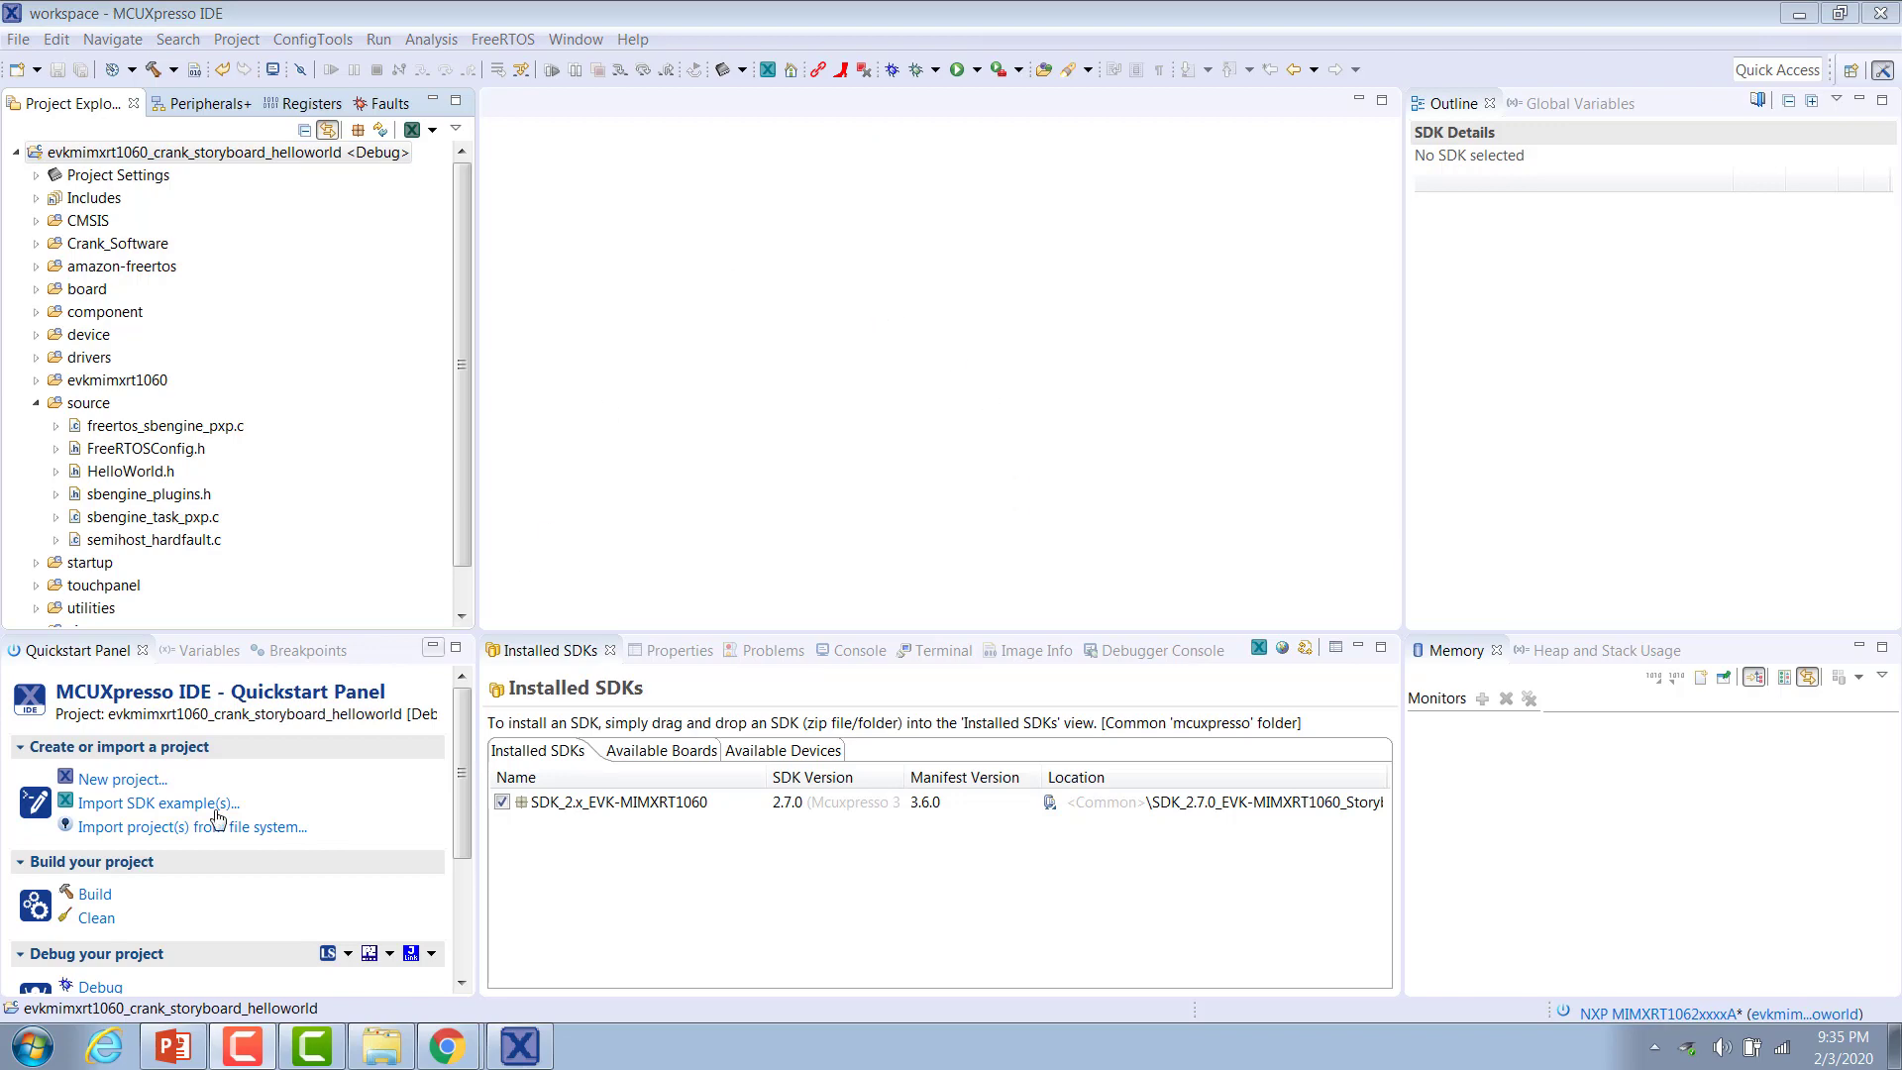
left_click(93, 894)
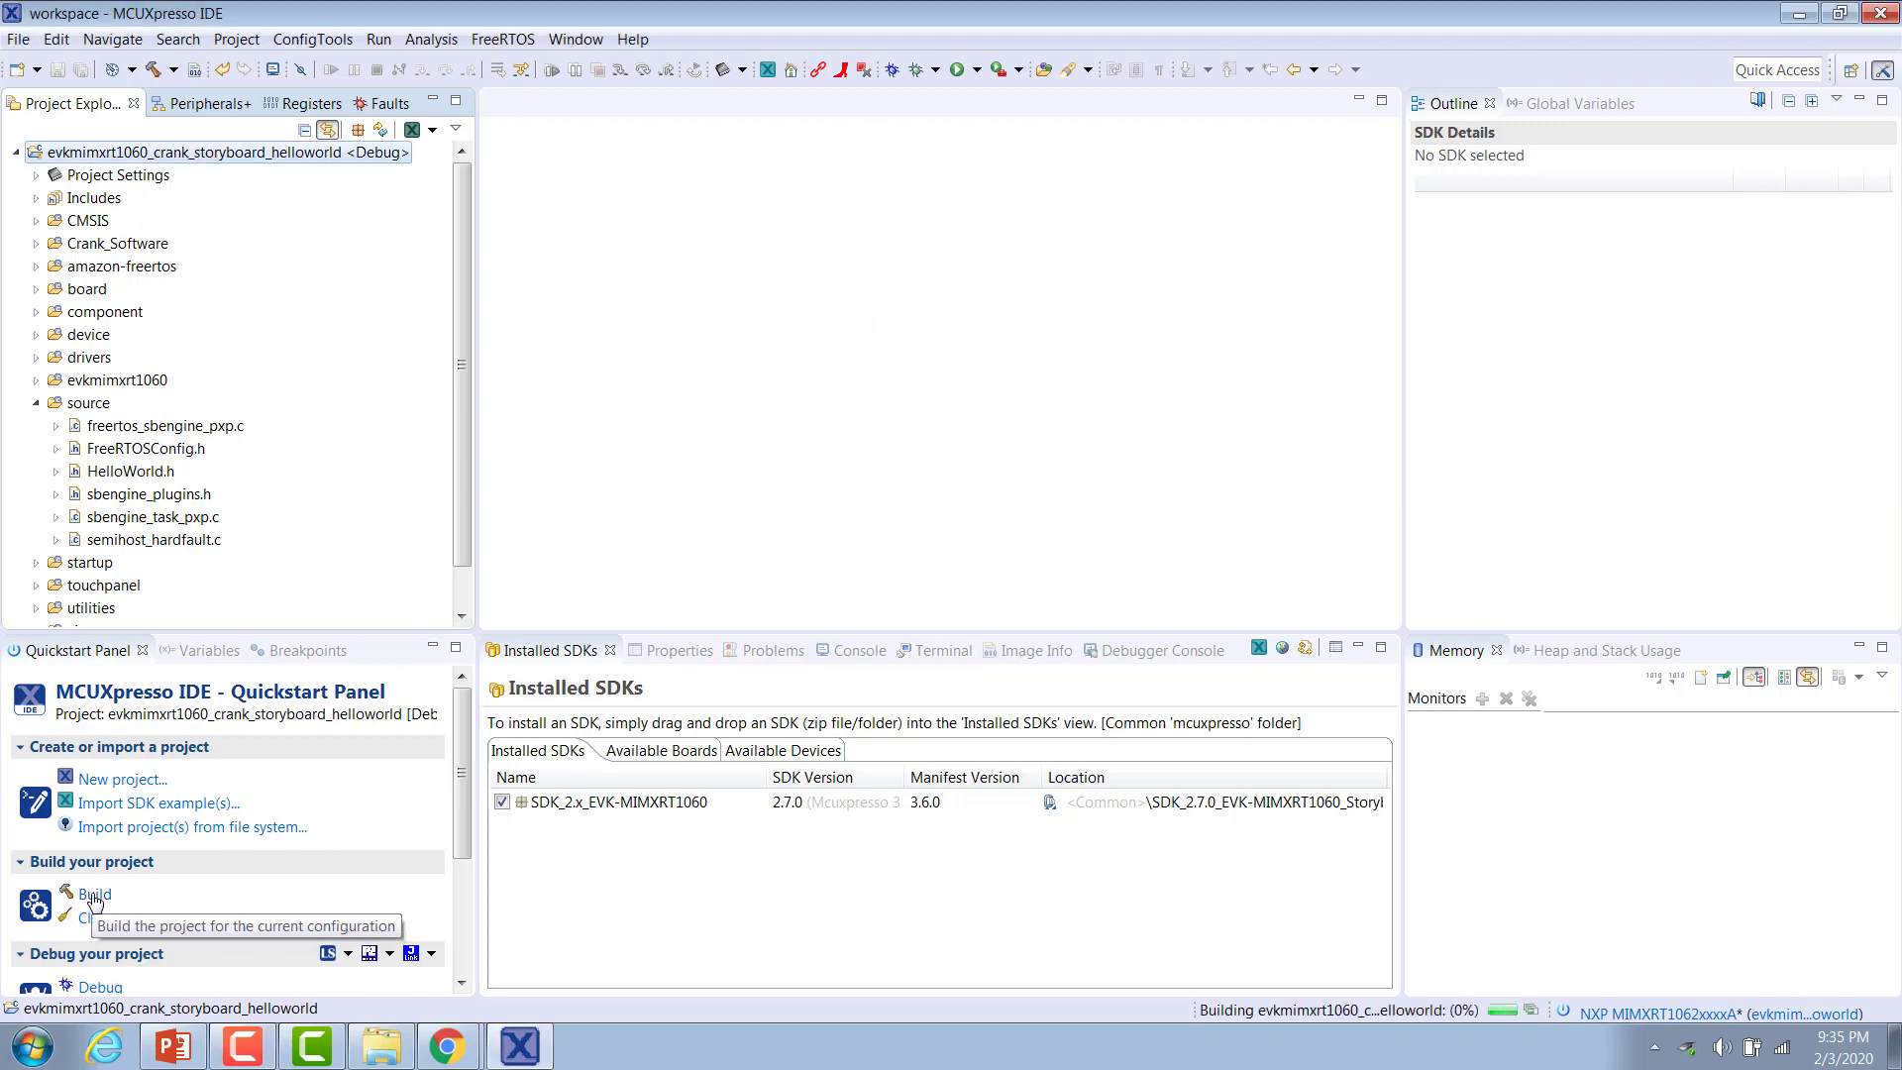
Build the project with 0 errors and 0 warnings, then launch debugging via the DAPLink probe
left_click(95, 894)
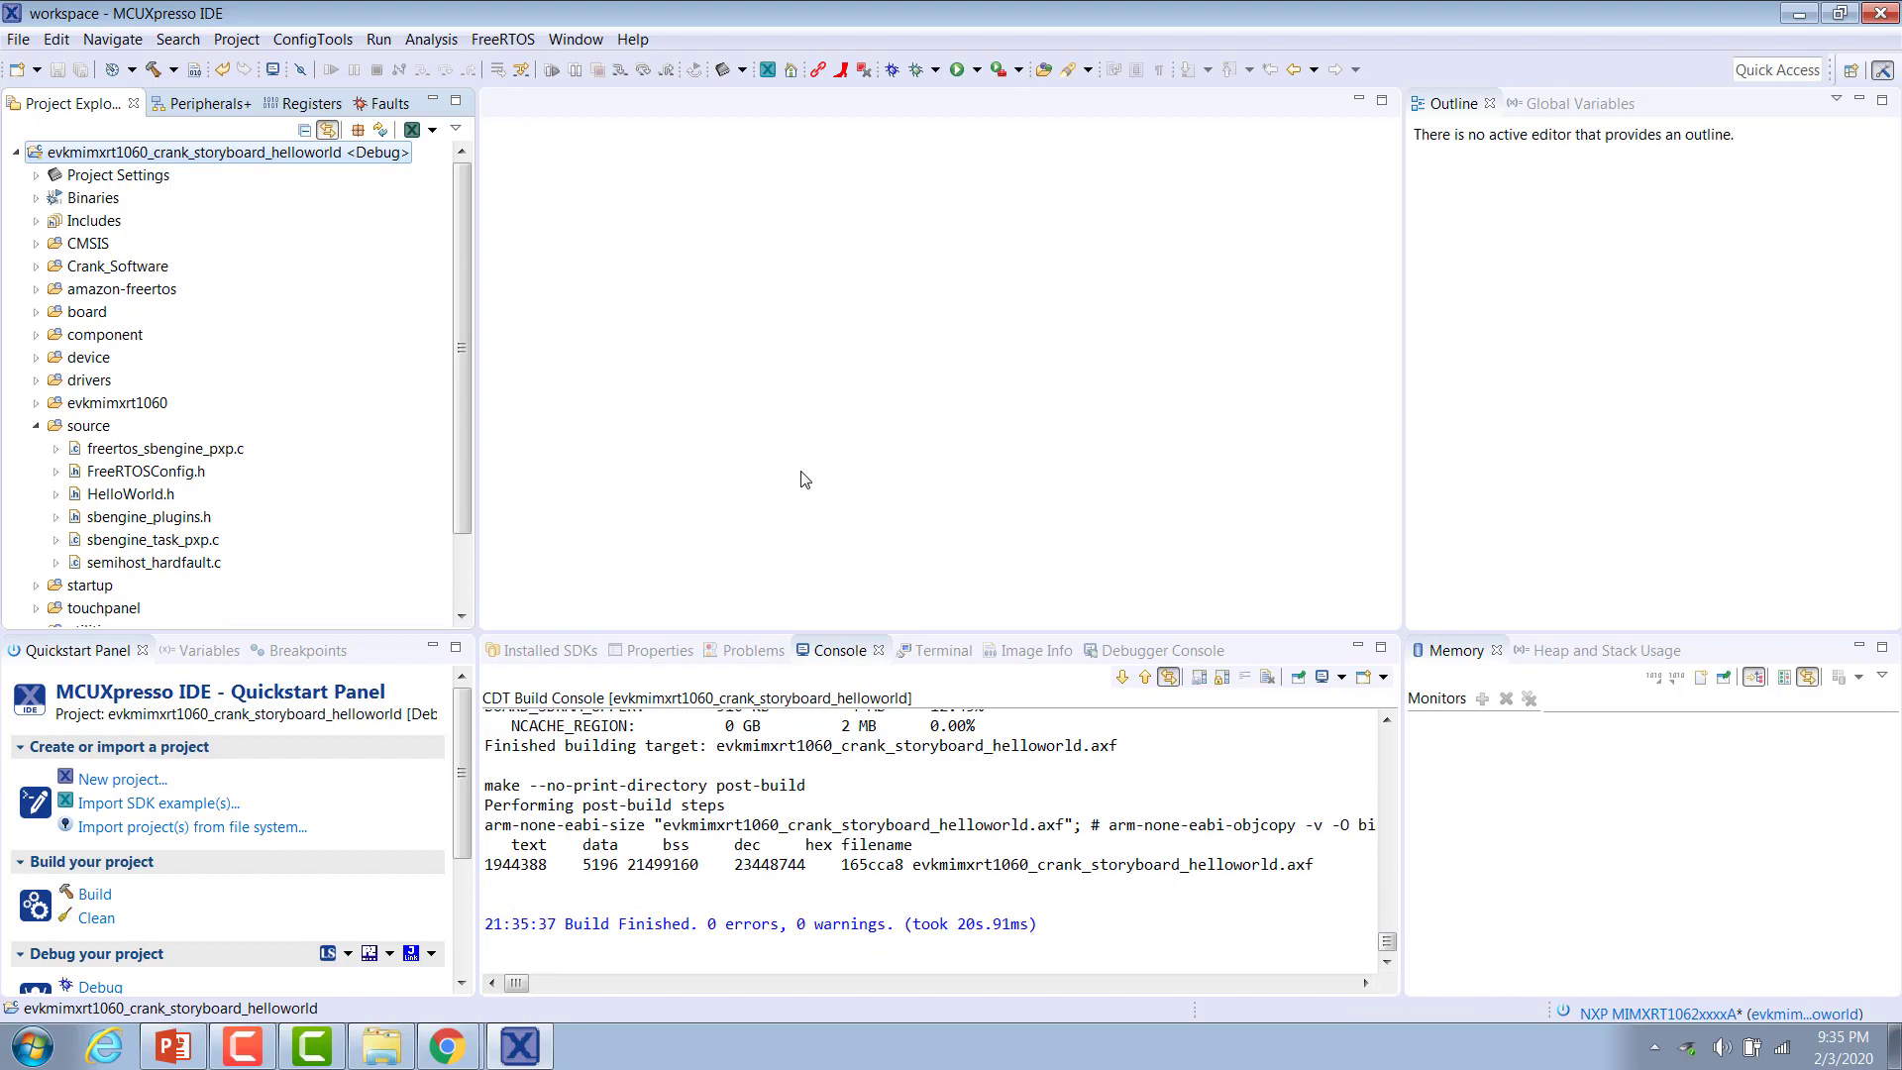
mouse_move(733, 537)
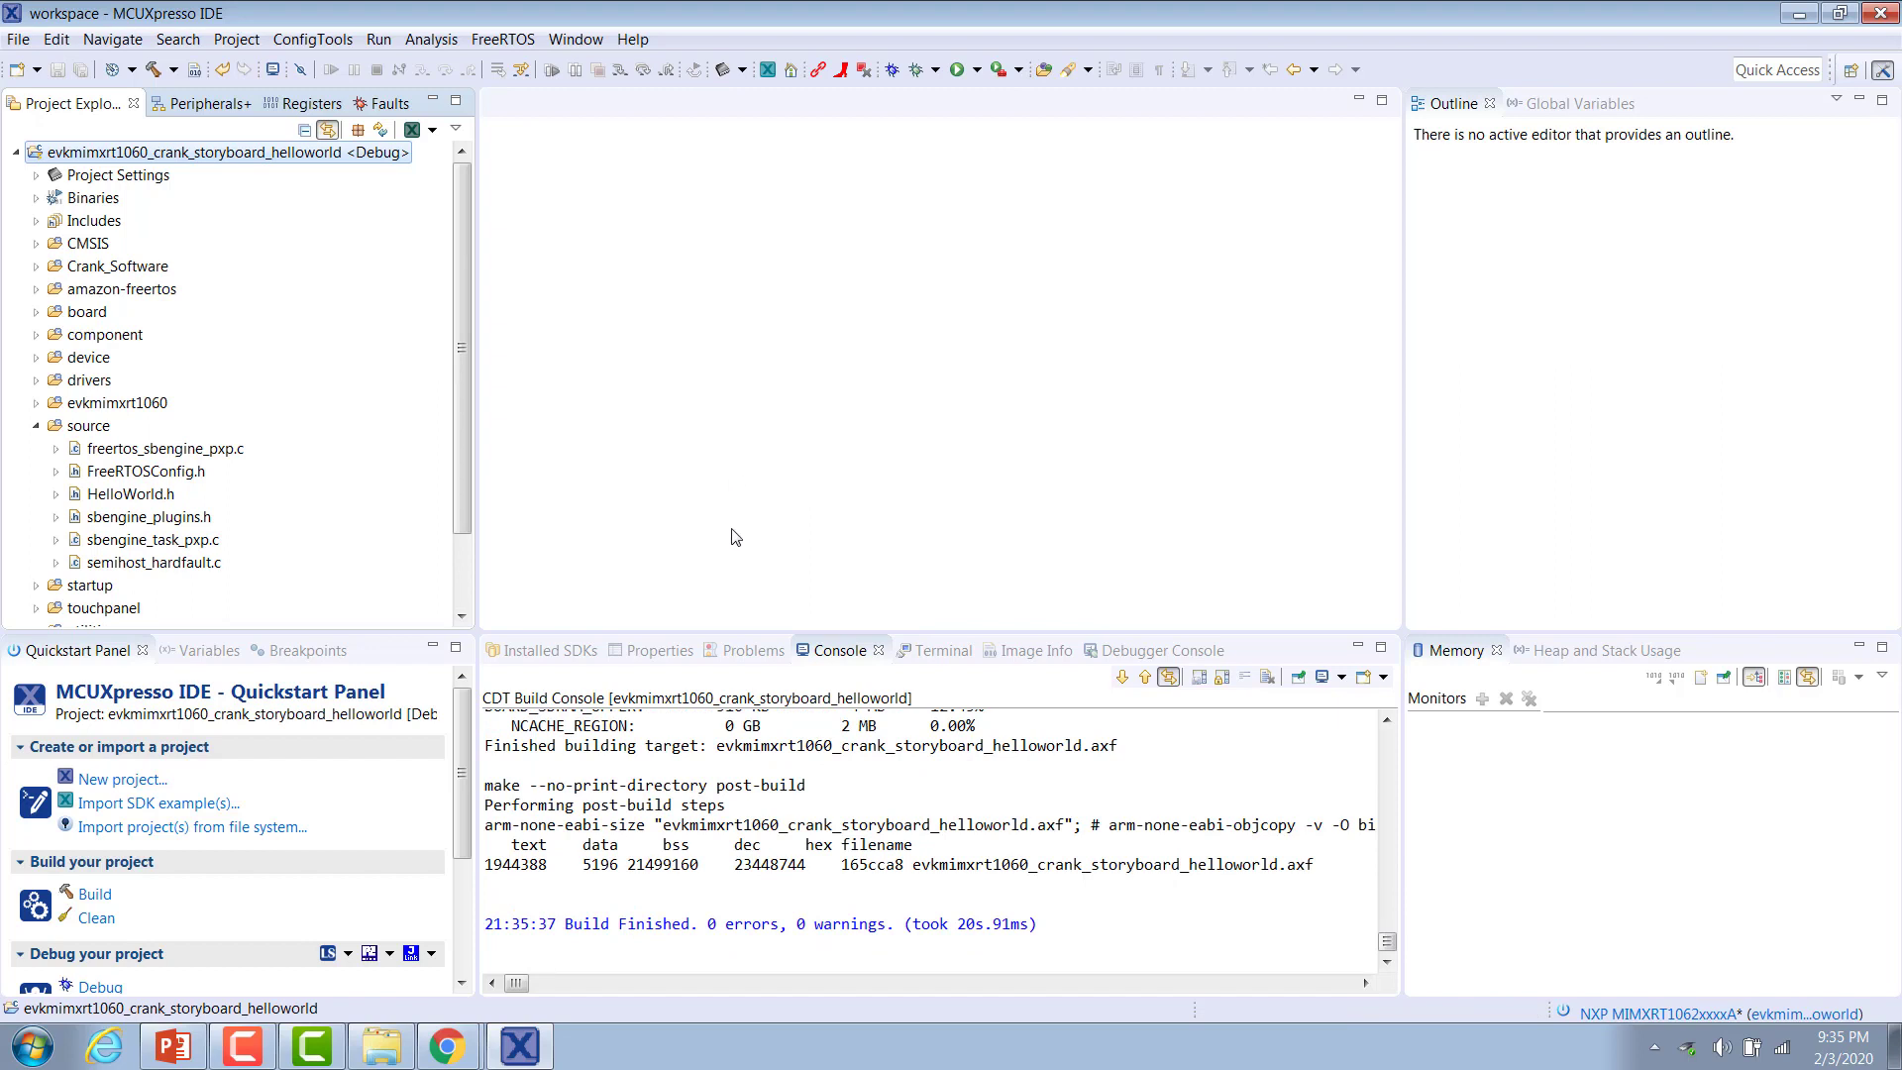
scroll("down", 3)
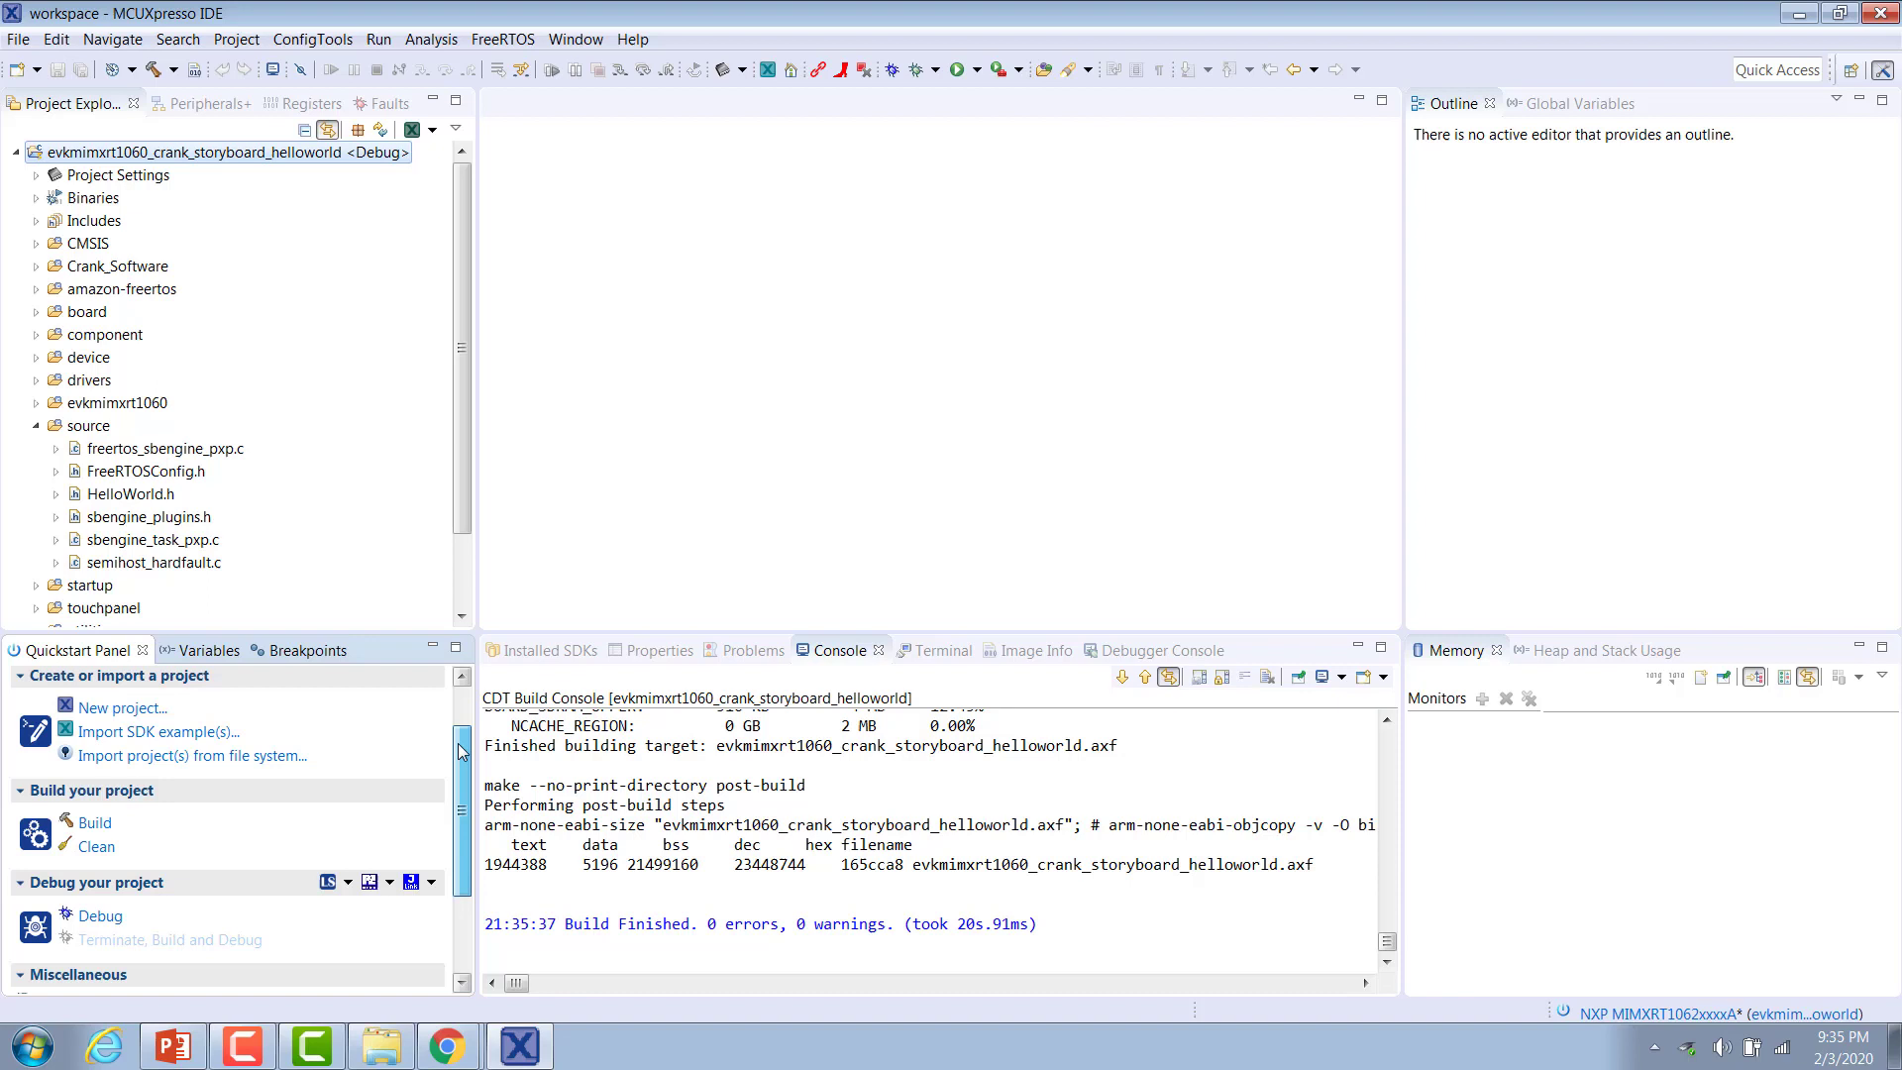
left_click(100, 915)
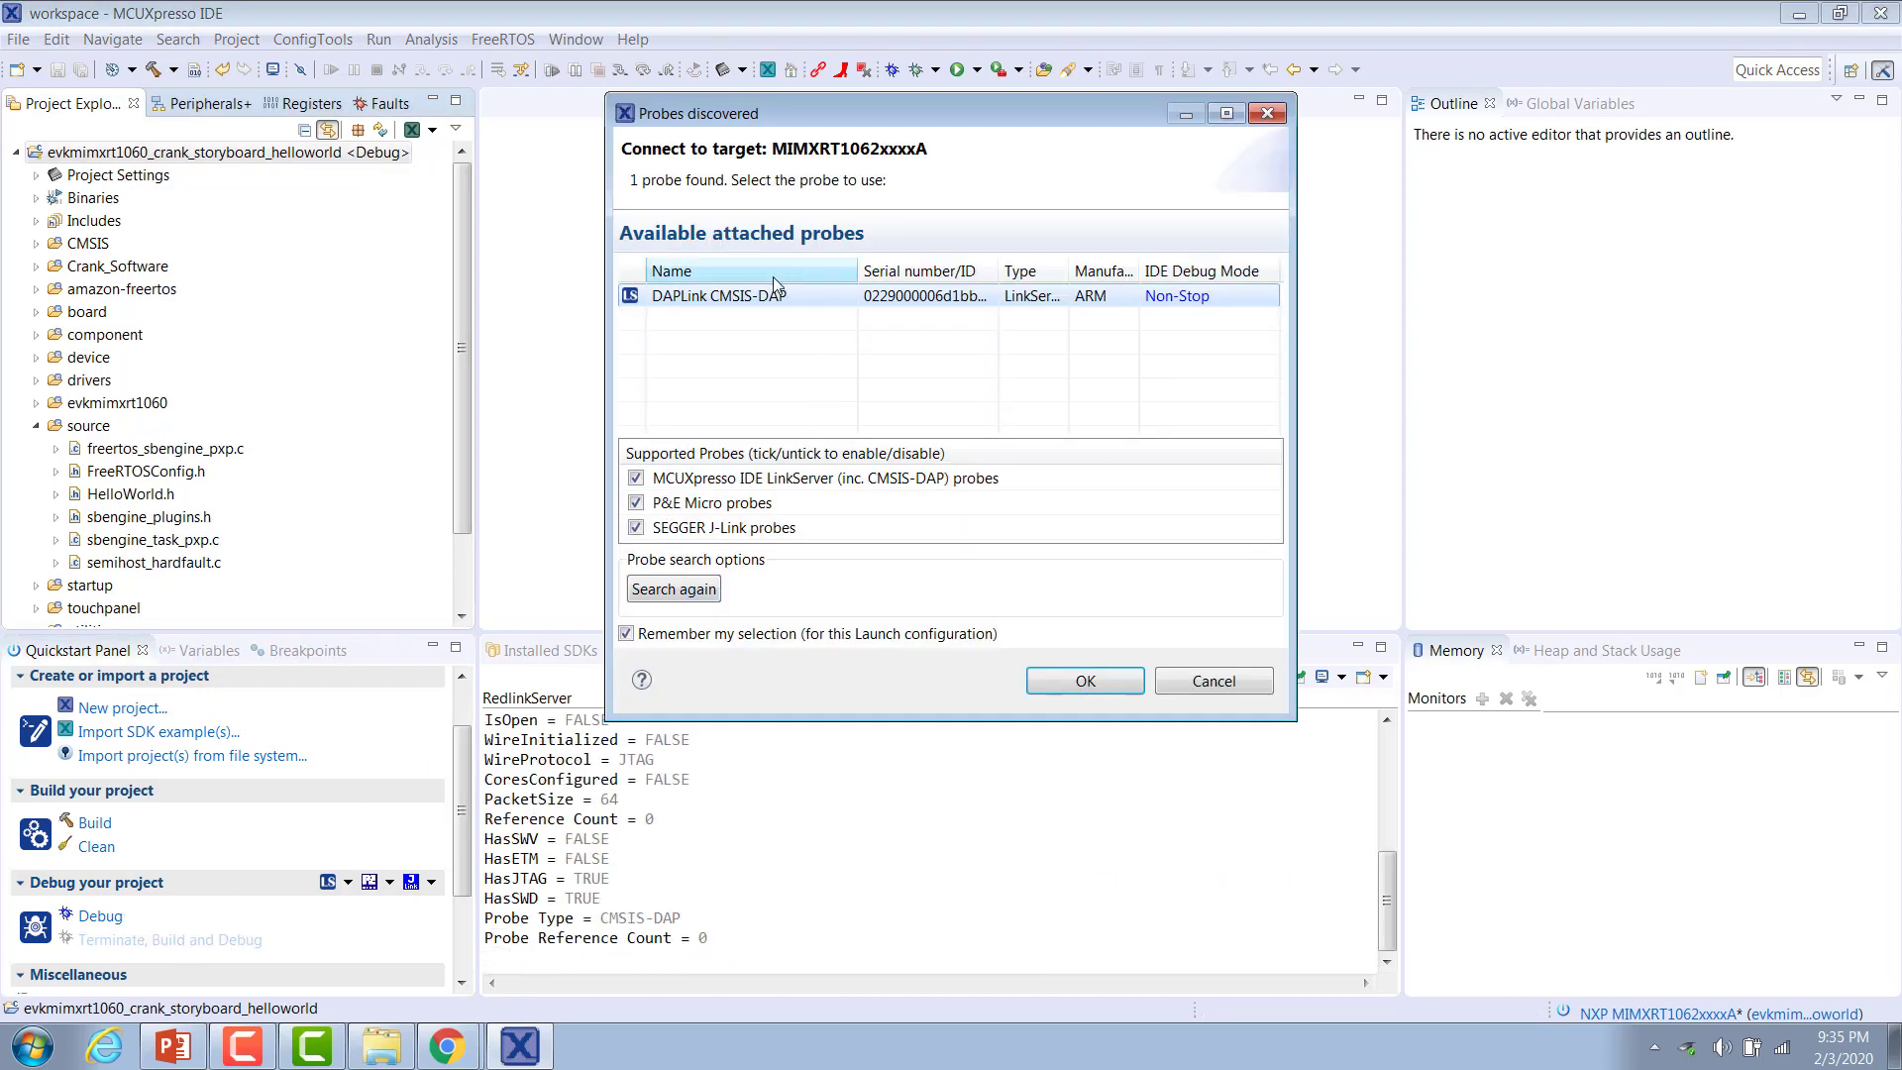
Select the DAPLink CMSIS-DAP probe for the MIMXRT1062 debug session and connect
left_click(718, 295)
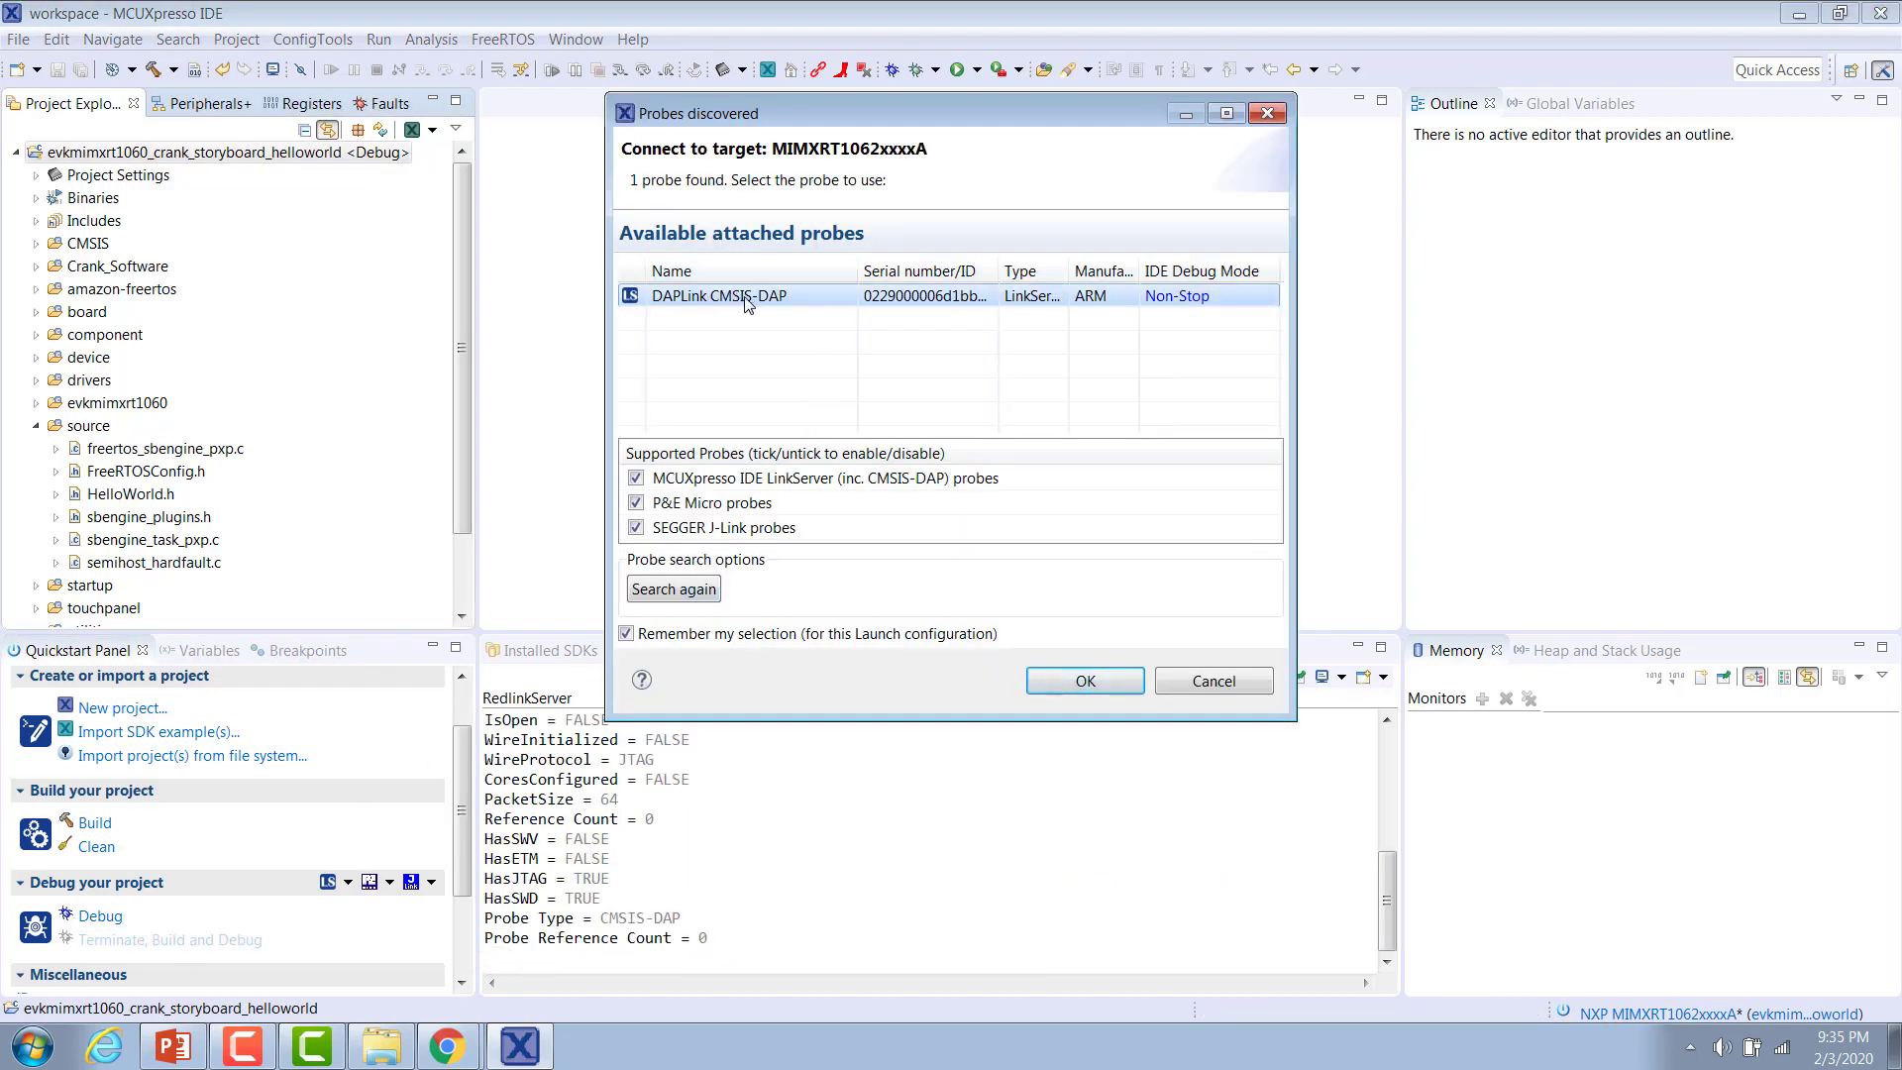
left_click(1082, 681)
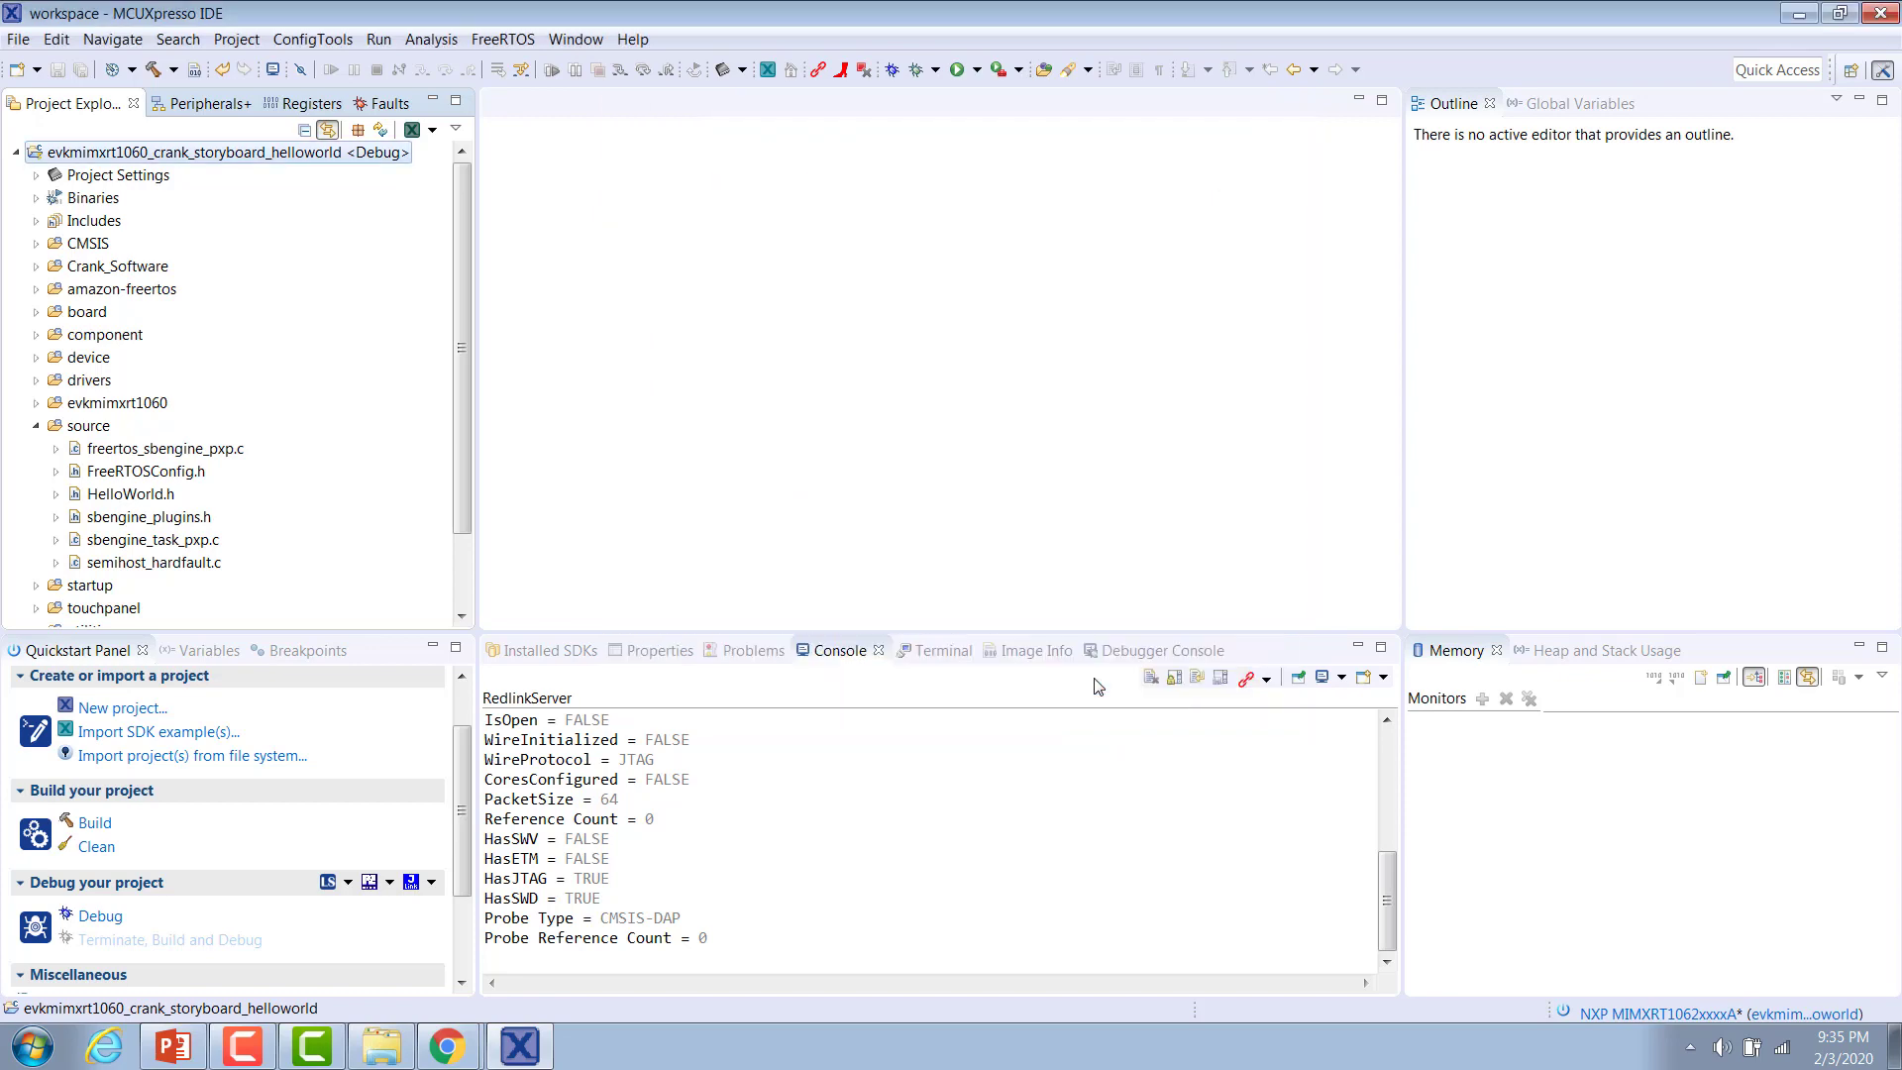
Resume all debug sessions after halting at main() in freertos_sbengine_pxp.c
left_click(94, 940)
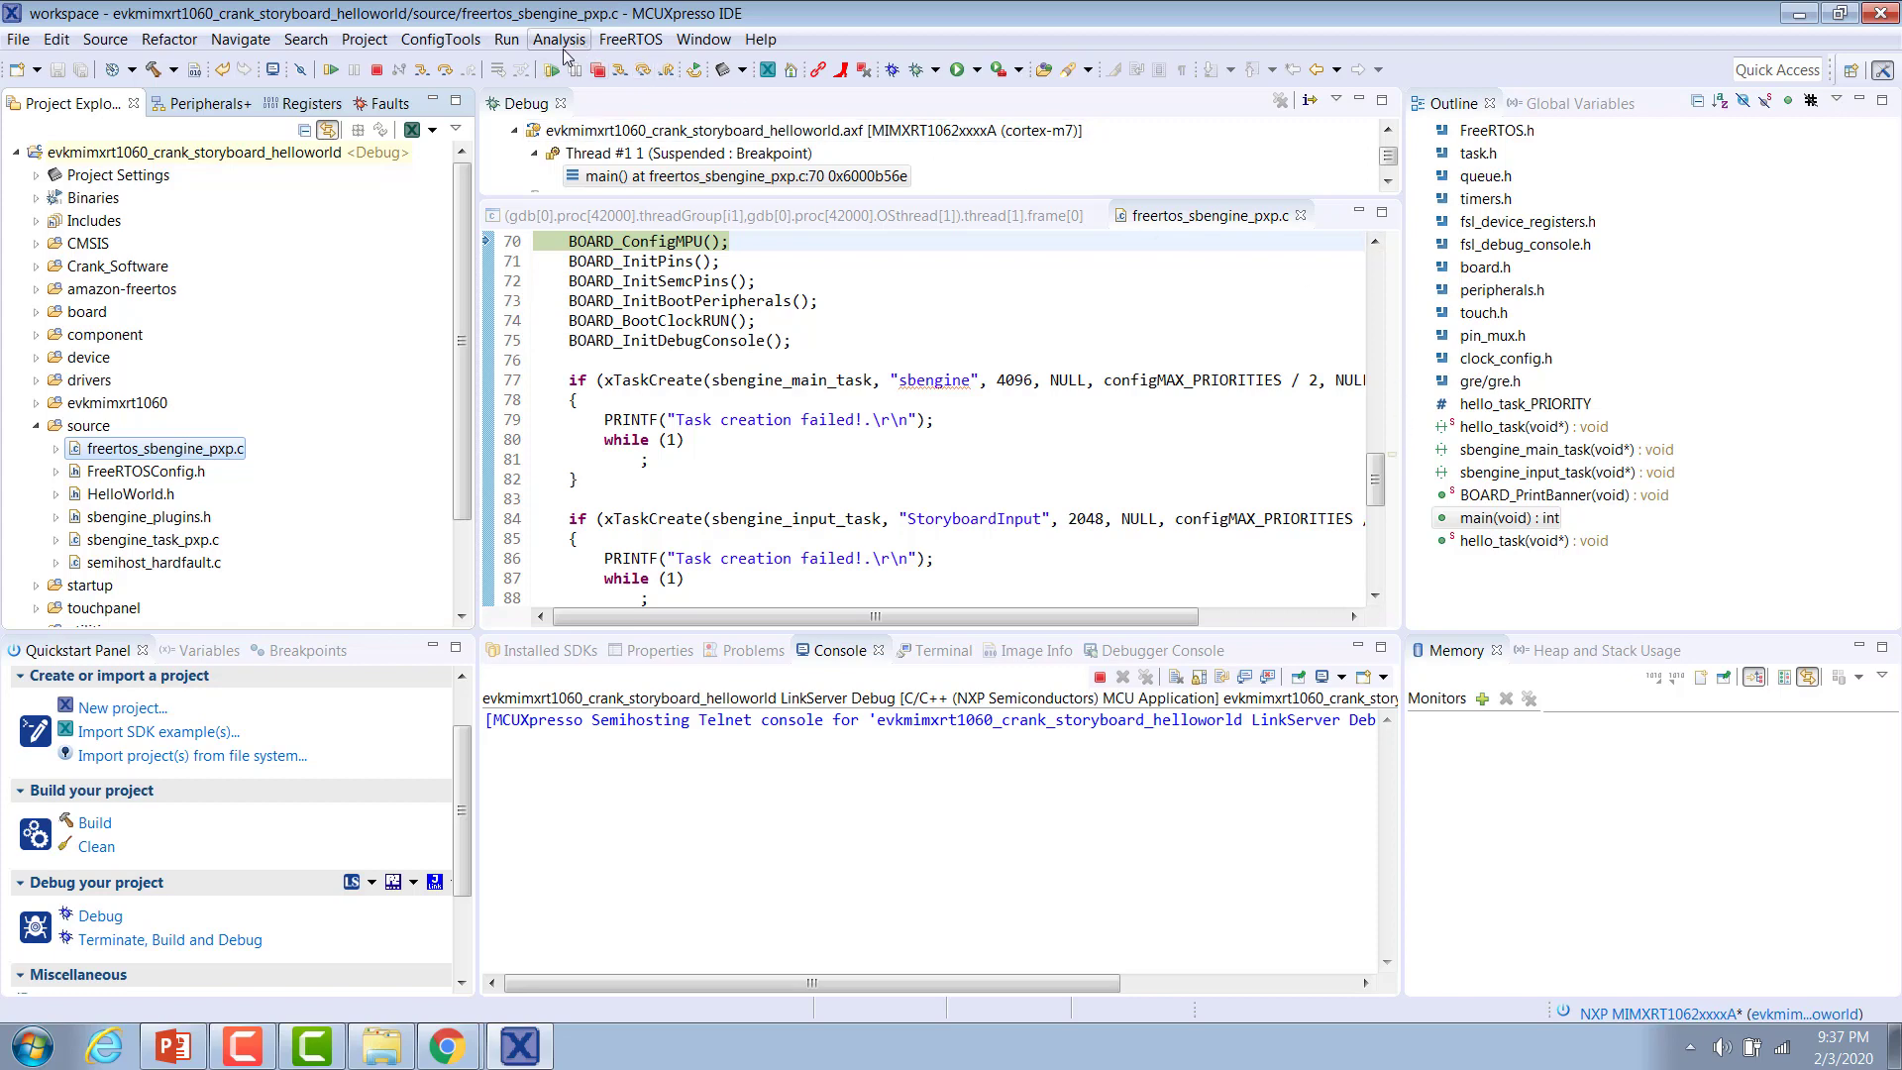
mouse_move(550, 69)
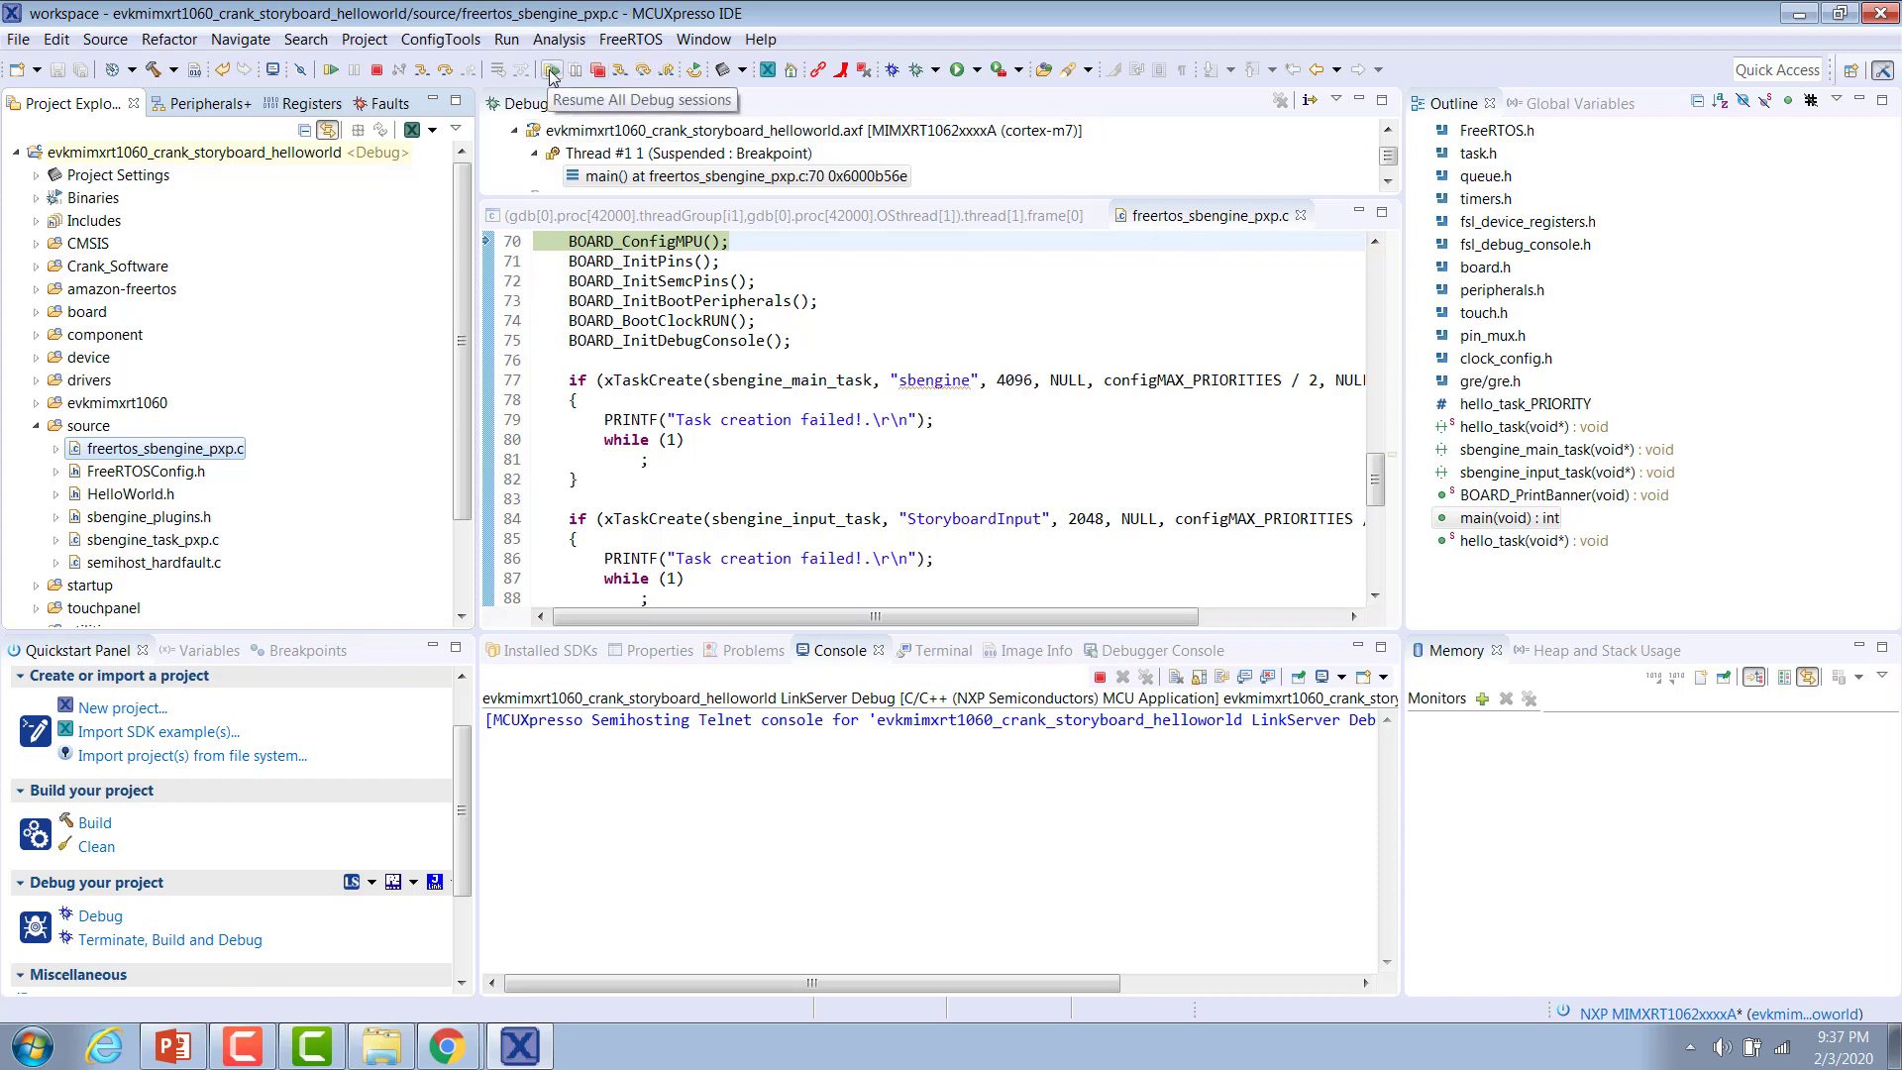
left_click(550, 69)
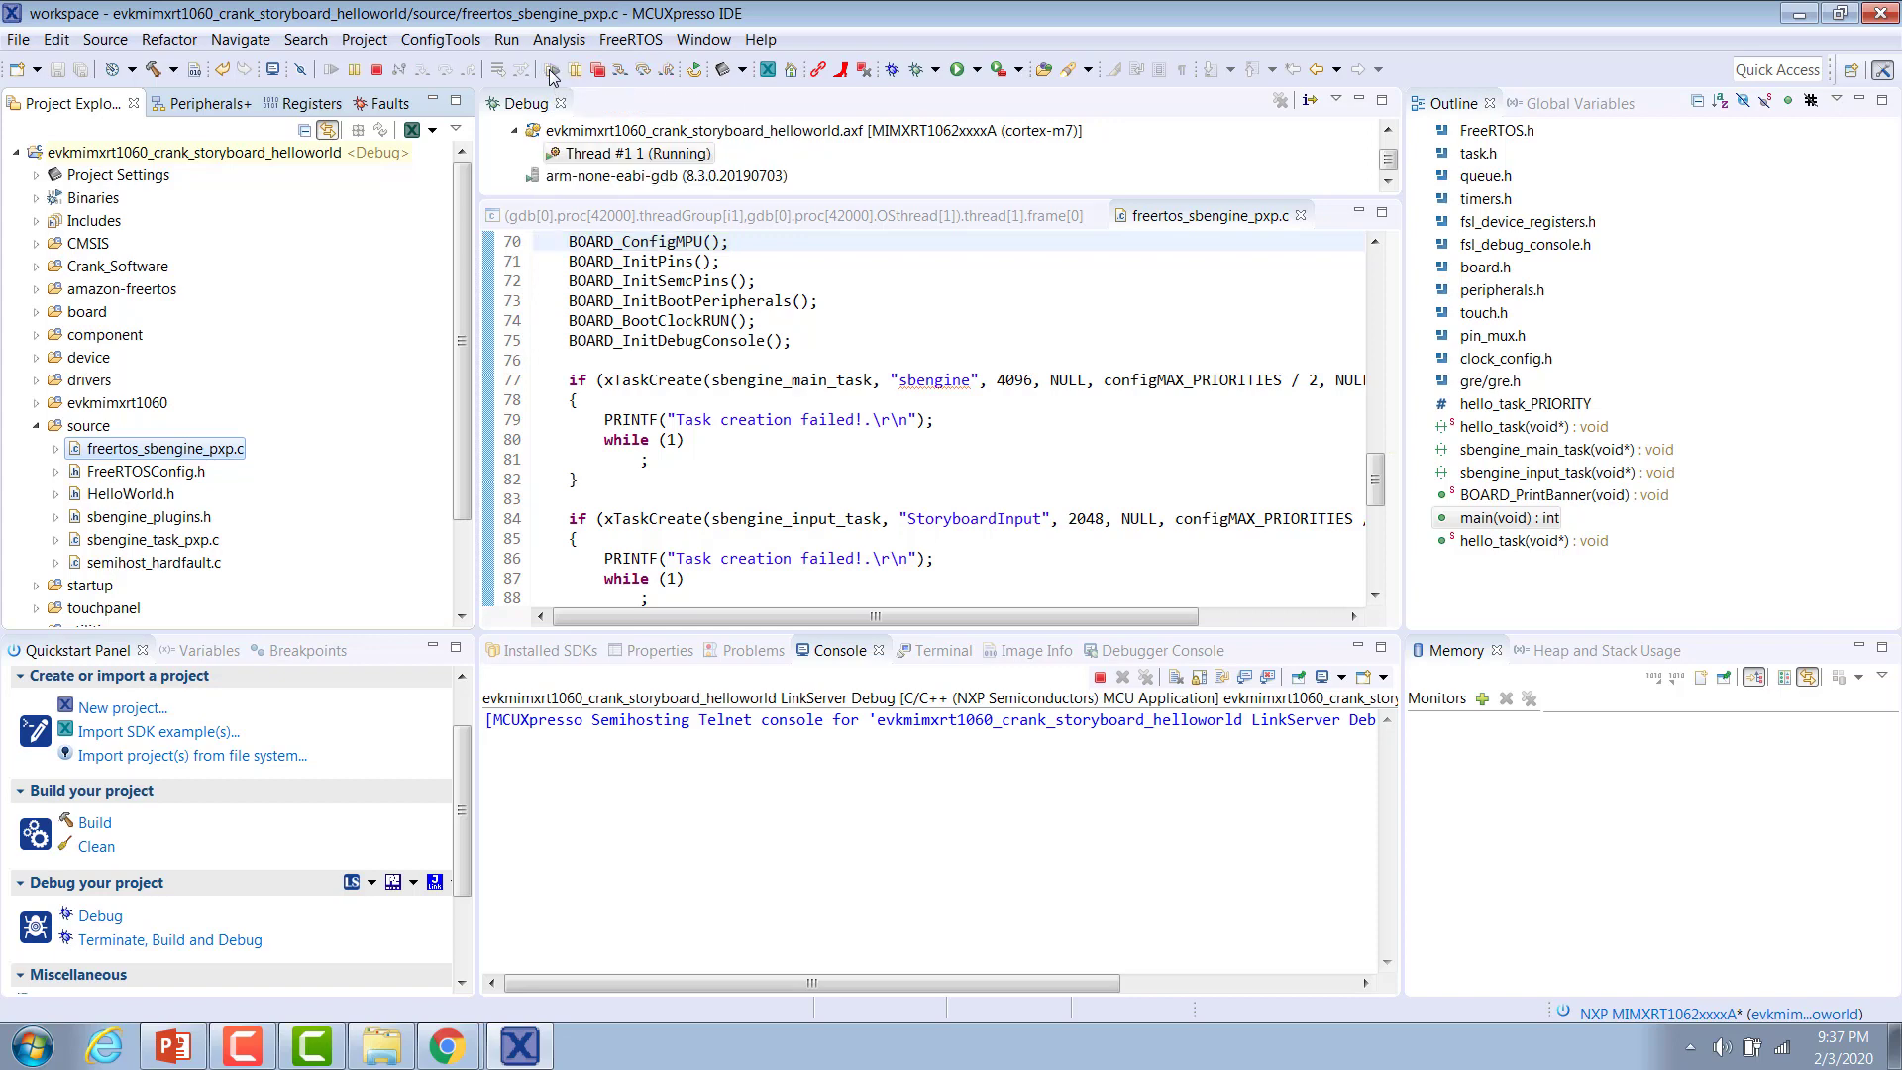